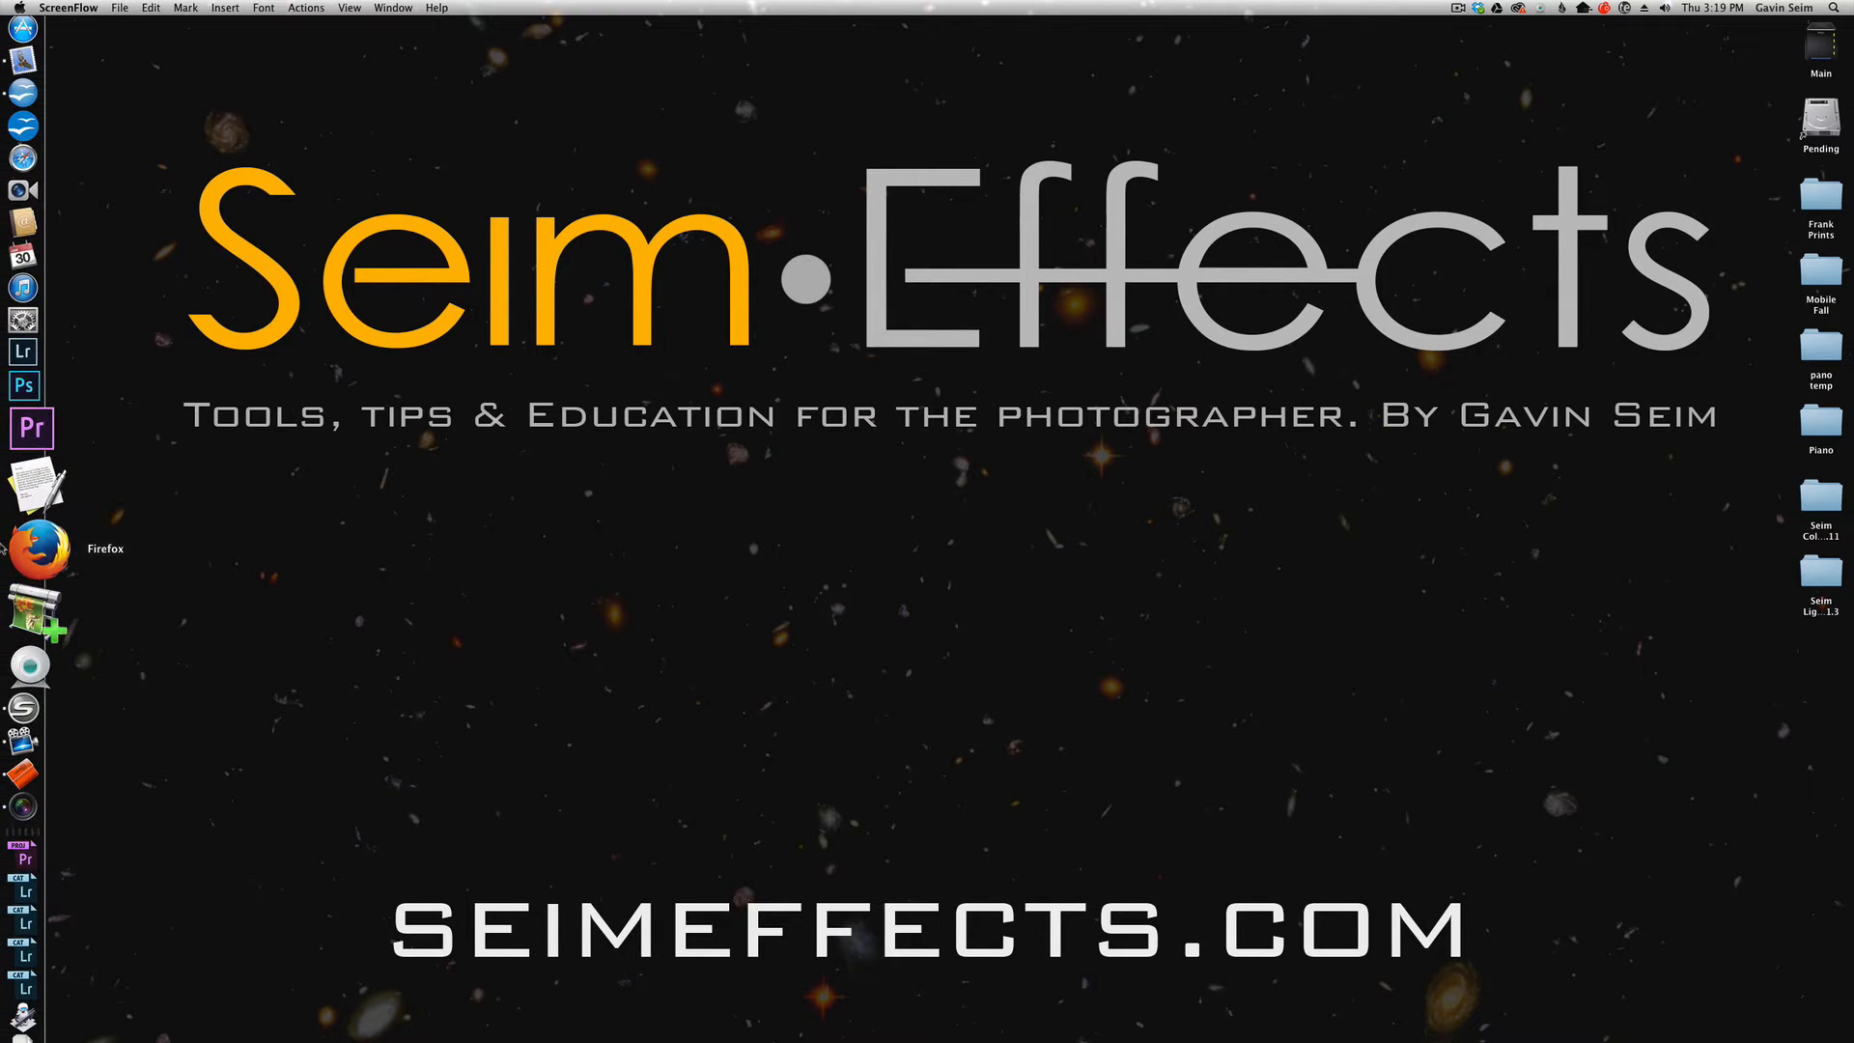
- Show the Aperture photo library and review the built-in effects presets list
{"action": "left_click", "coordinate": [21, 751]}
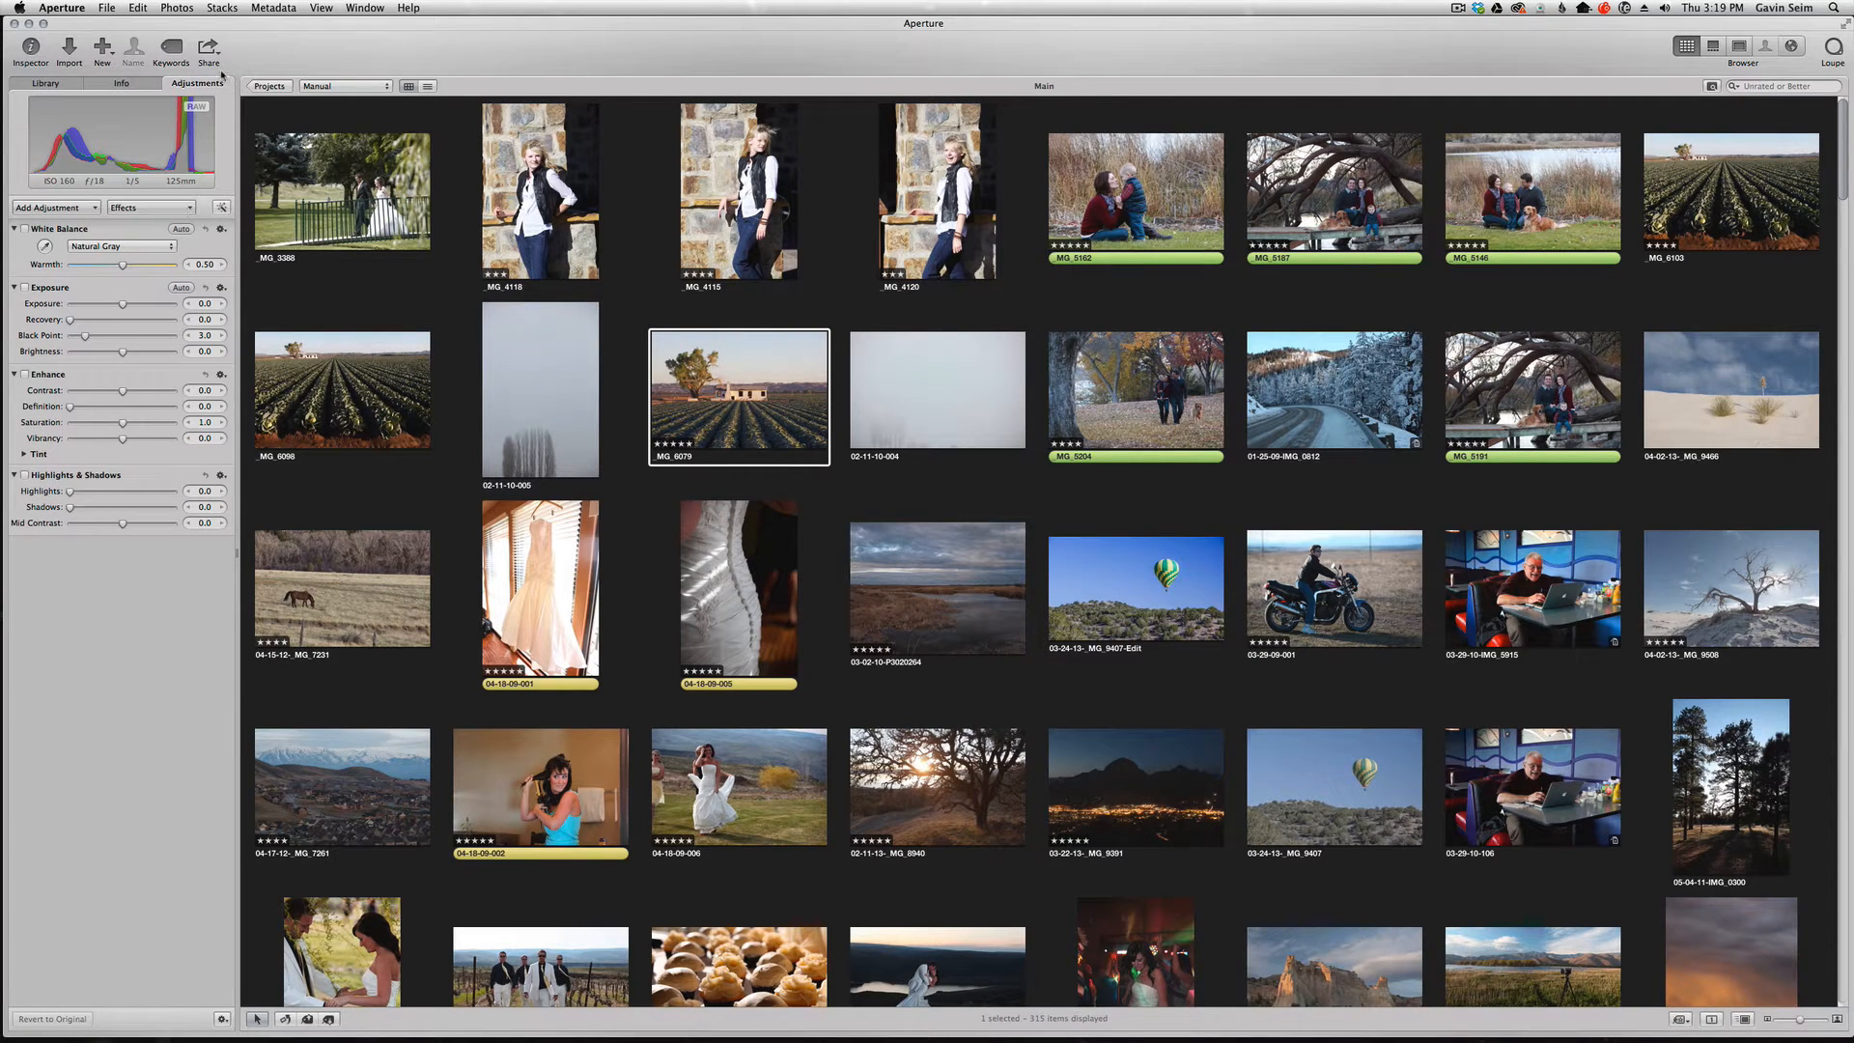
{"action": "left_click", "coordinate": [150, 207]}
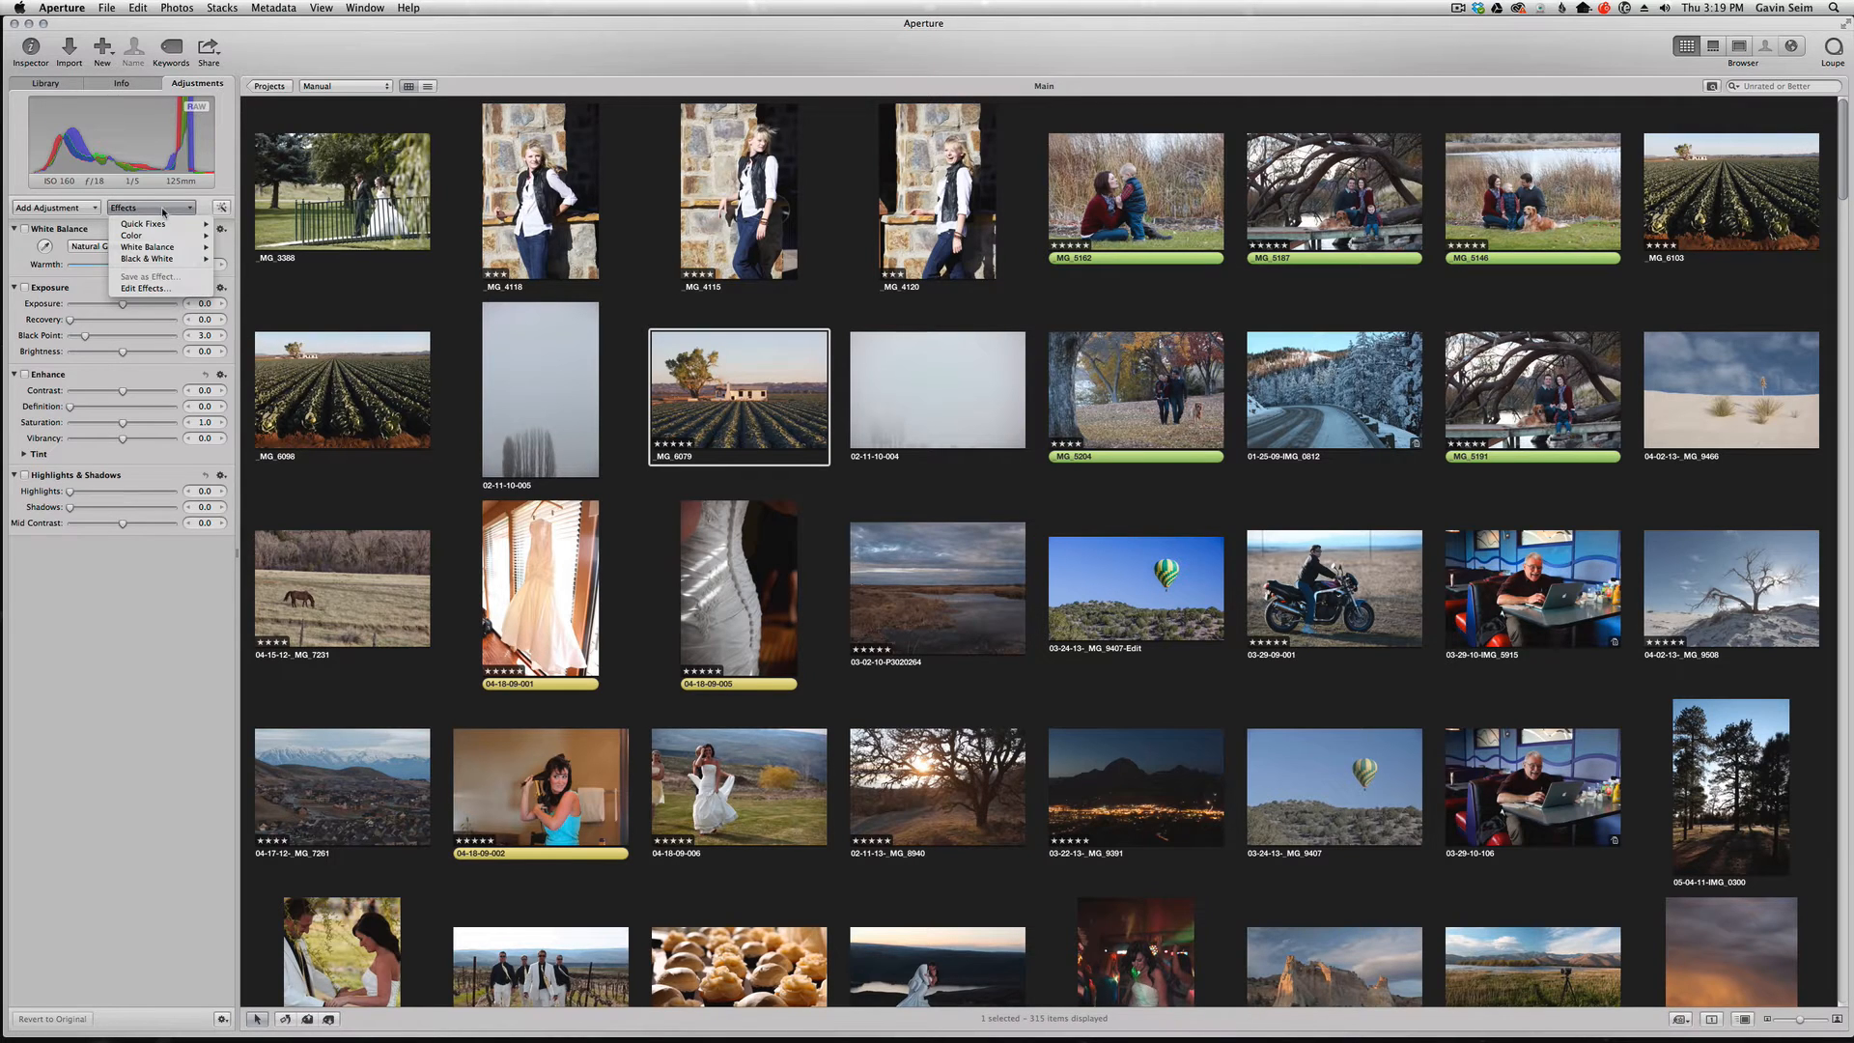
{"action": "mouse_move", "coordinate": [147, 247]}
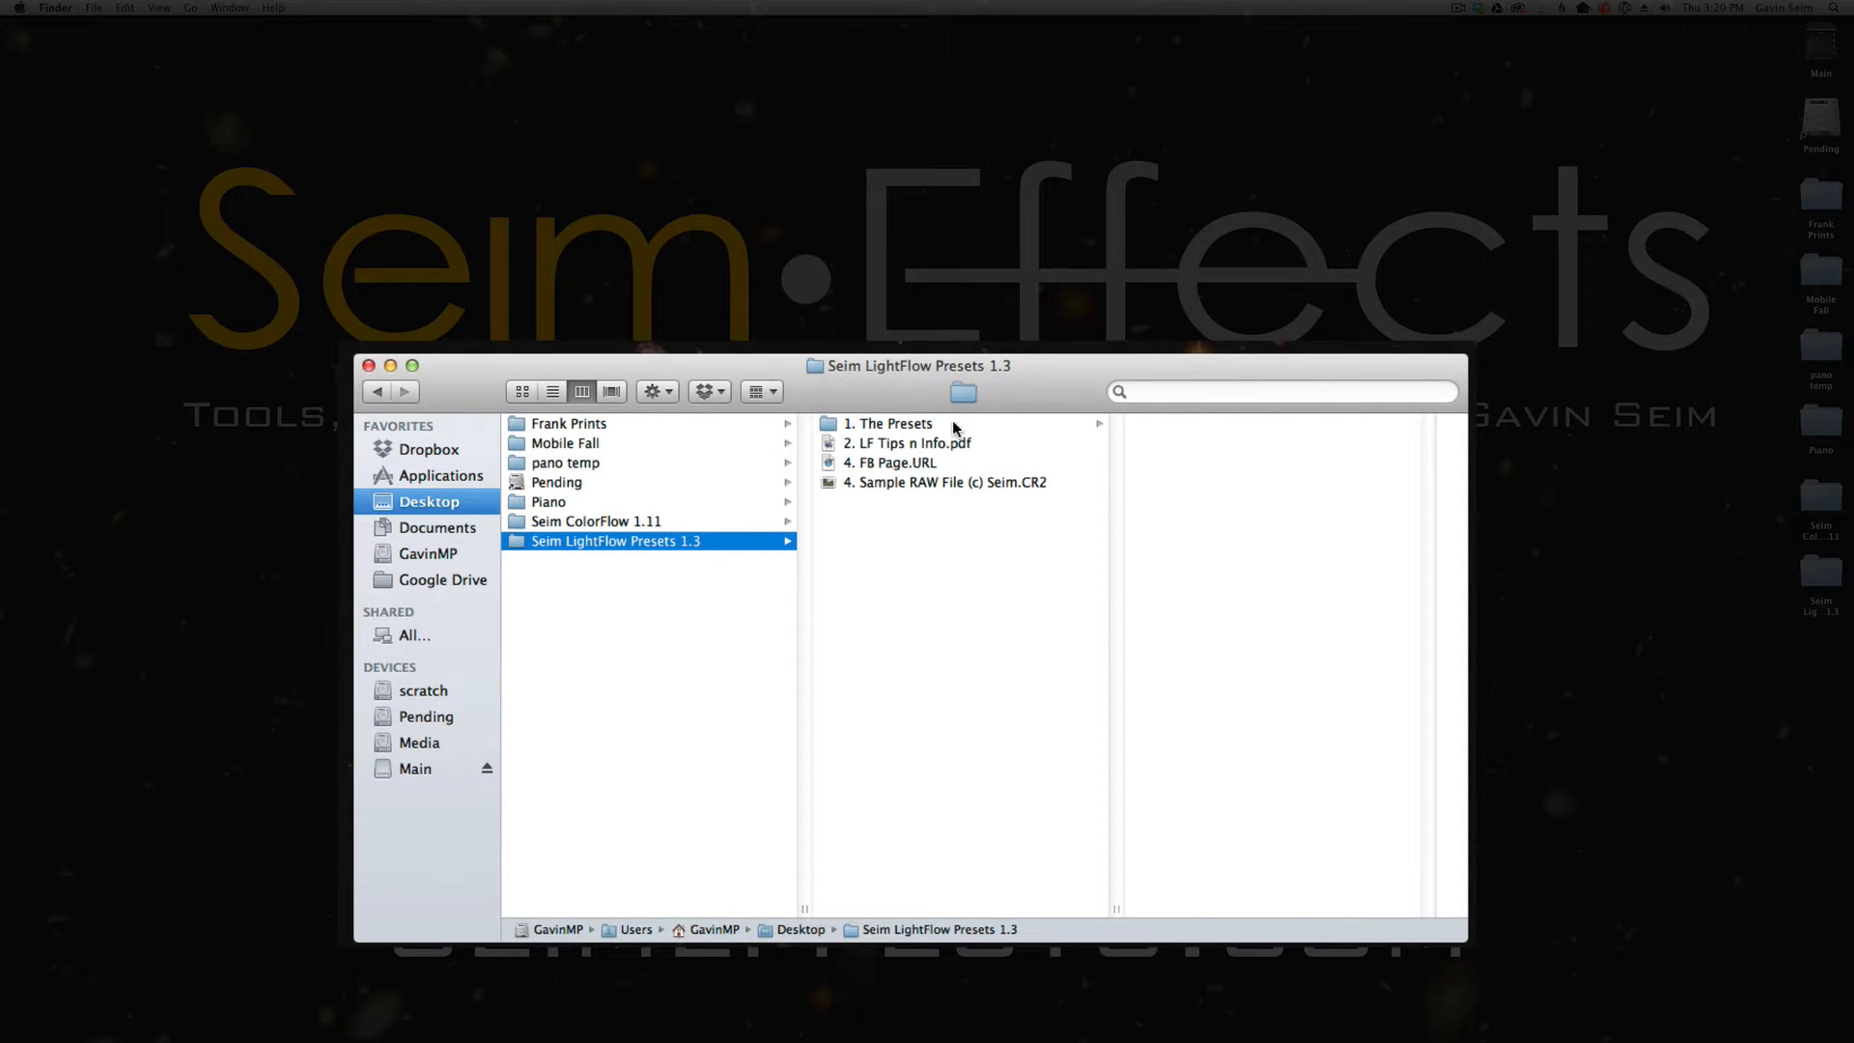
- Open the desktop Seim LightFlow Presets 1.3 folder down to its adjustment presets file
{"action": "left_click", "coordinate": [889, 423]}
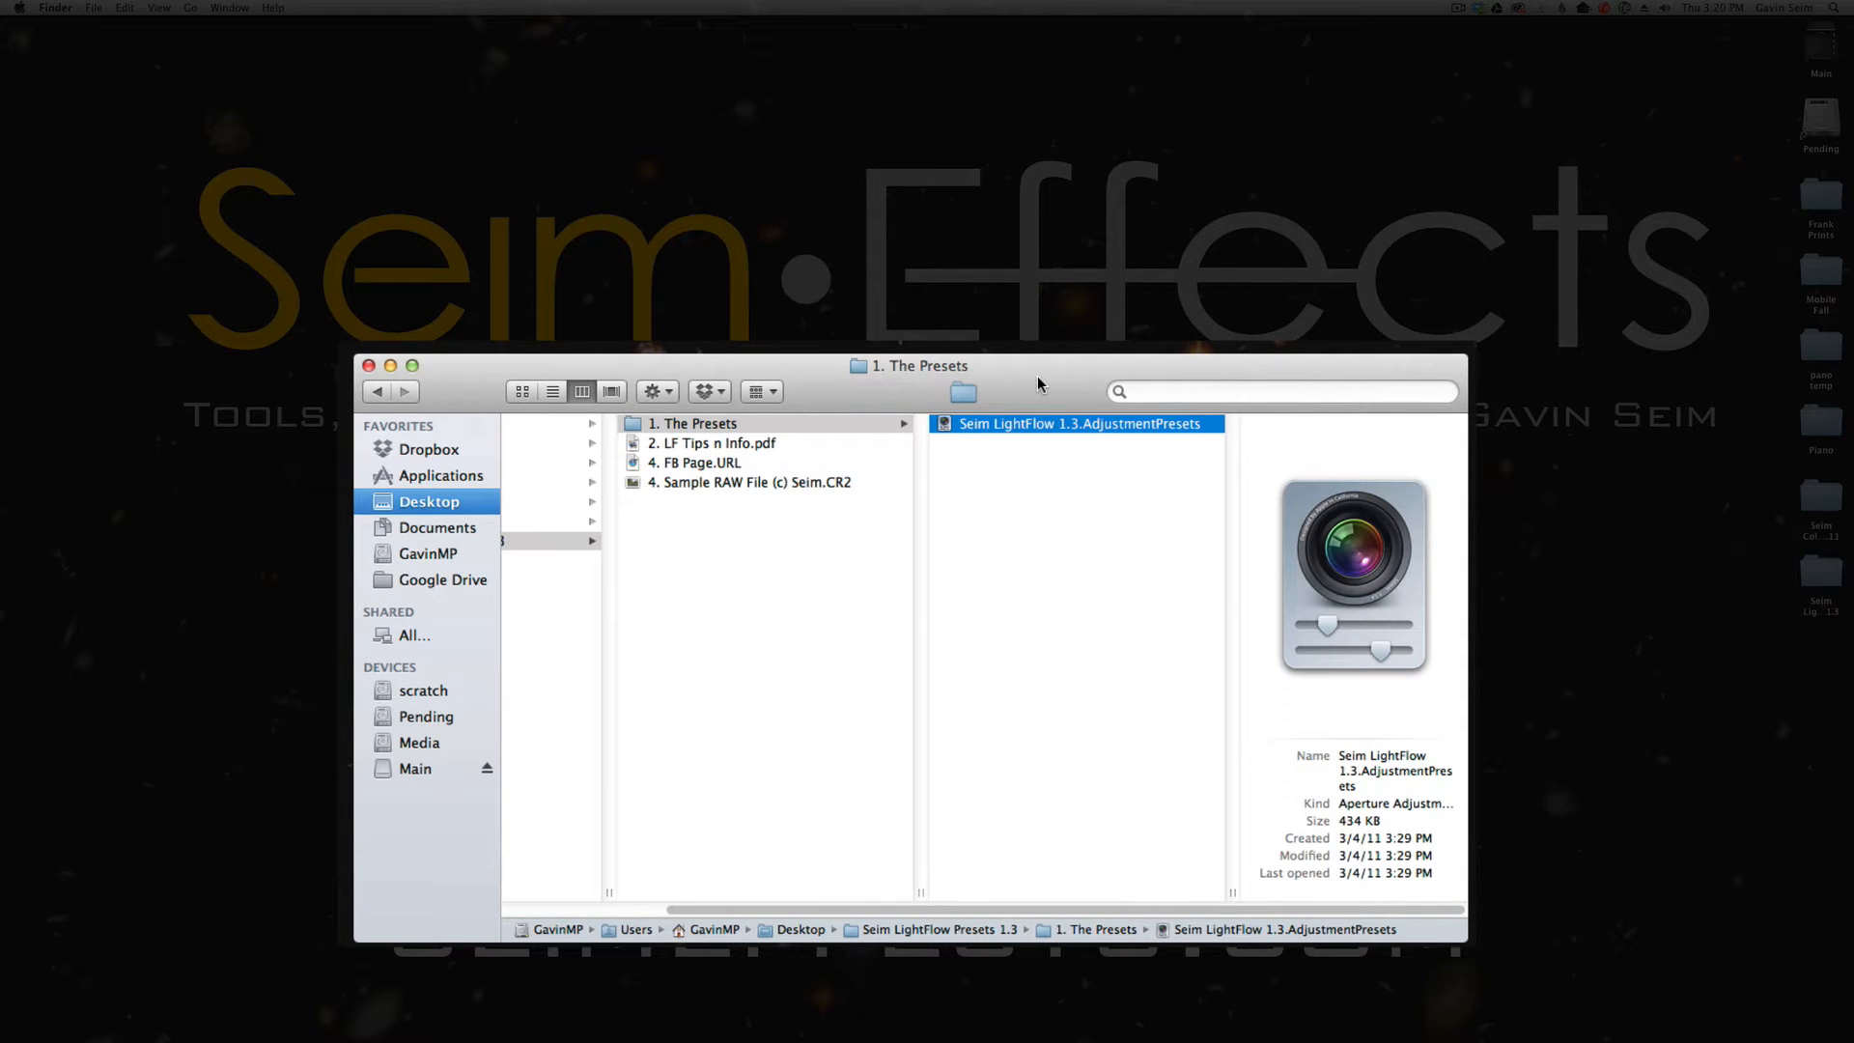
{"action": "mouse_move", "coordinate": [1094, 482]}
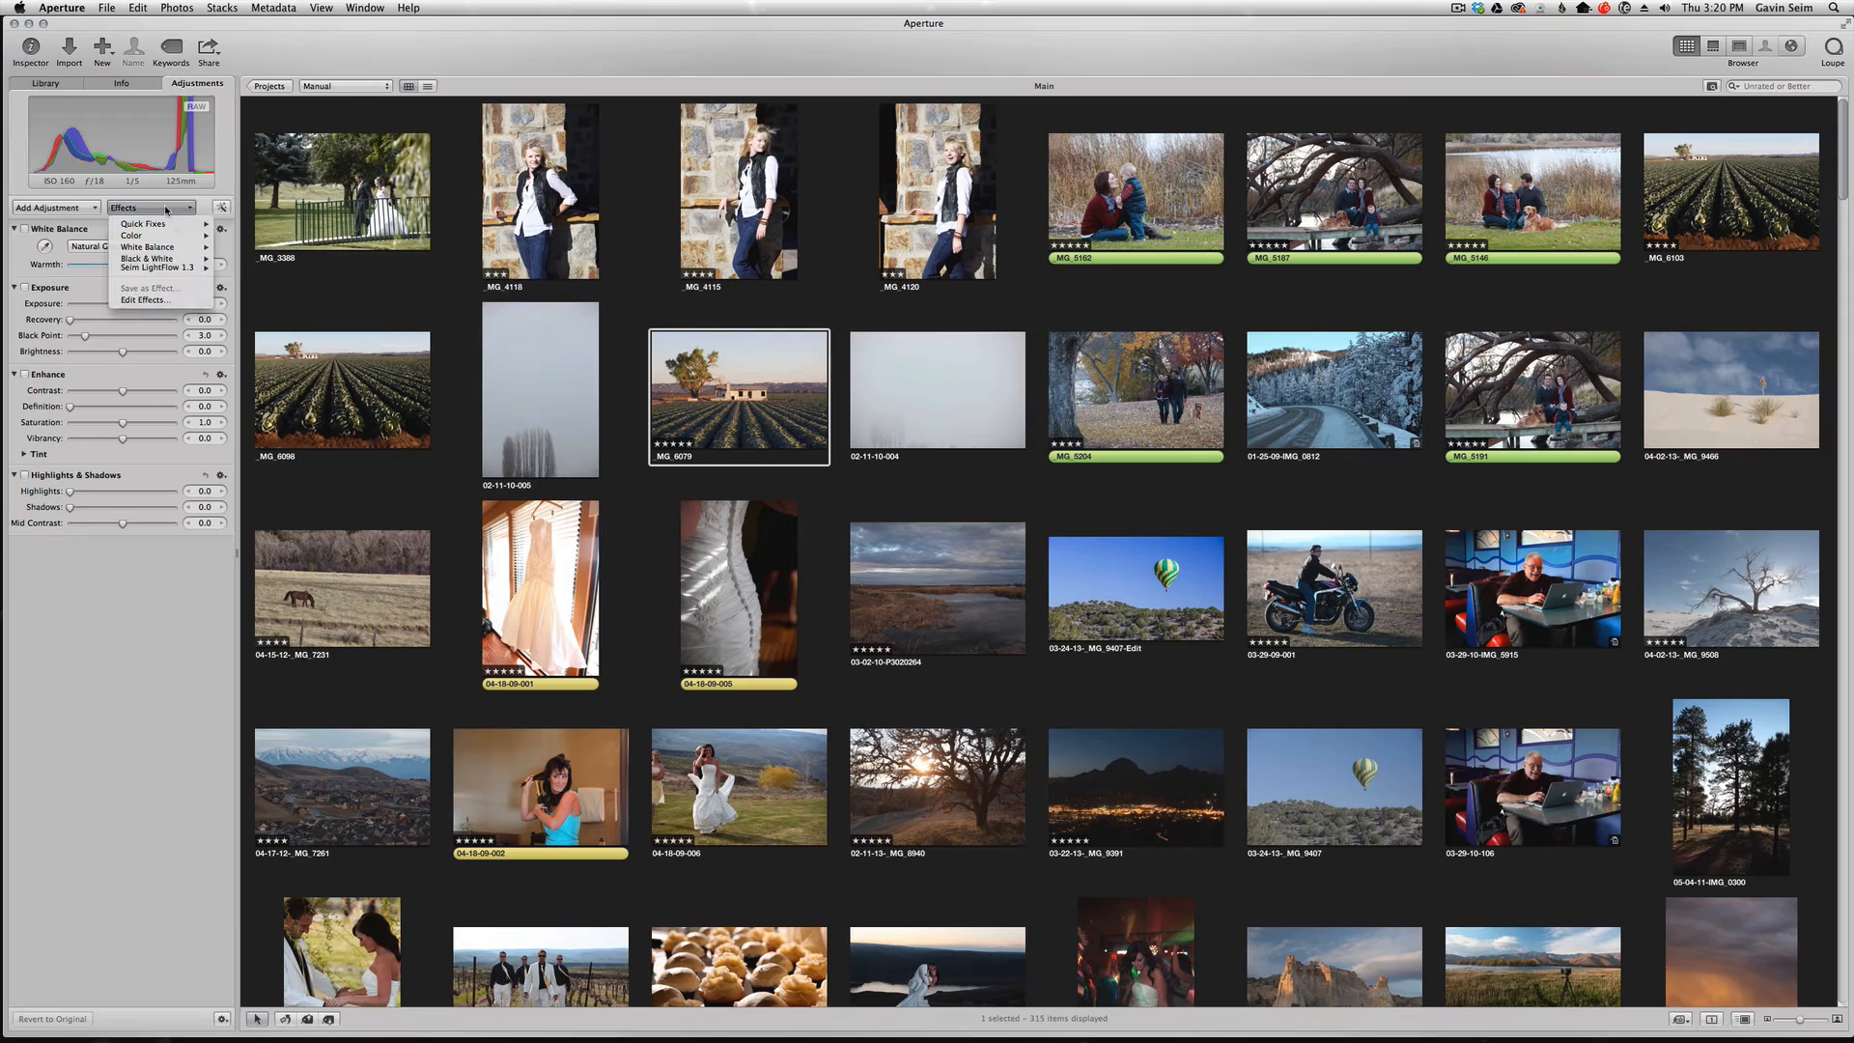
{"action": "left_click", "coordinate": [150, 268]}
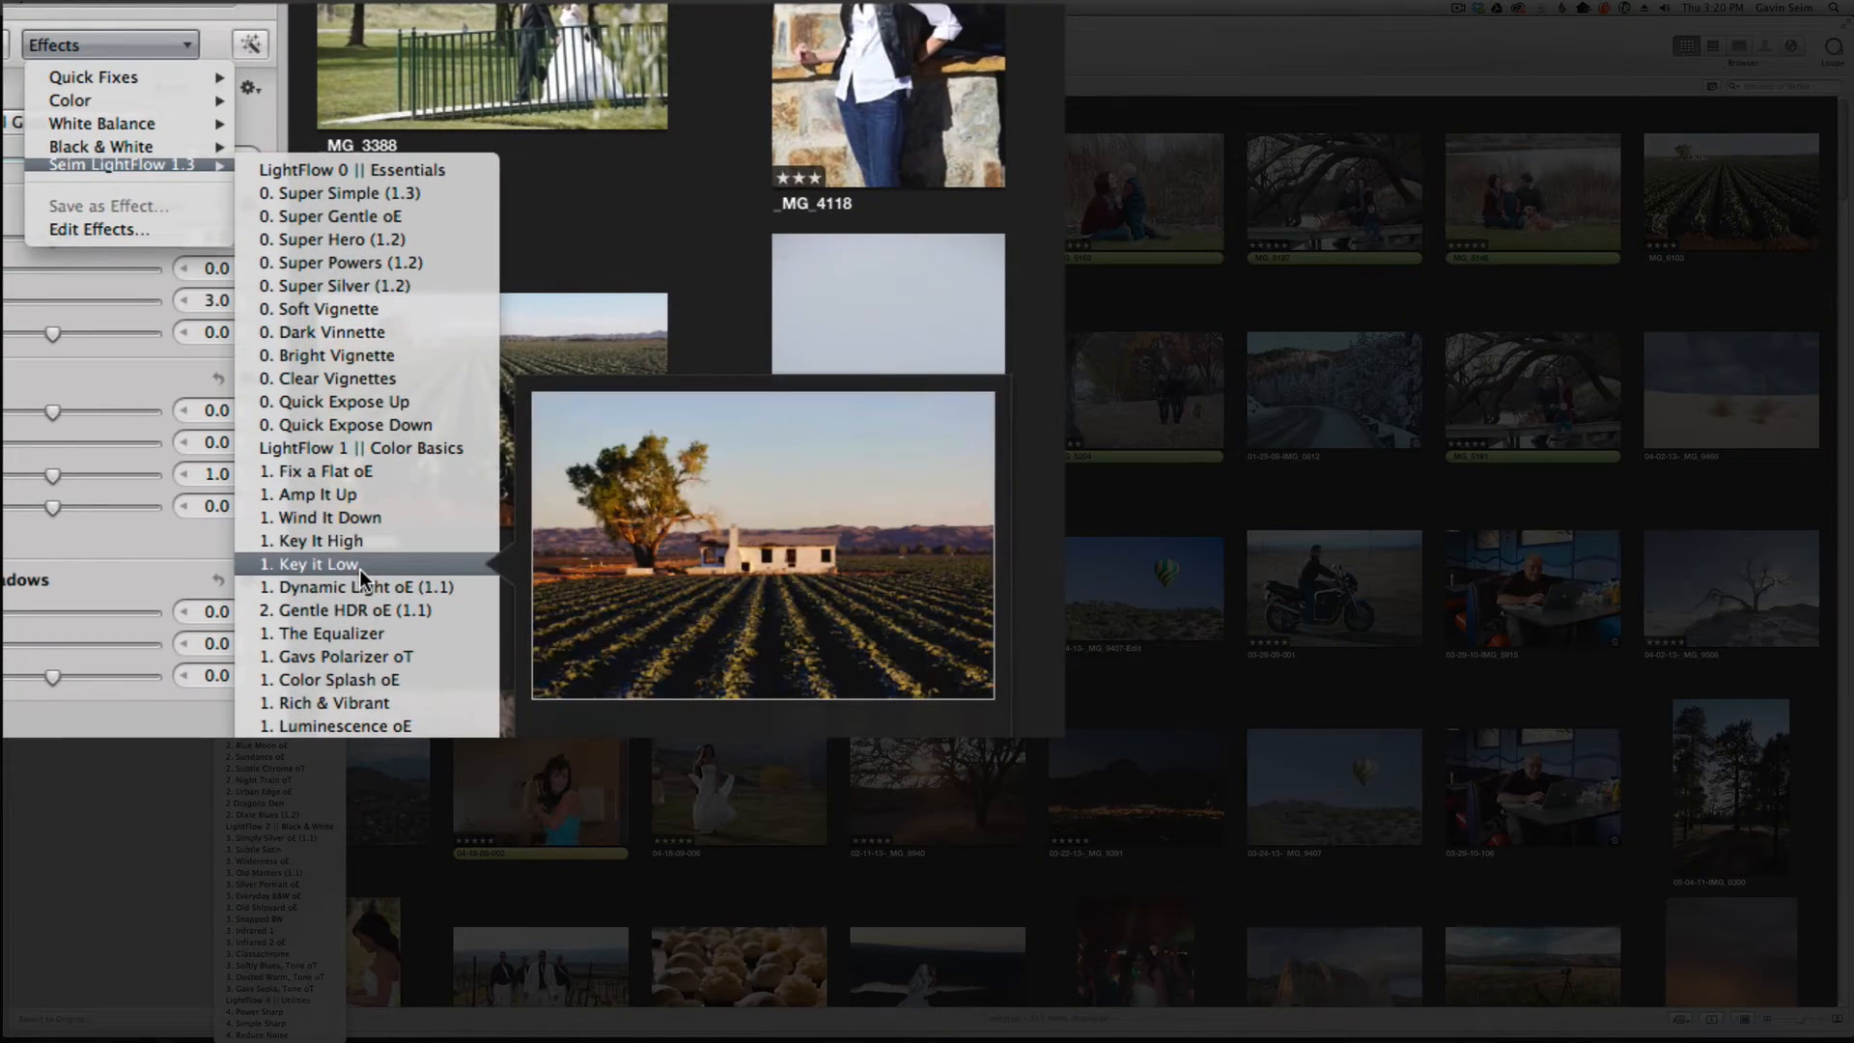
{"action": "left_click", "coordinate": [319, 563]}
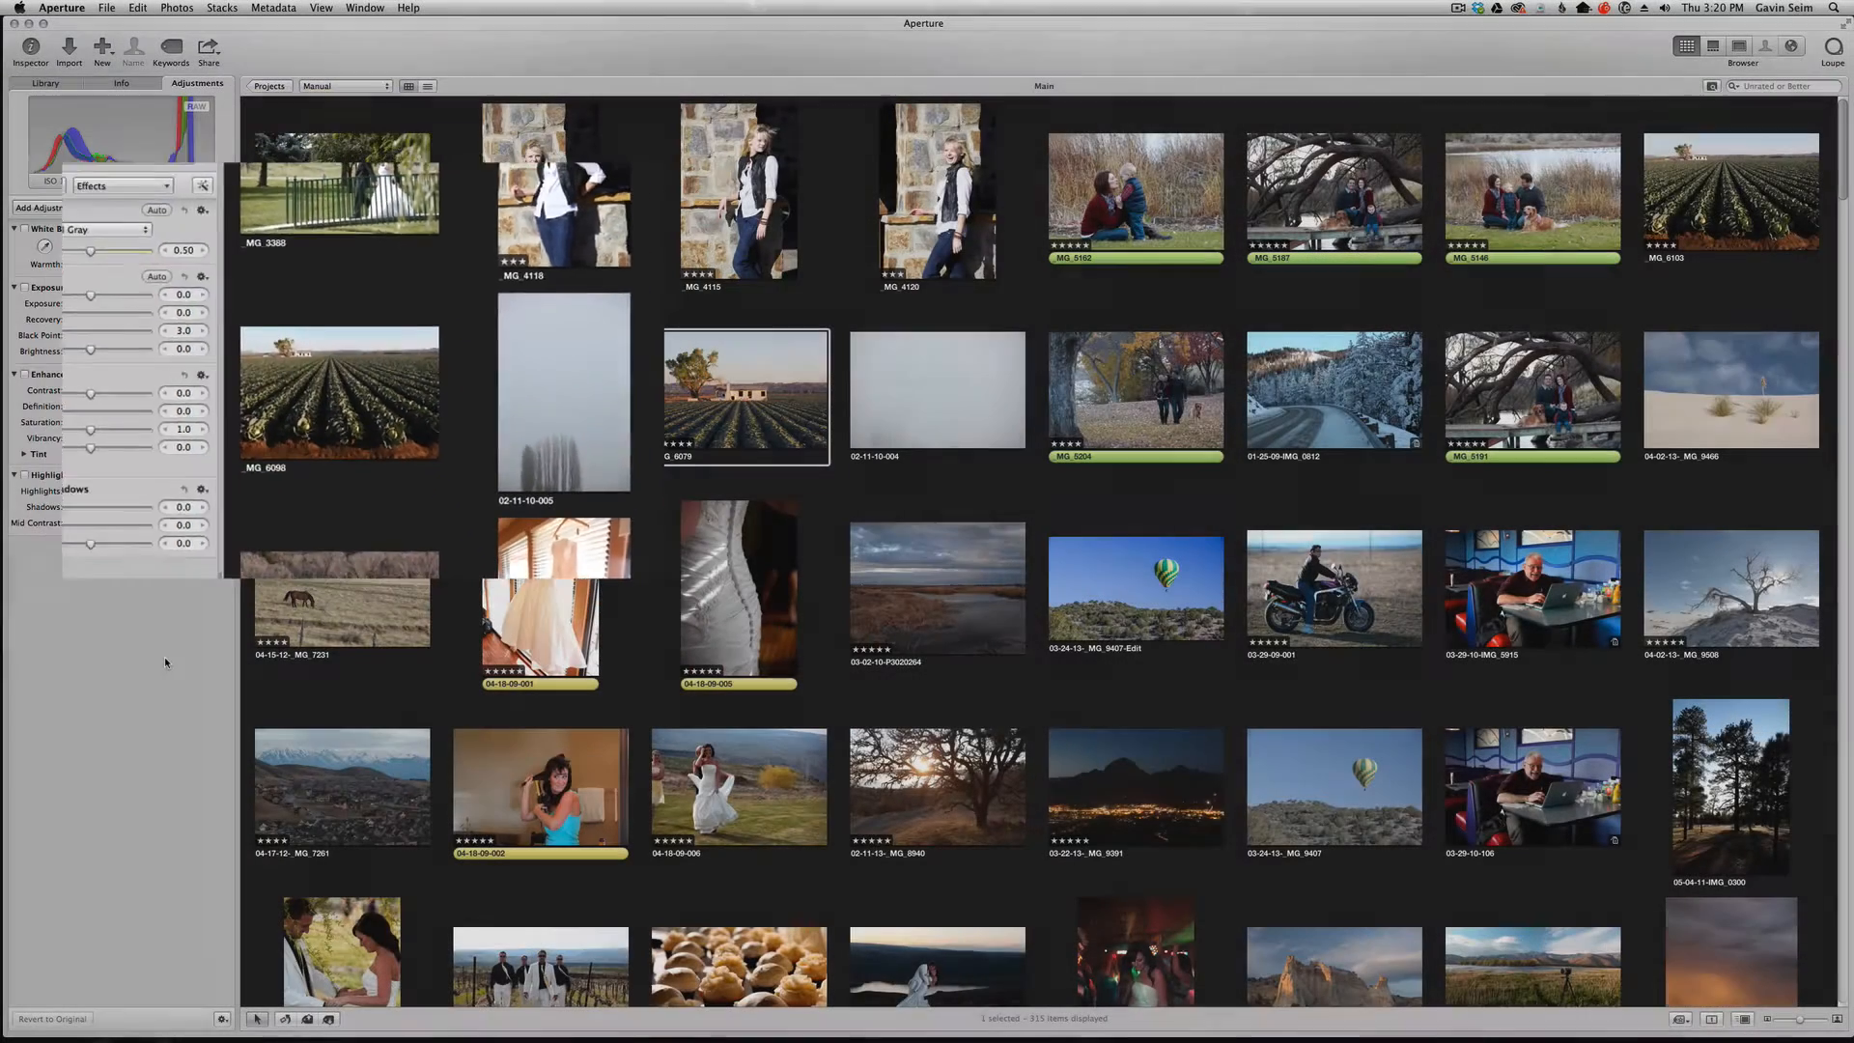
{"action": "left_click", "coordinate": [149, 184]}
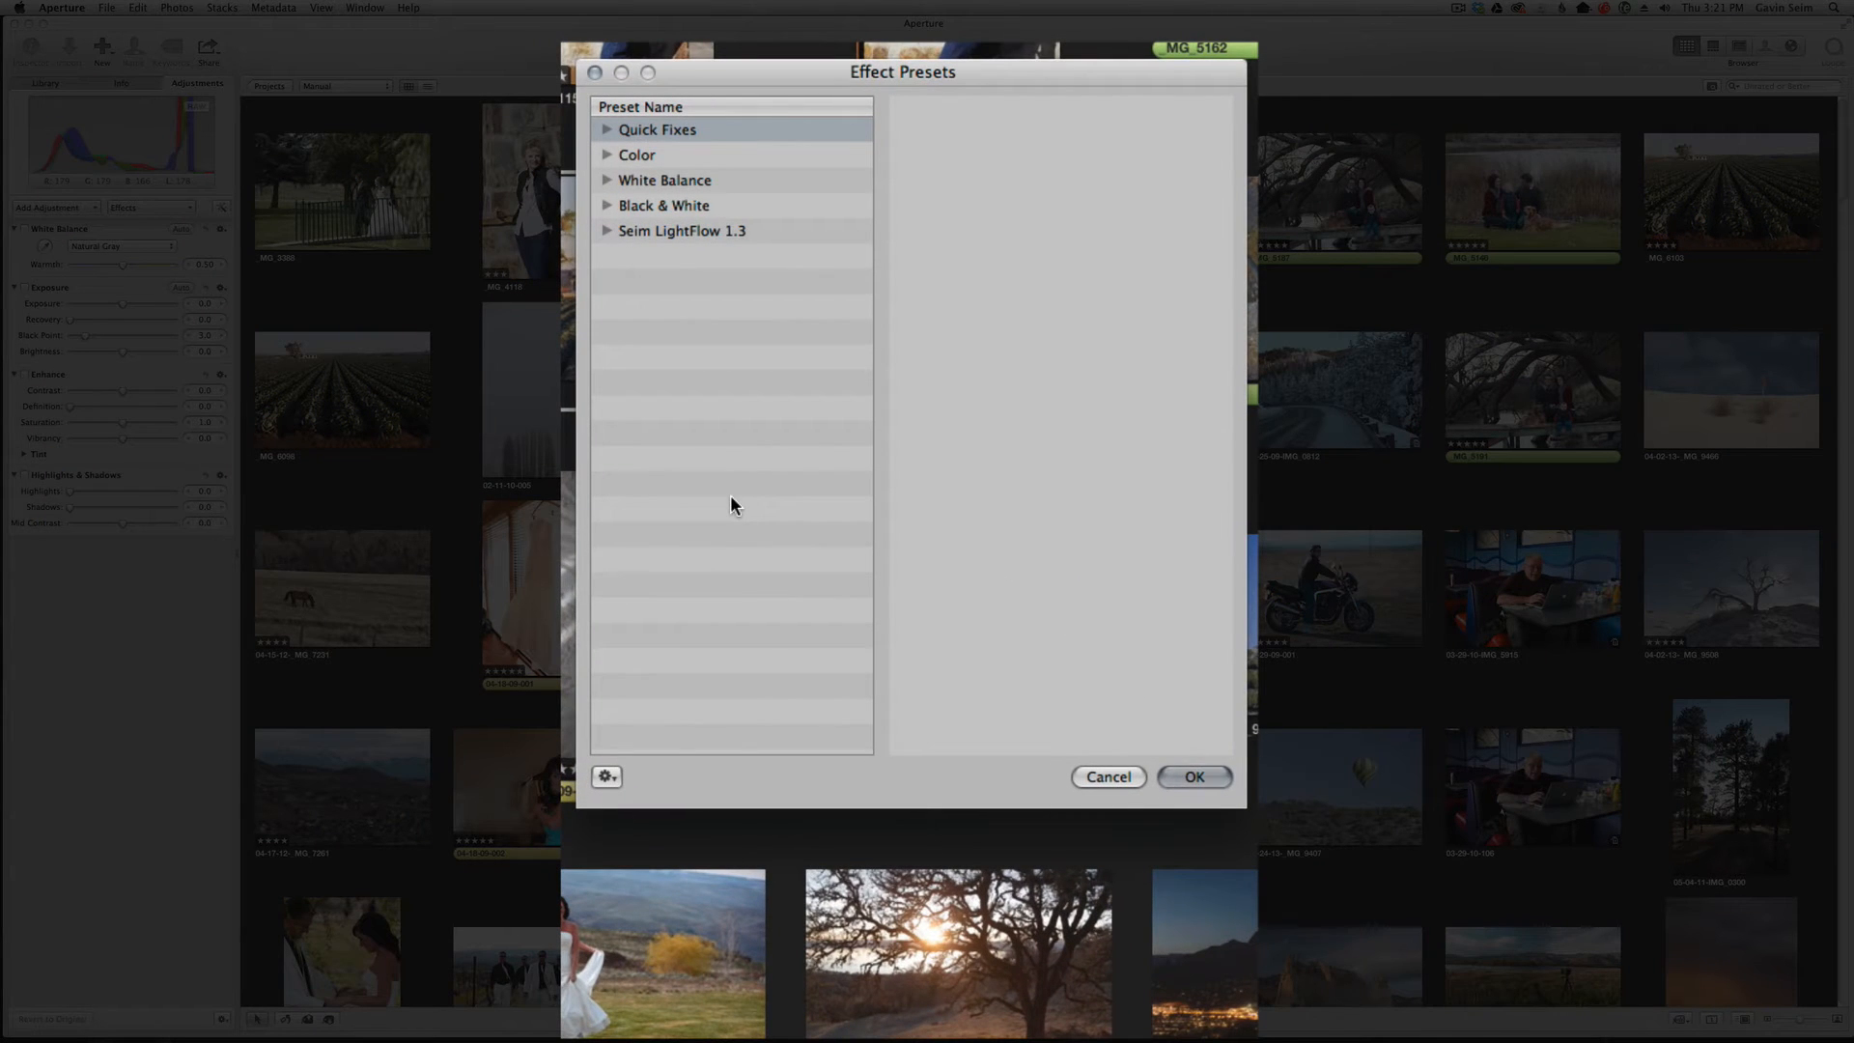
- Import the Seim ColorFlow 1.11 presets from the Desktop and close the presets editor
{"action": "left_click", "coordinate": [607, 231]}
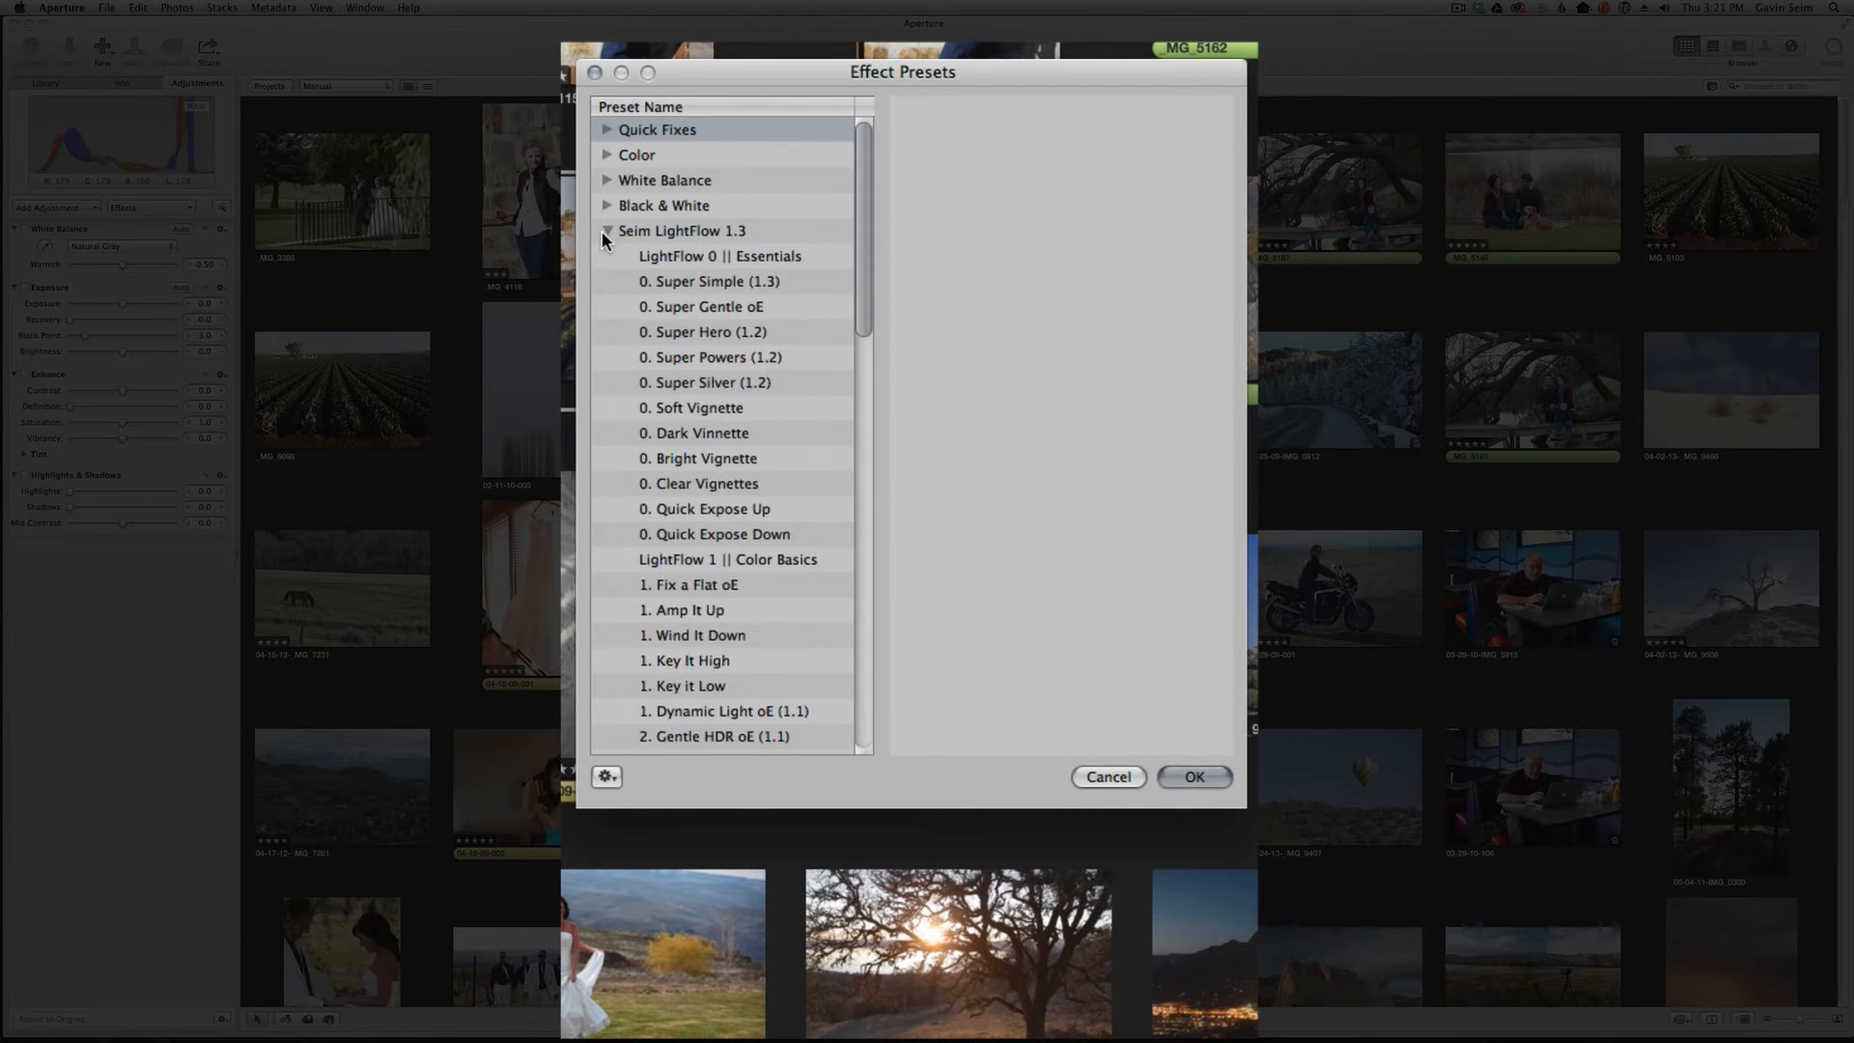
{"action": "left_click", "coordinate": [606, 231]}
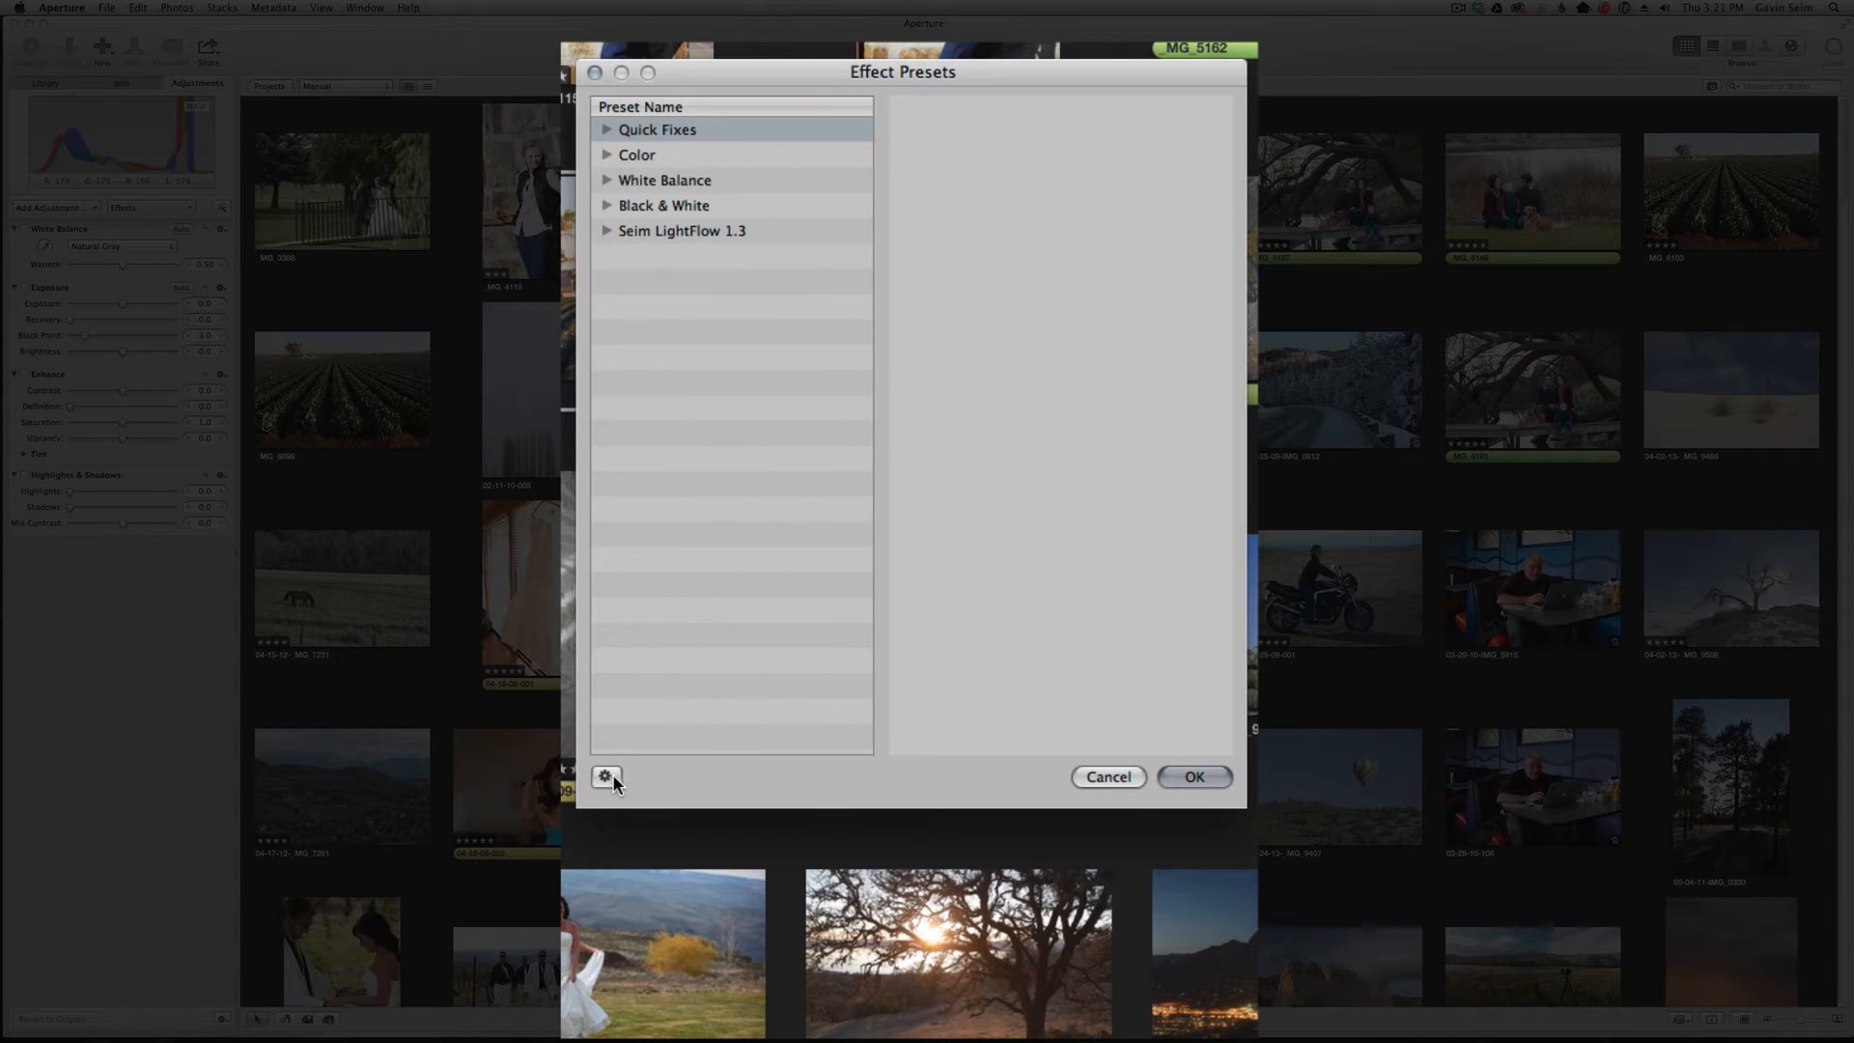
{"action": "left_click", "coordinate": [605, 776]}
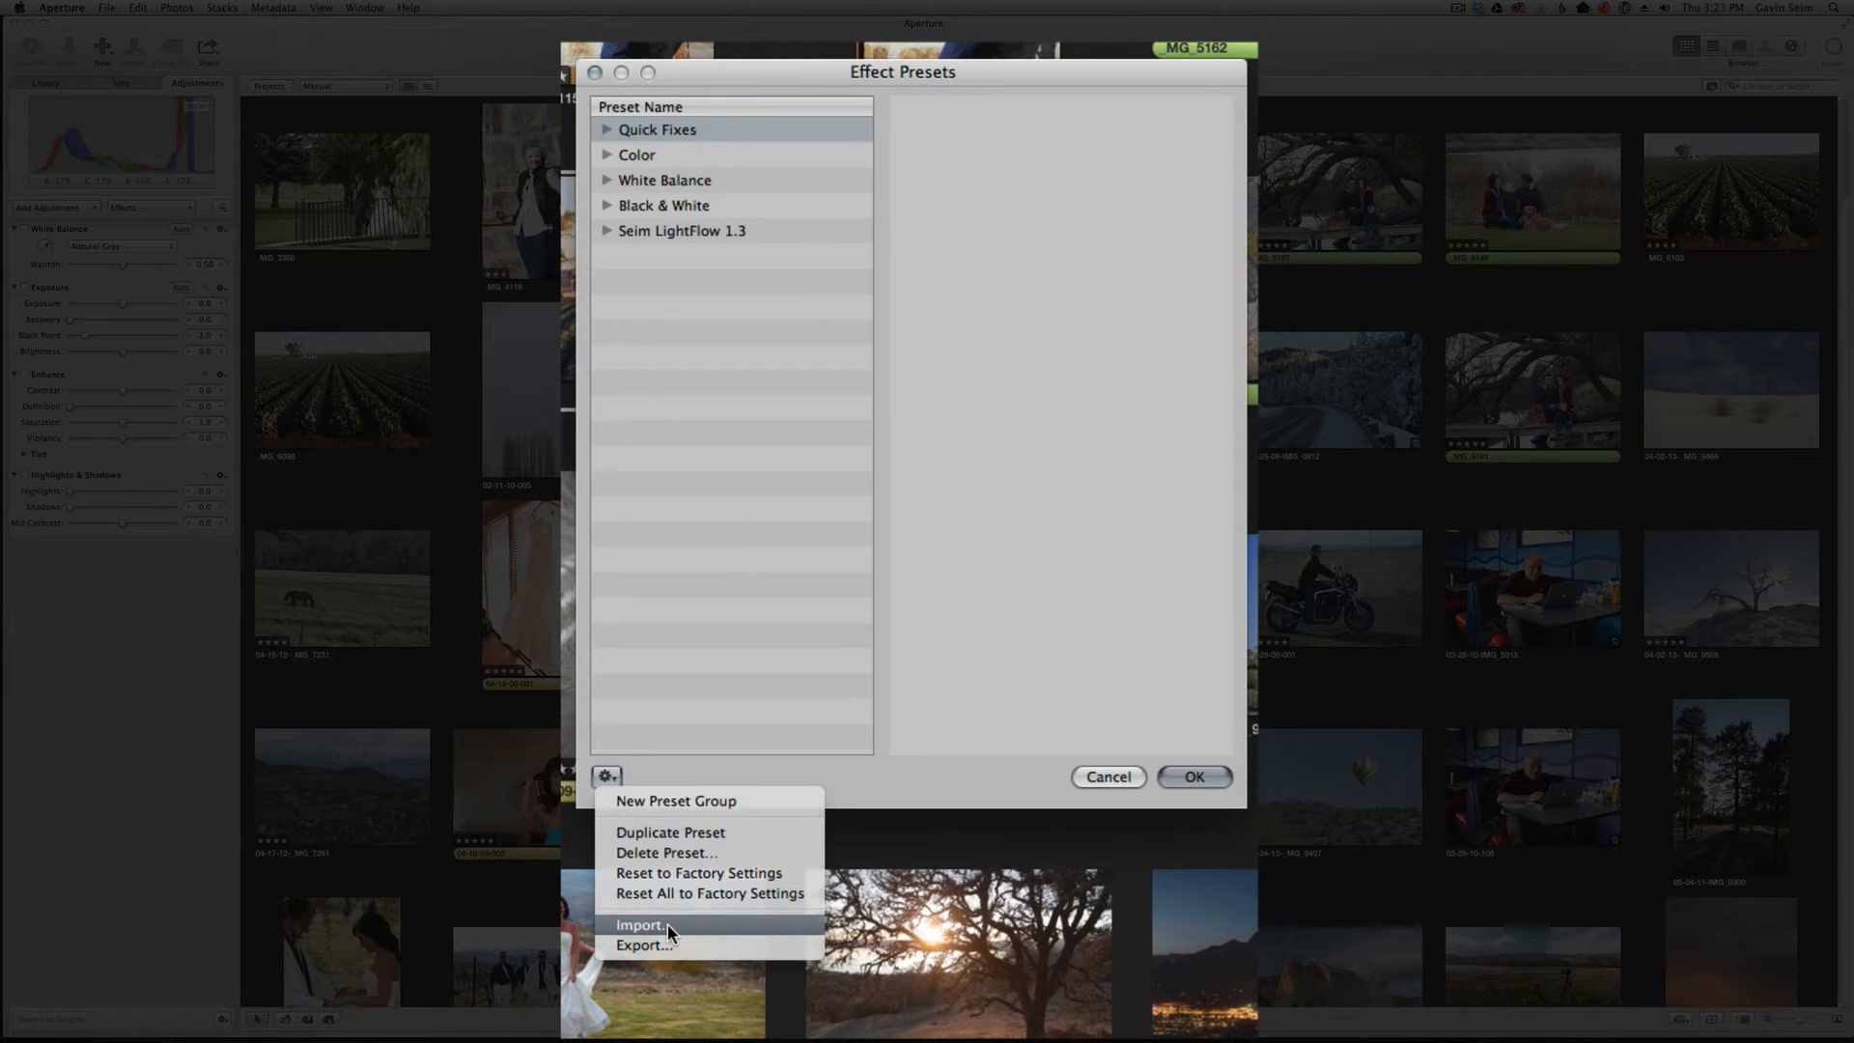
{"action": "left_click", "coordinate": [641, 925]}
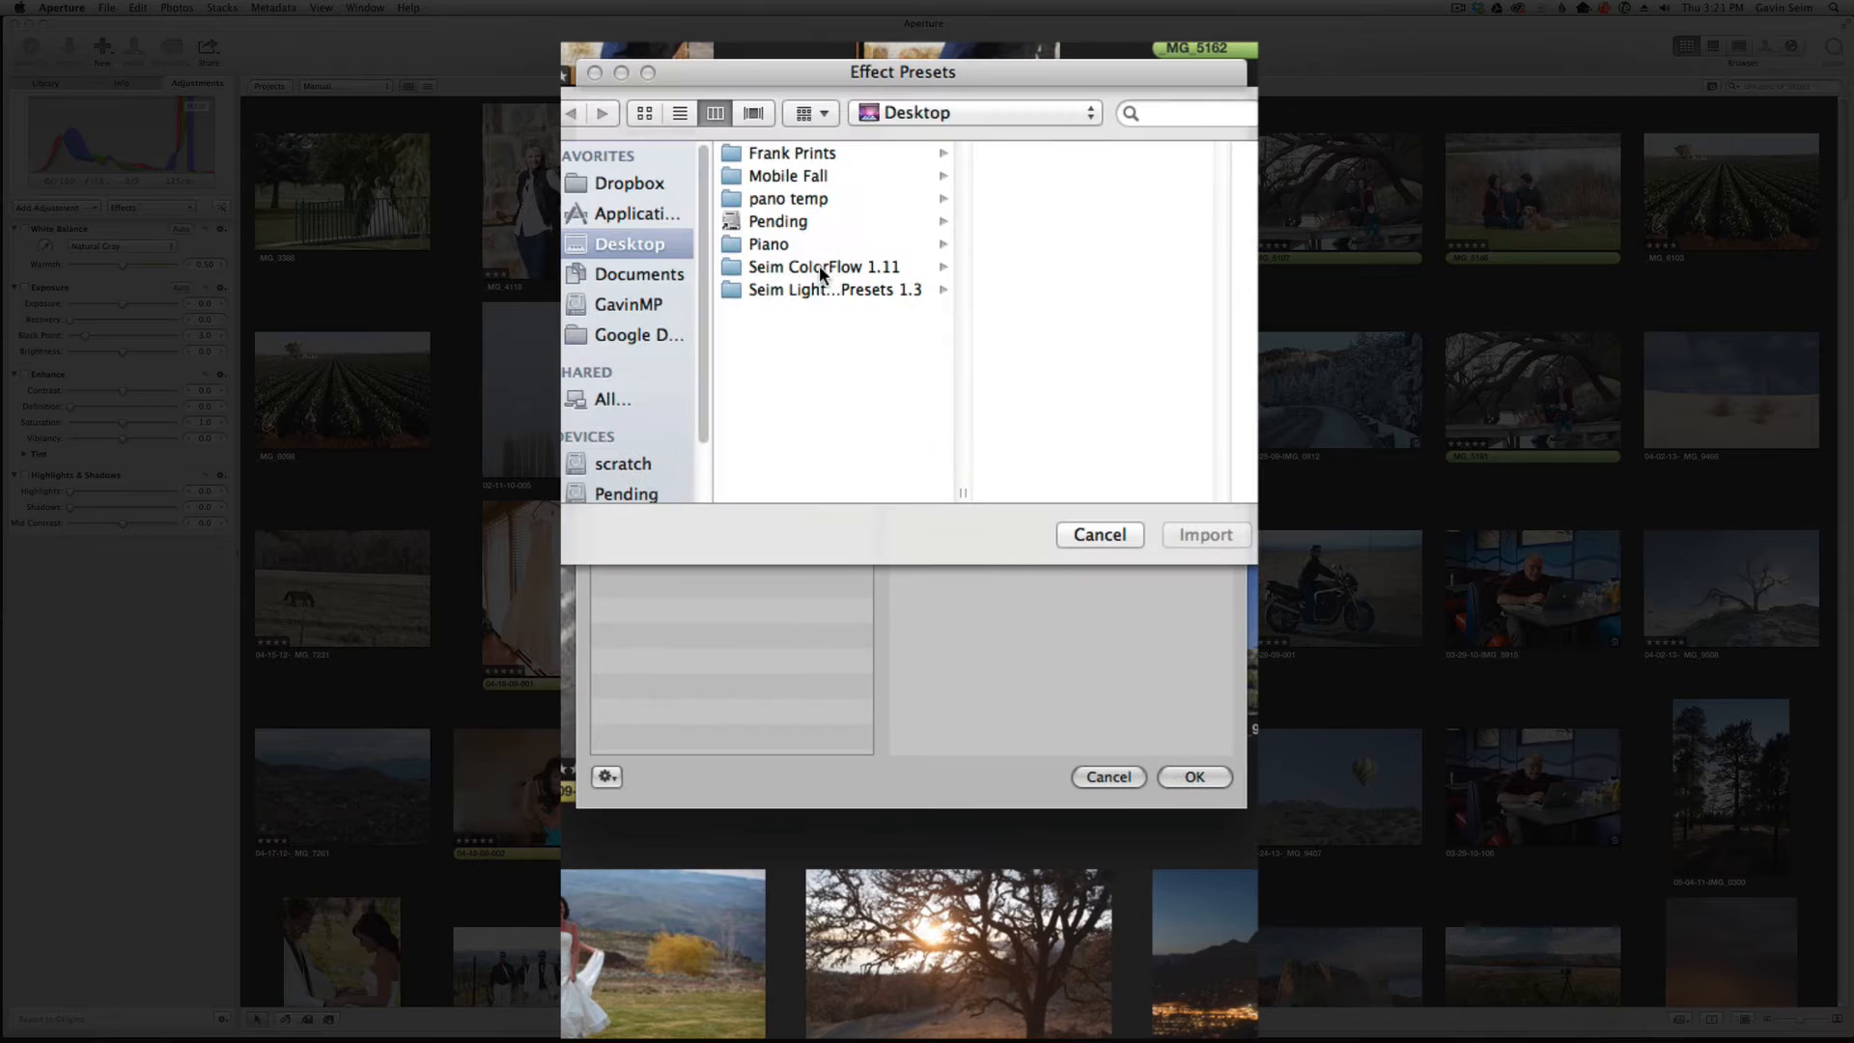
{"action": "left_click", "coordinate": [821, 267]}
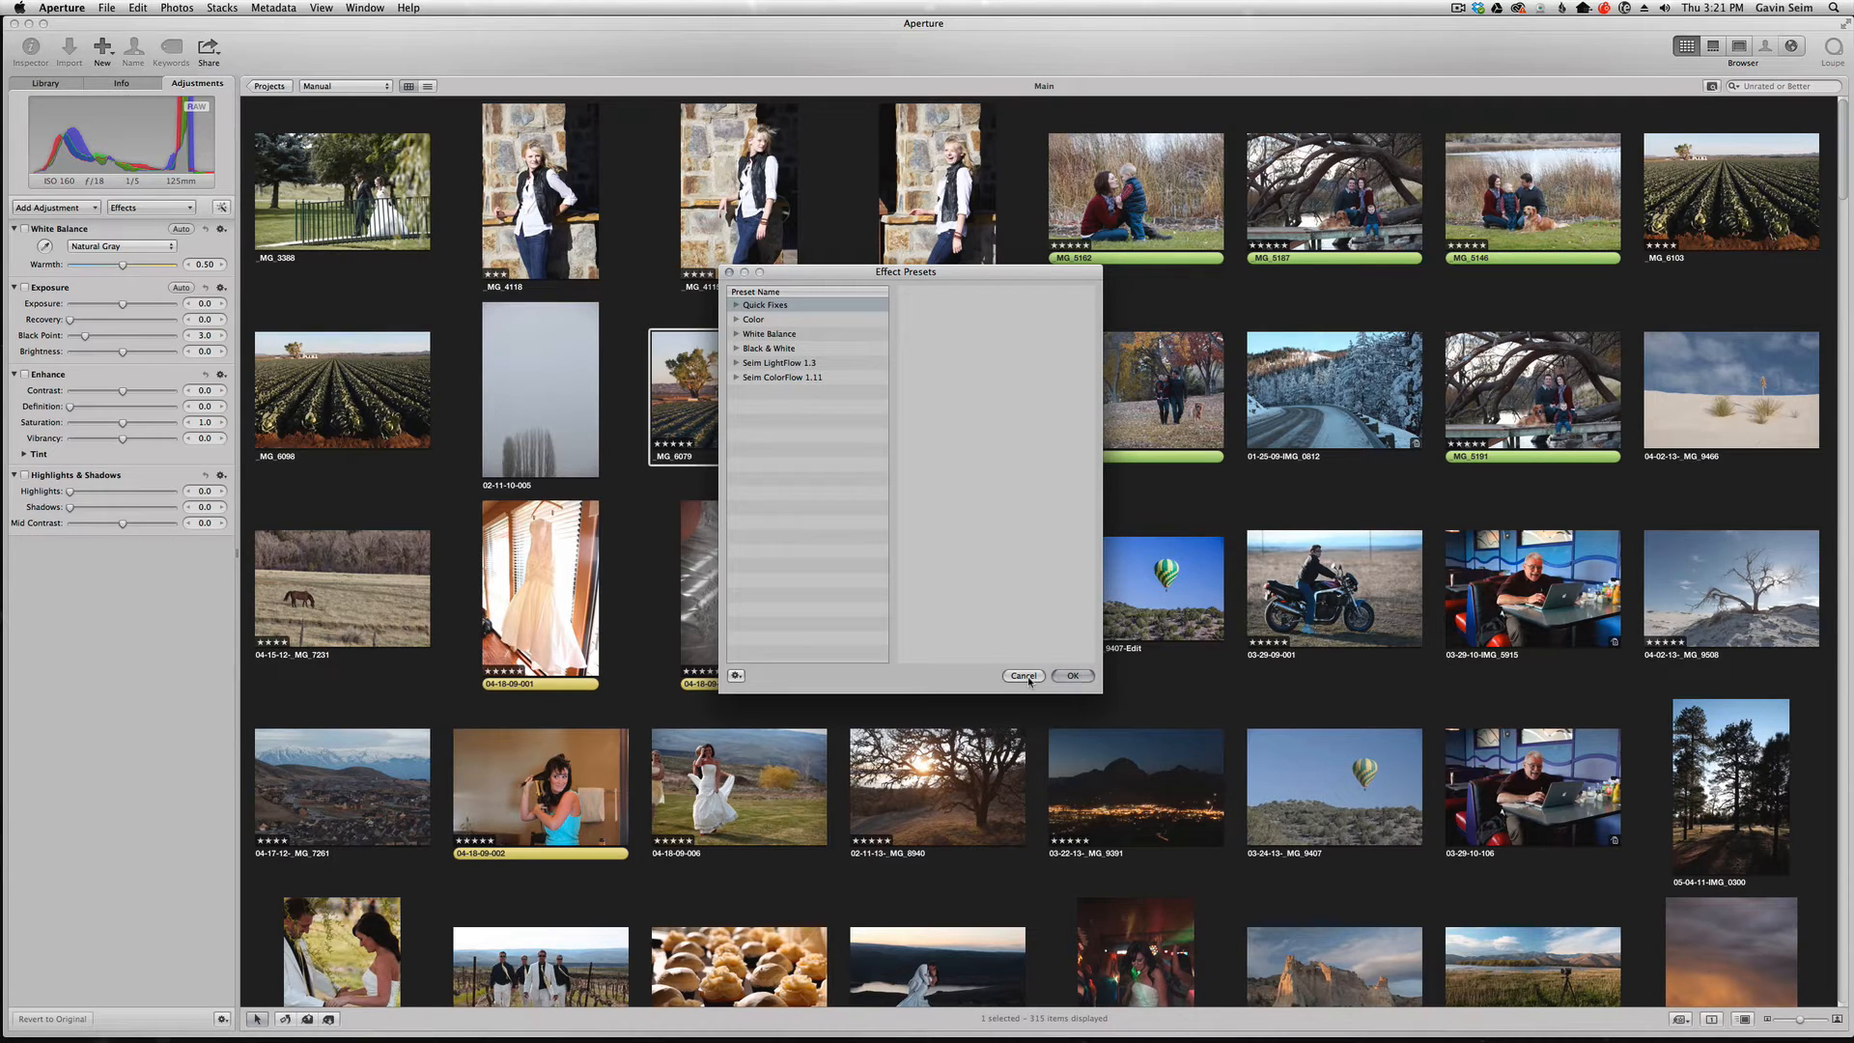
{"action": "left_click", "coordinate": [1024, 675]}
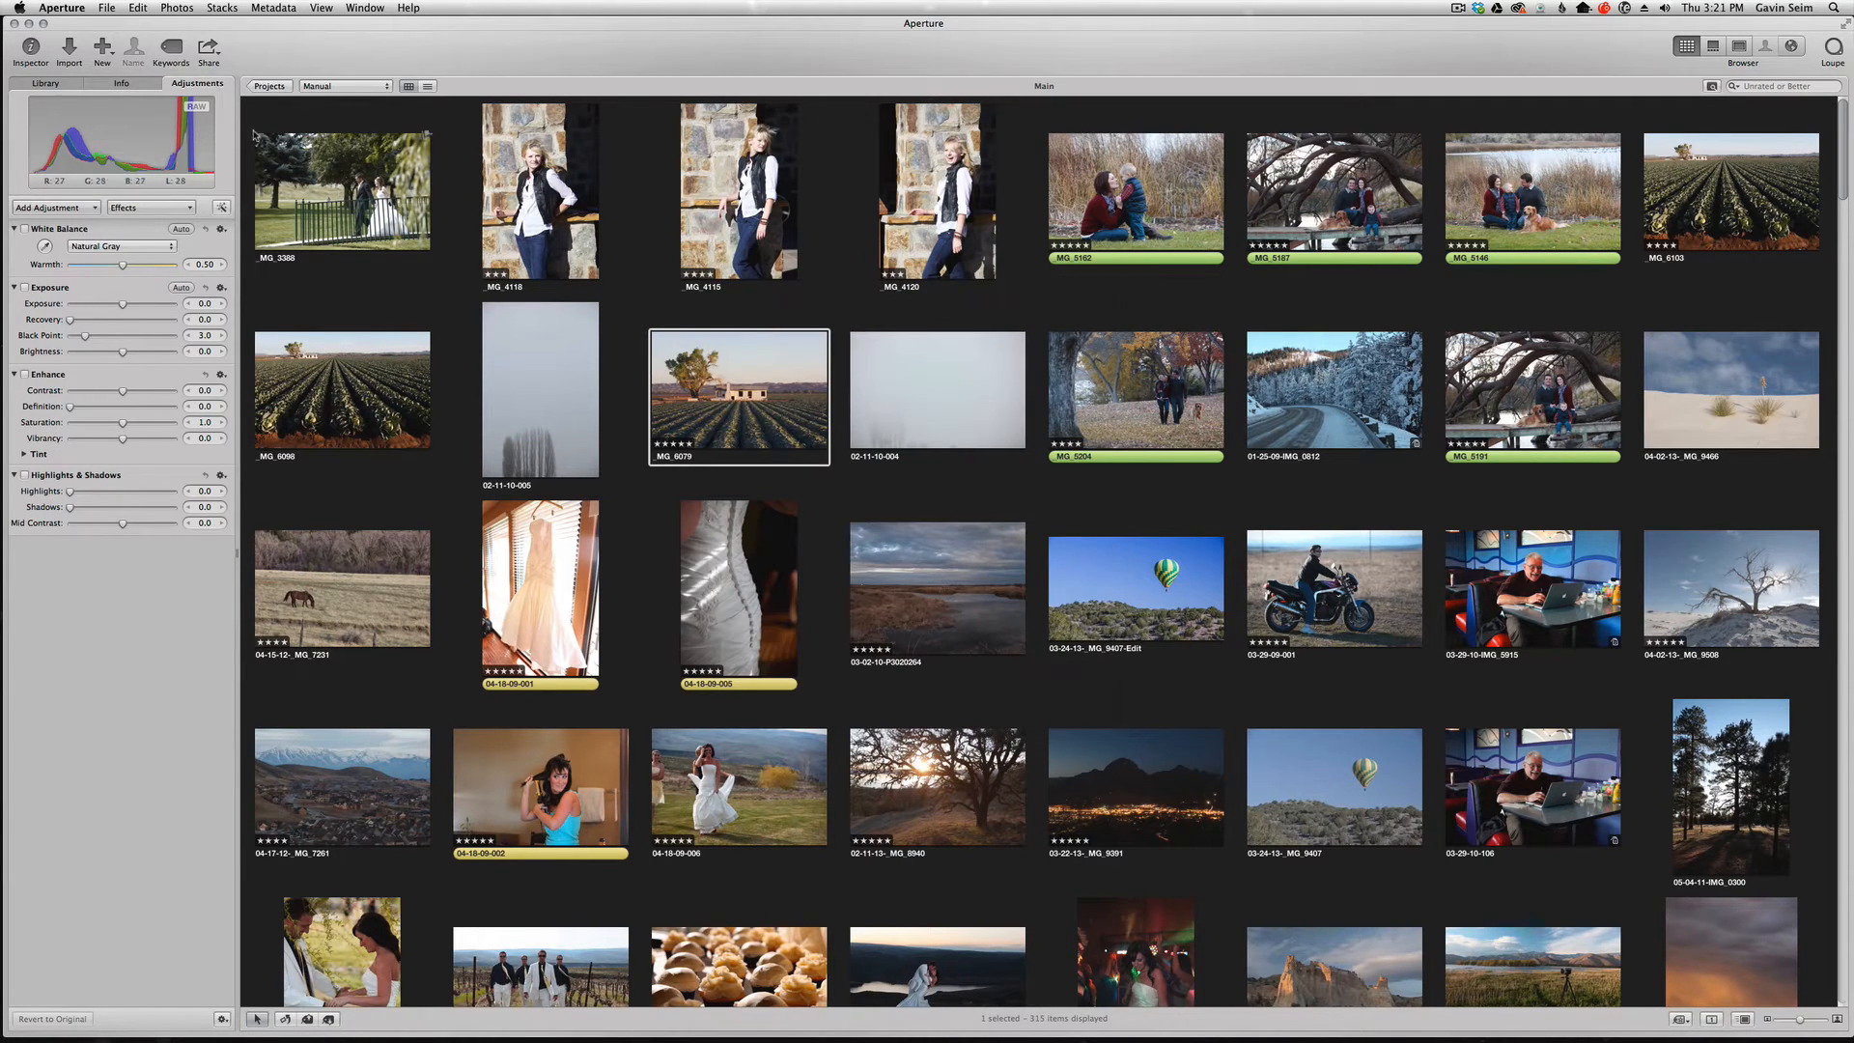
- Open the farmhouse photo full size and apply ColorFlow presets, including Subtle Vignette (V)
{"action": "left_click", "coordinate": [151, 207]}
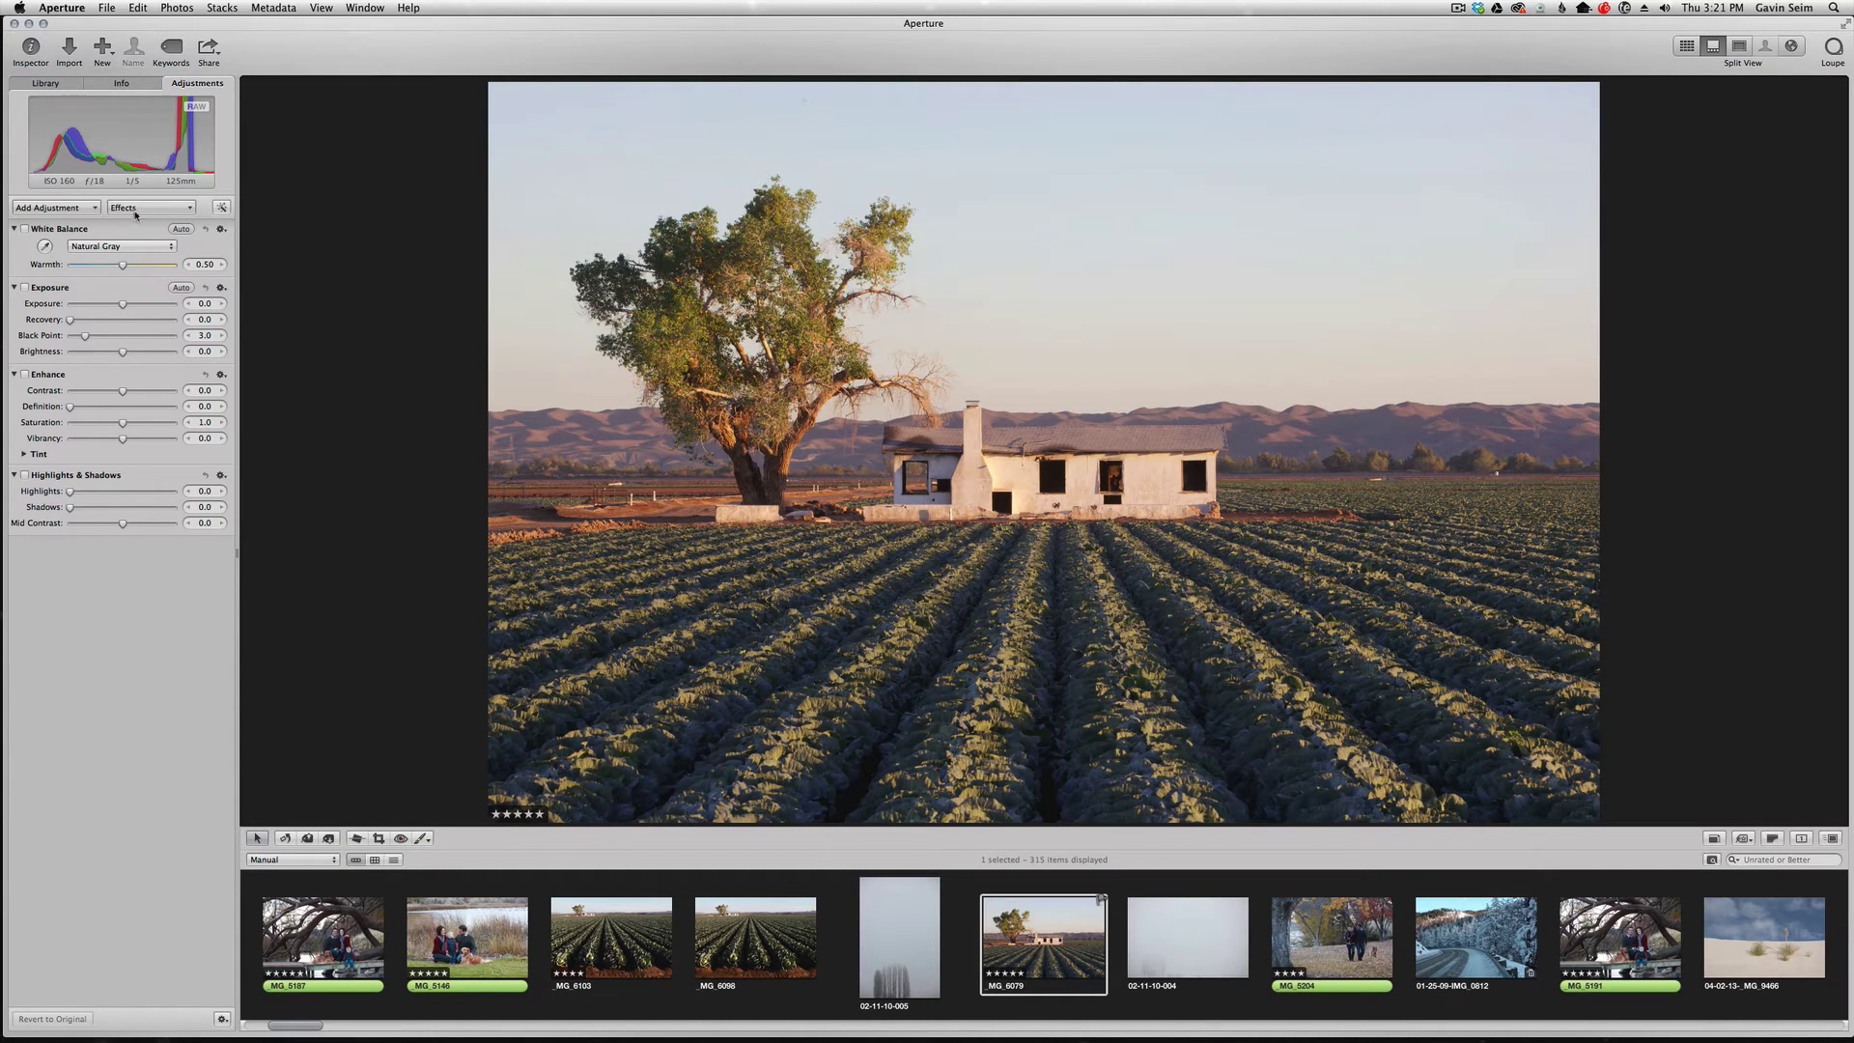
{"action": "left_click", "coordinate": [151, 206]}
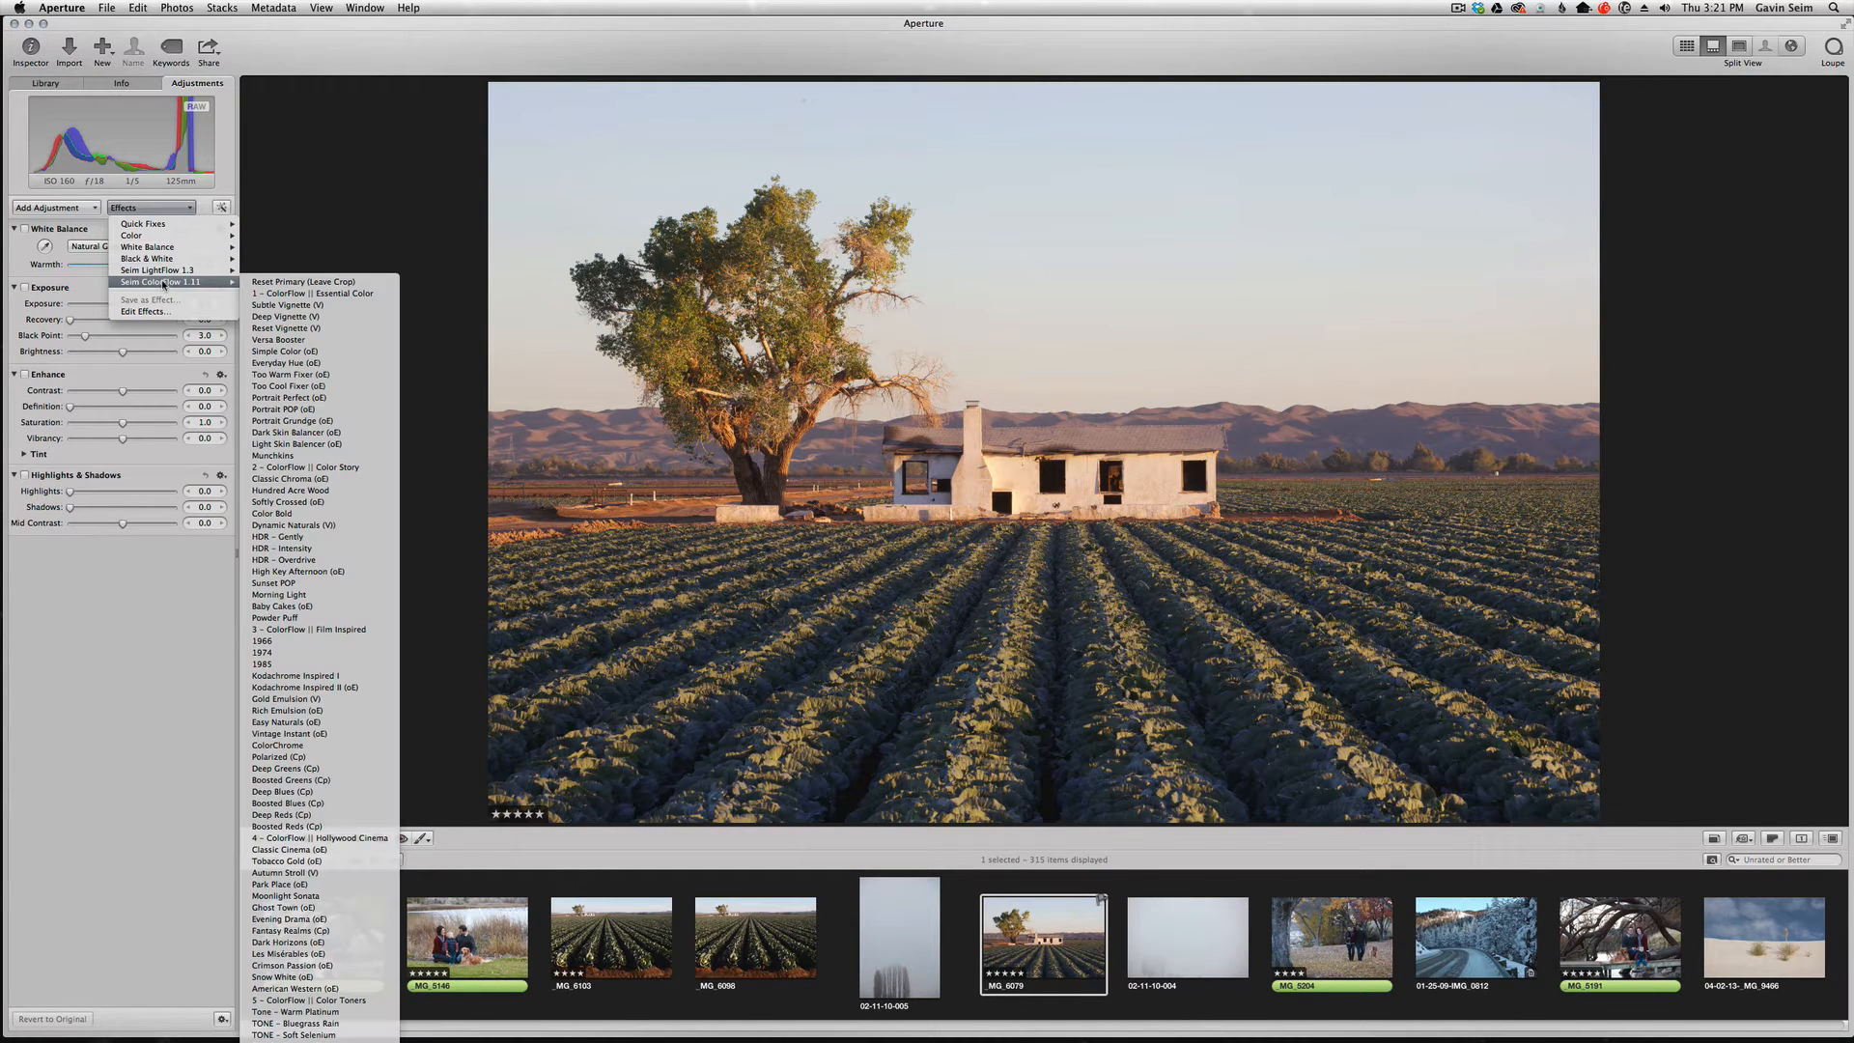
{"action": "mouse_move", "coordinate": [295, 675]}
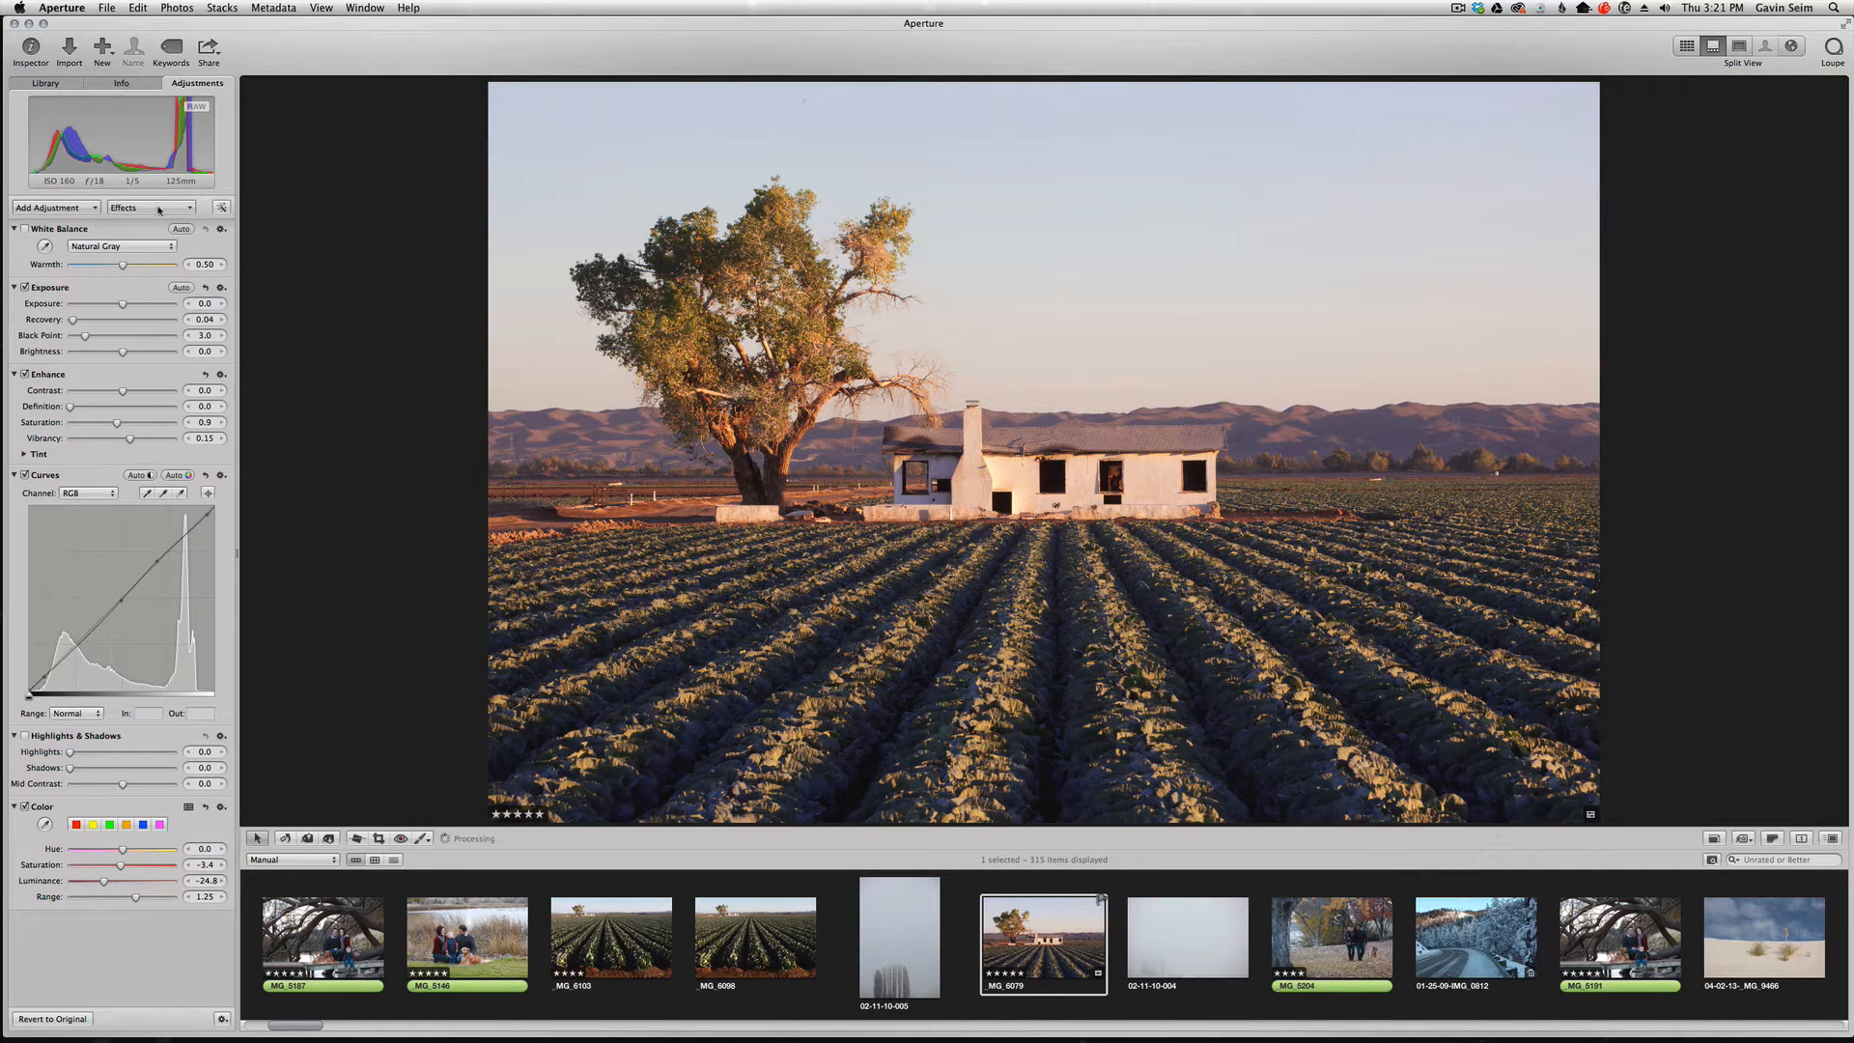
{"action": "left_click", "coordinate": [152, 207]}
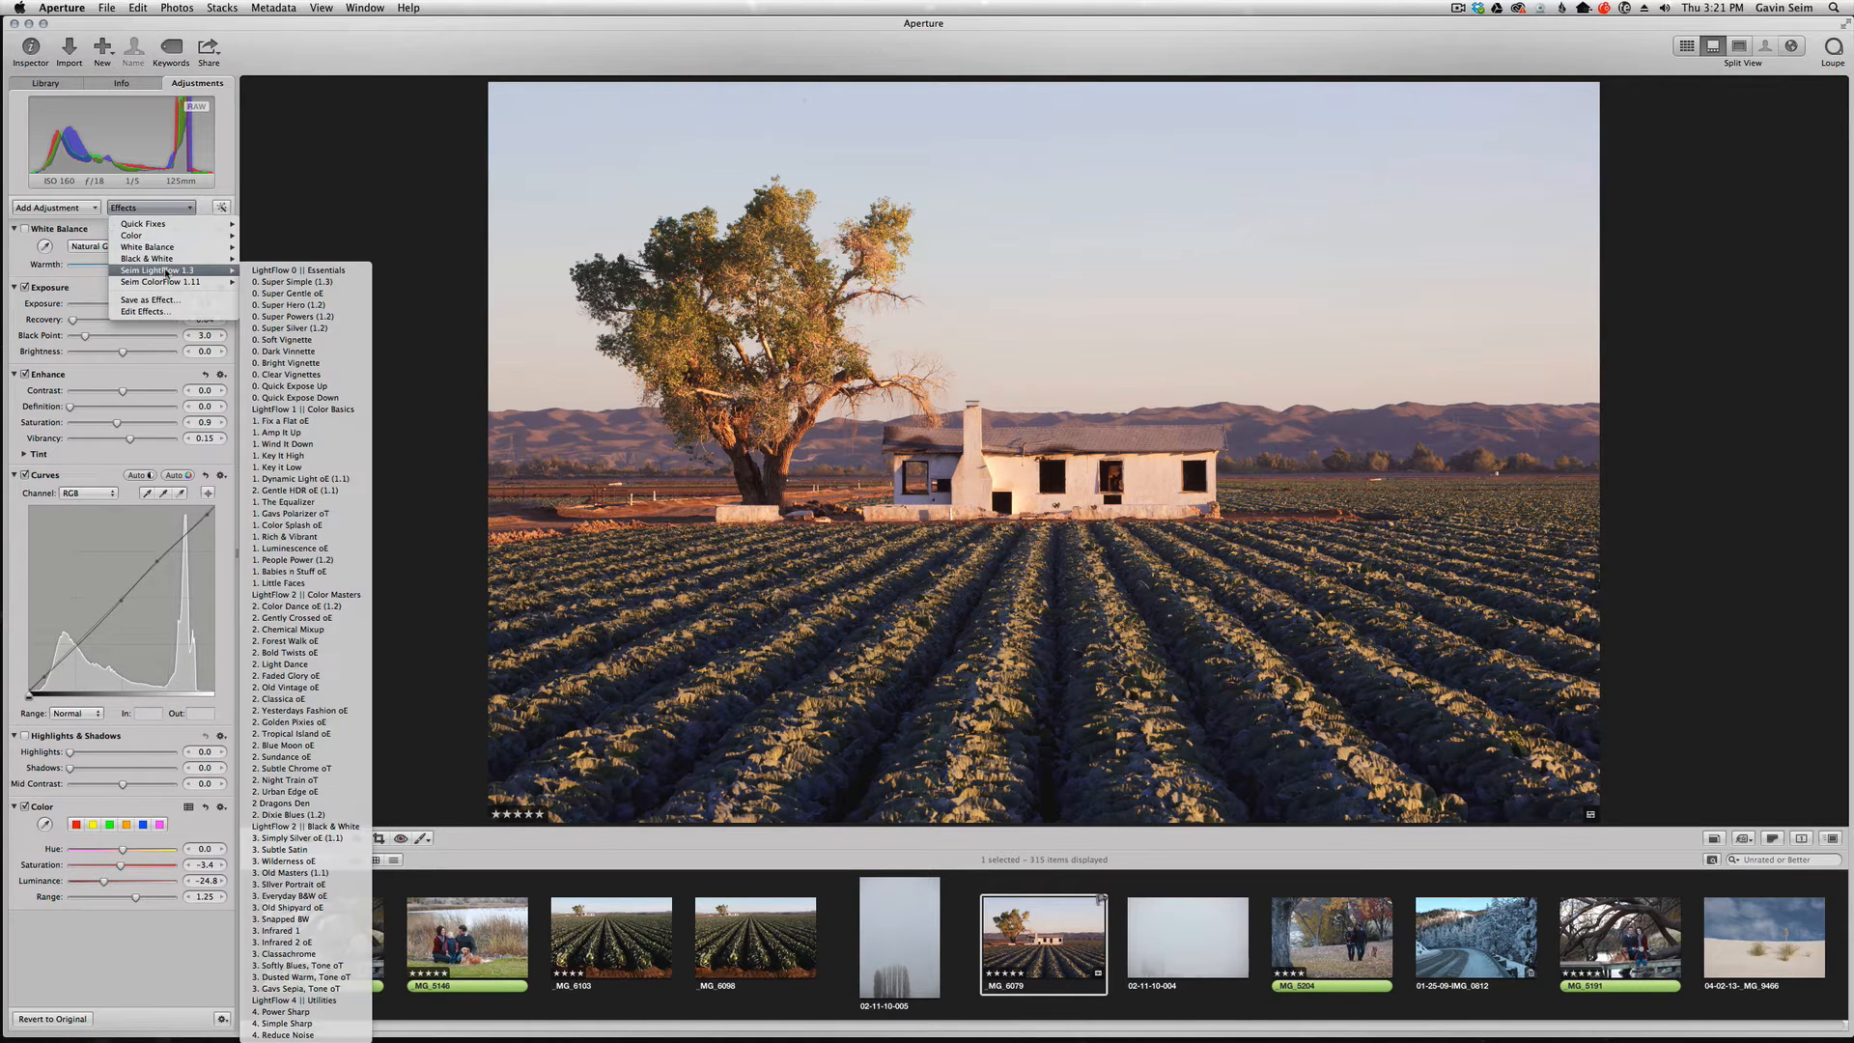
{"action": "mouse_move", "coordinate": [169, 281]}
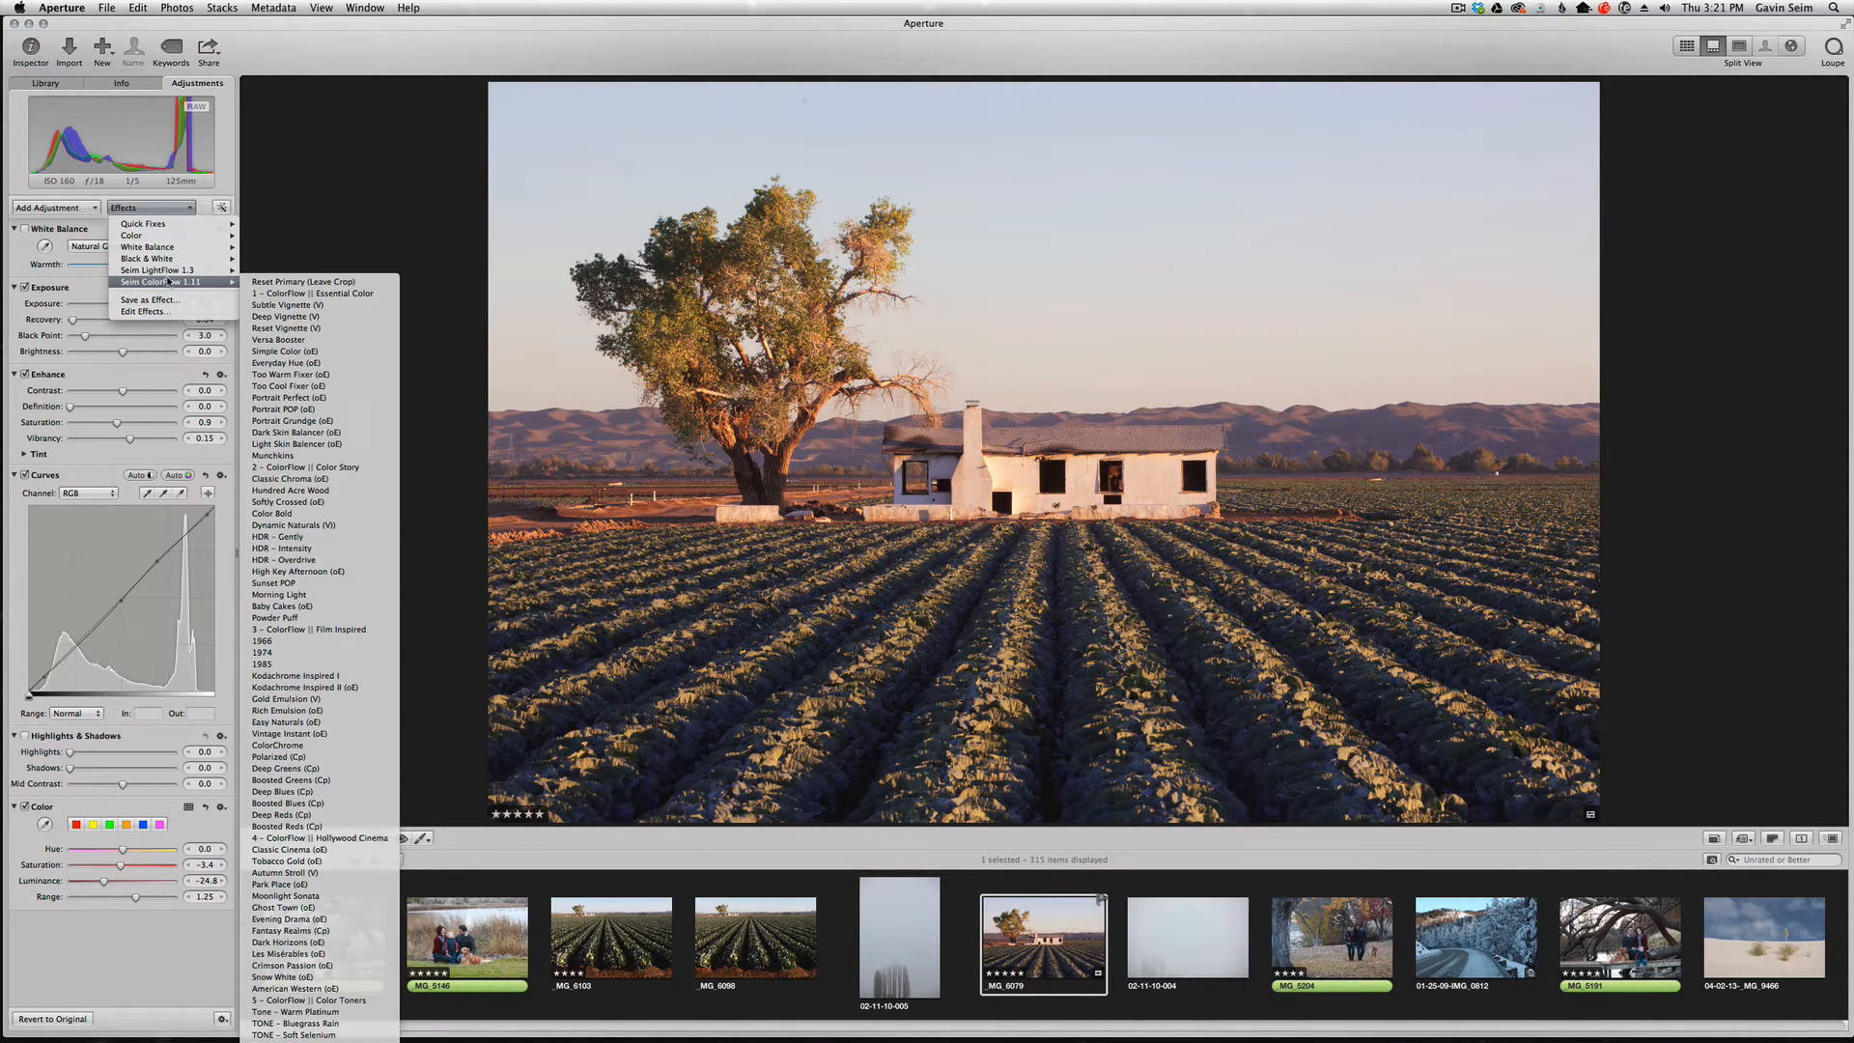
{"action": "mouse_move", "coordinate": [285, 315]}
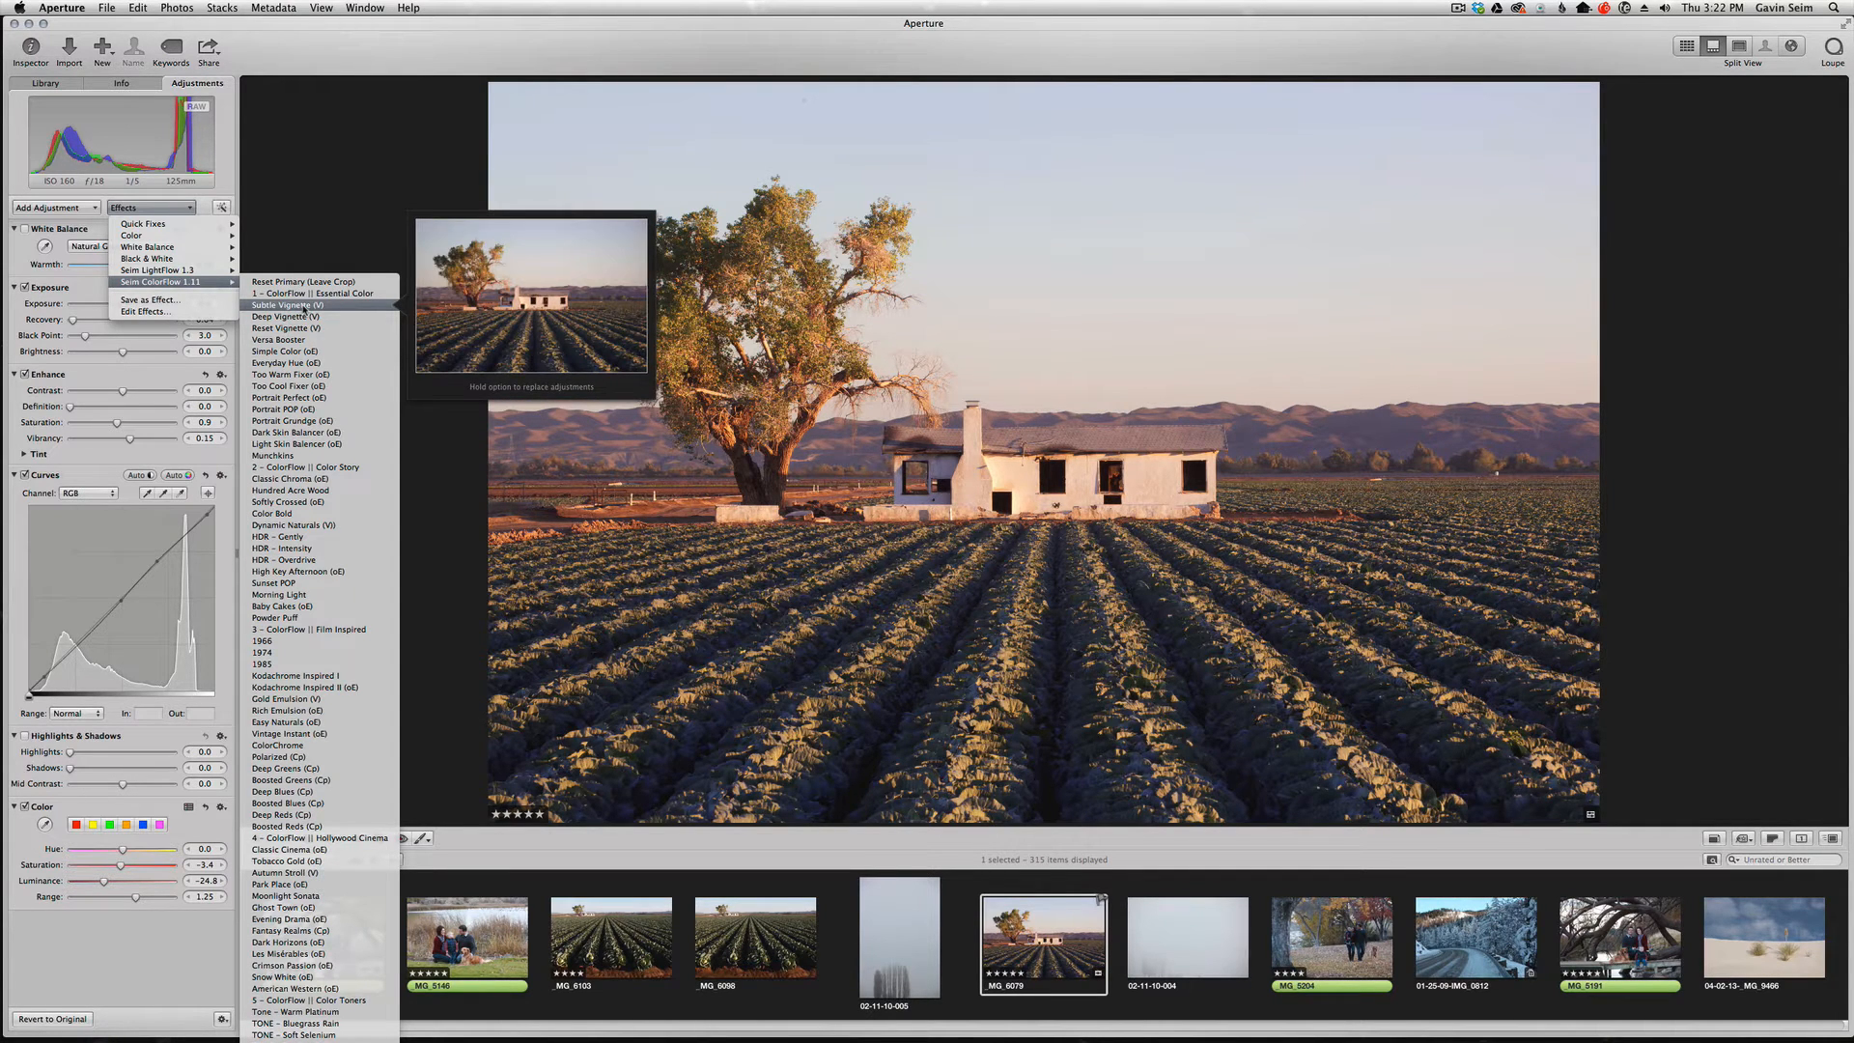
{"action": "left_click", "coordinate": [281, 305]}
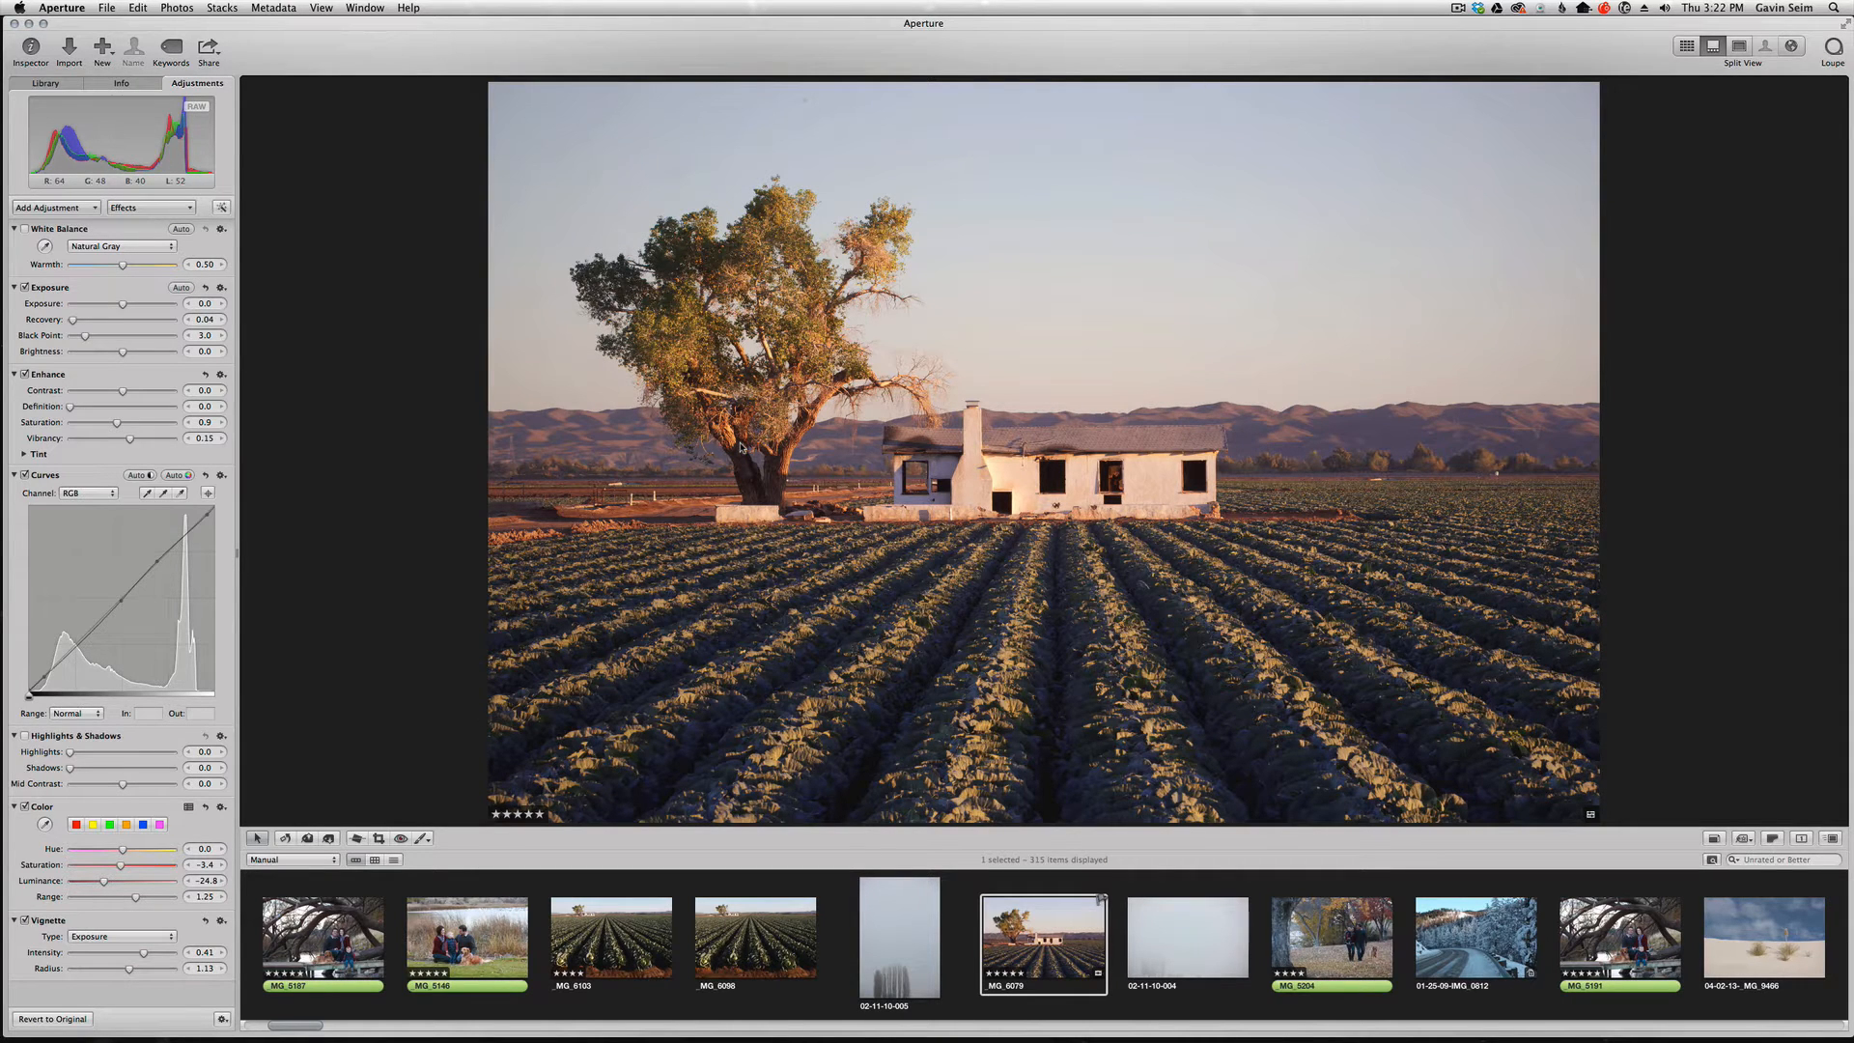
- Replace Subtle Vignette with Deep Vignette (V) and choose another ColorFlow preset to stack
{"action": "left_click", "coordinate": [150, 207]}
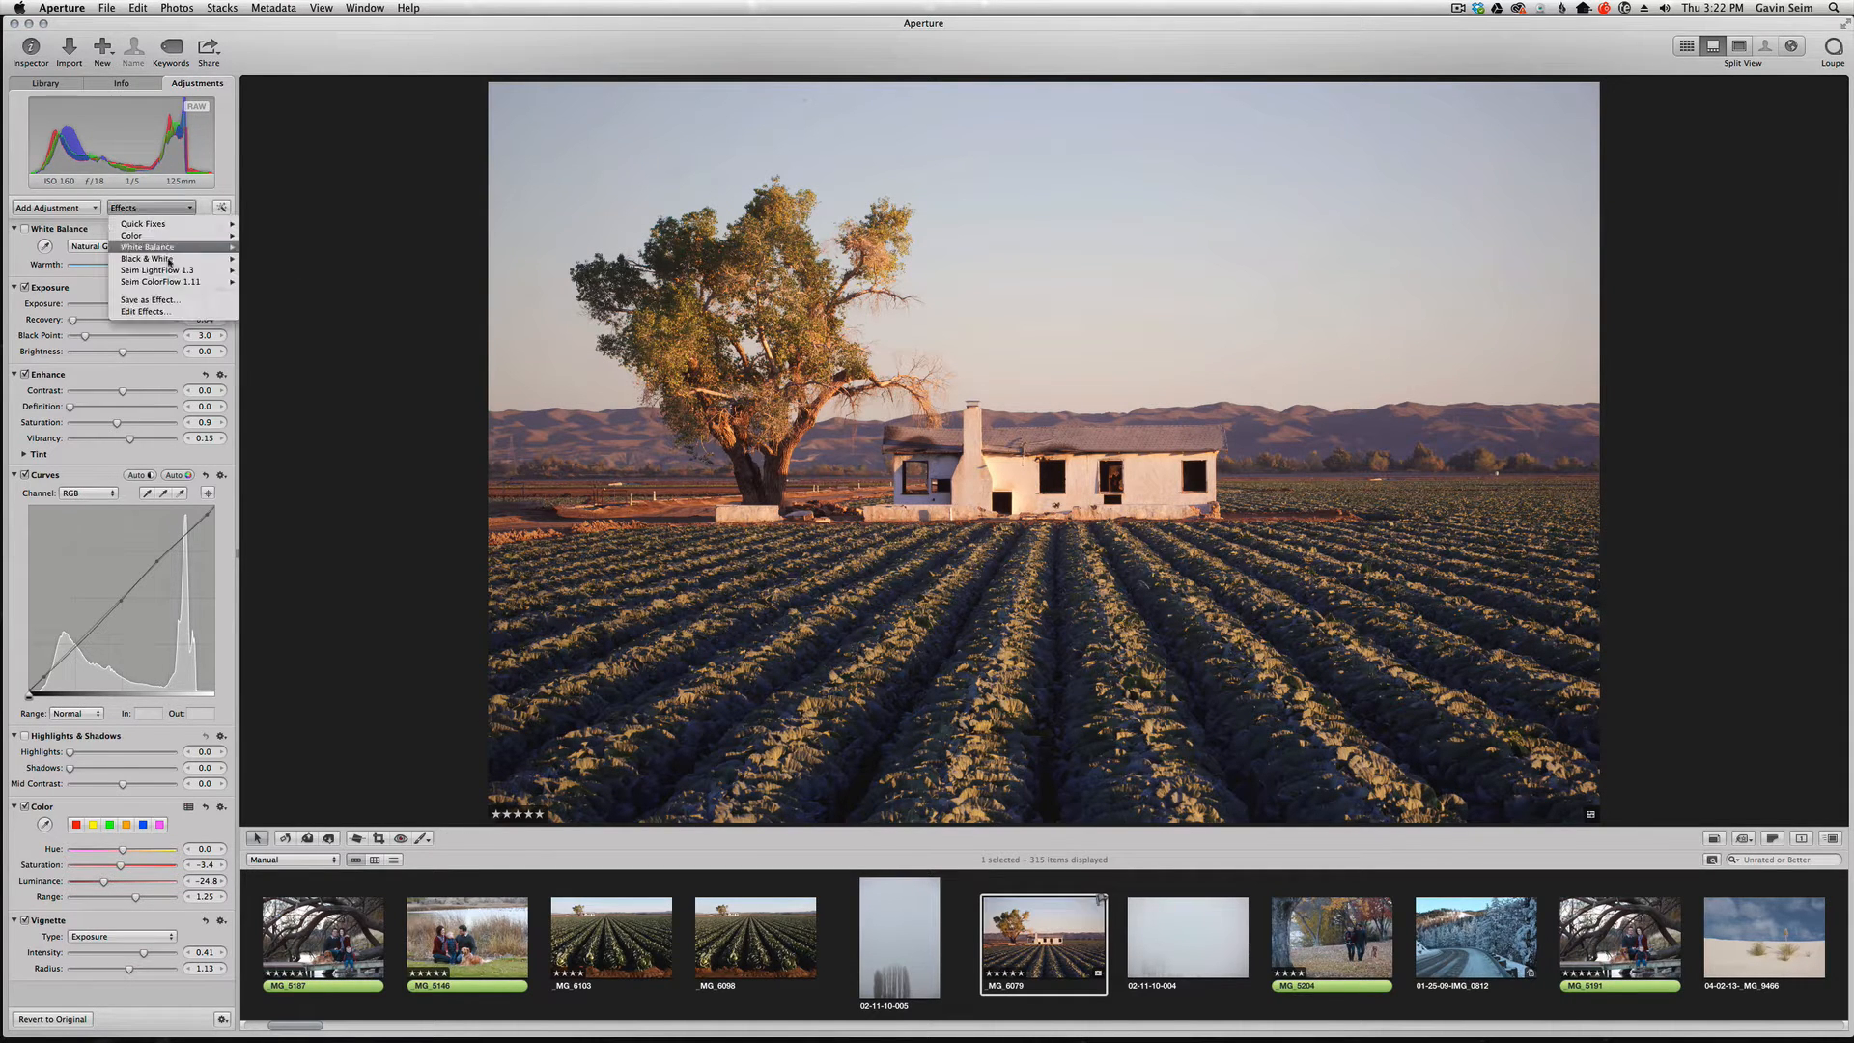
{"action": "mouse_move", "coordinate": [169, 281]}
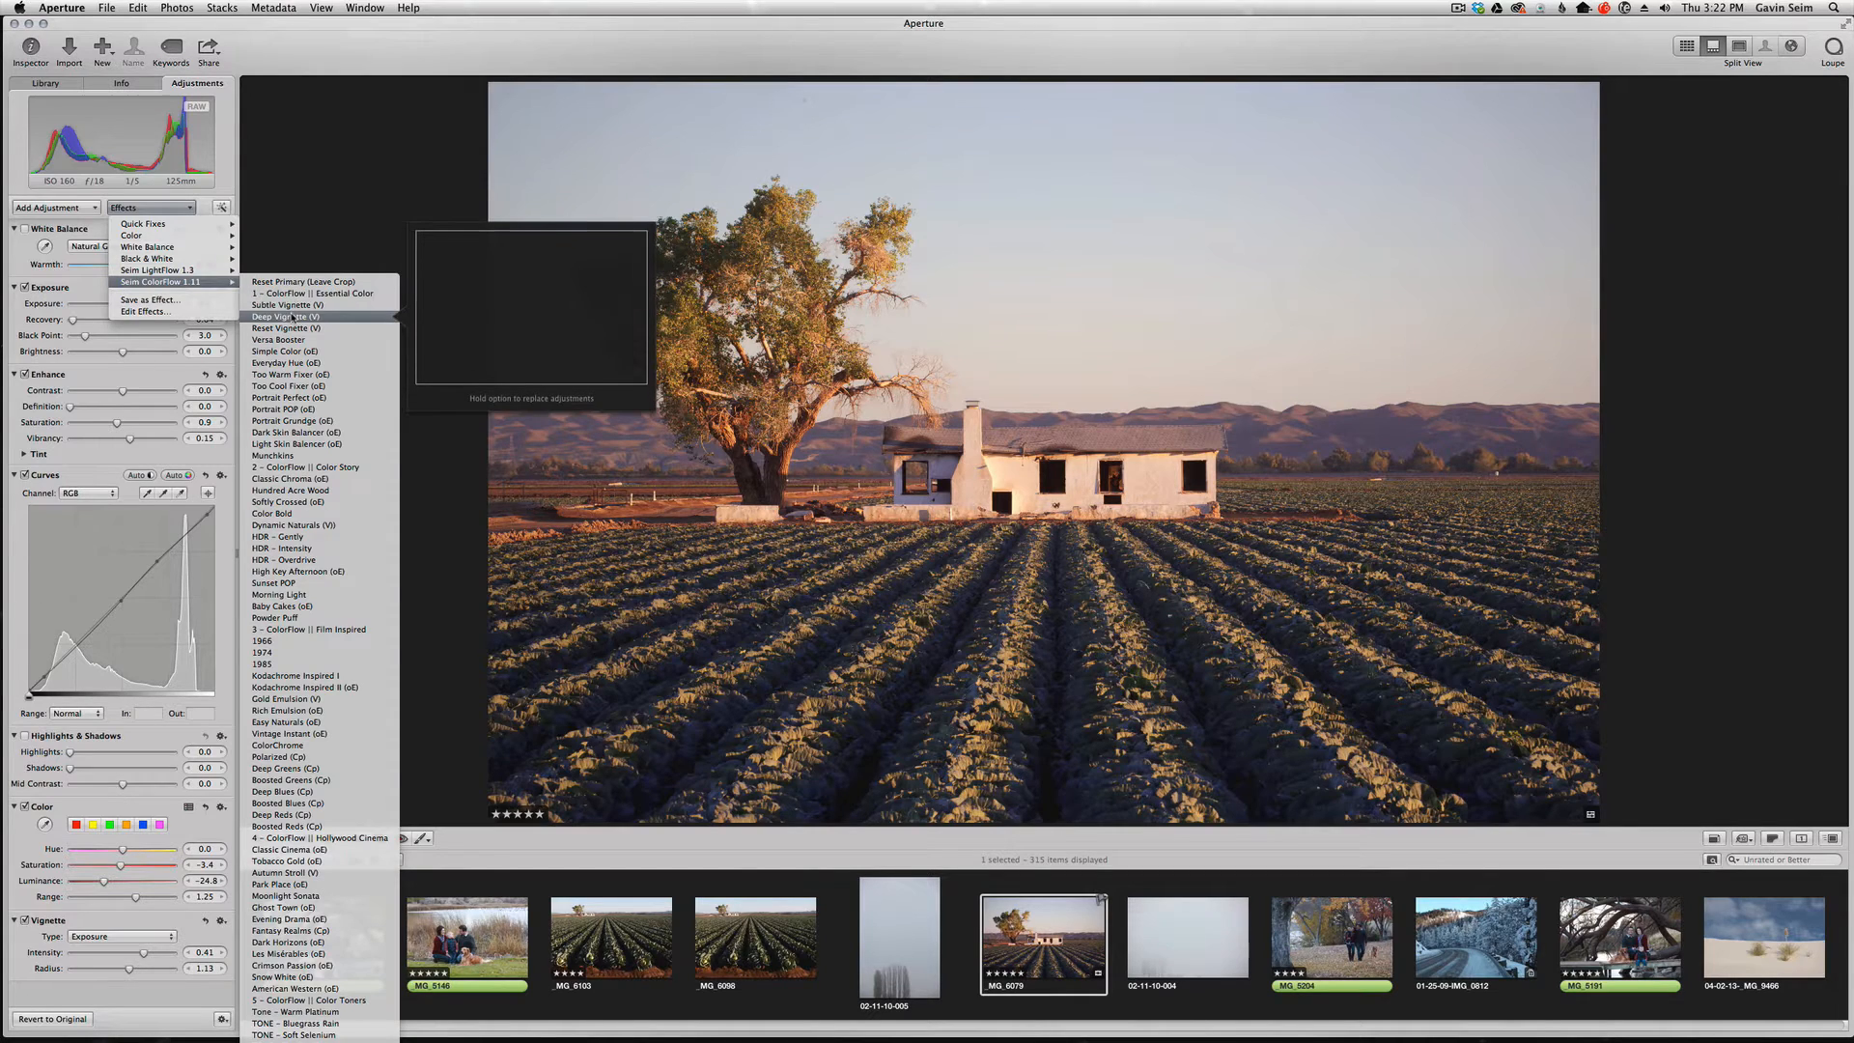
{"action": "left_click", "coordinate": [280, 316]}
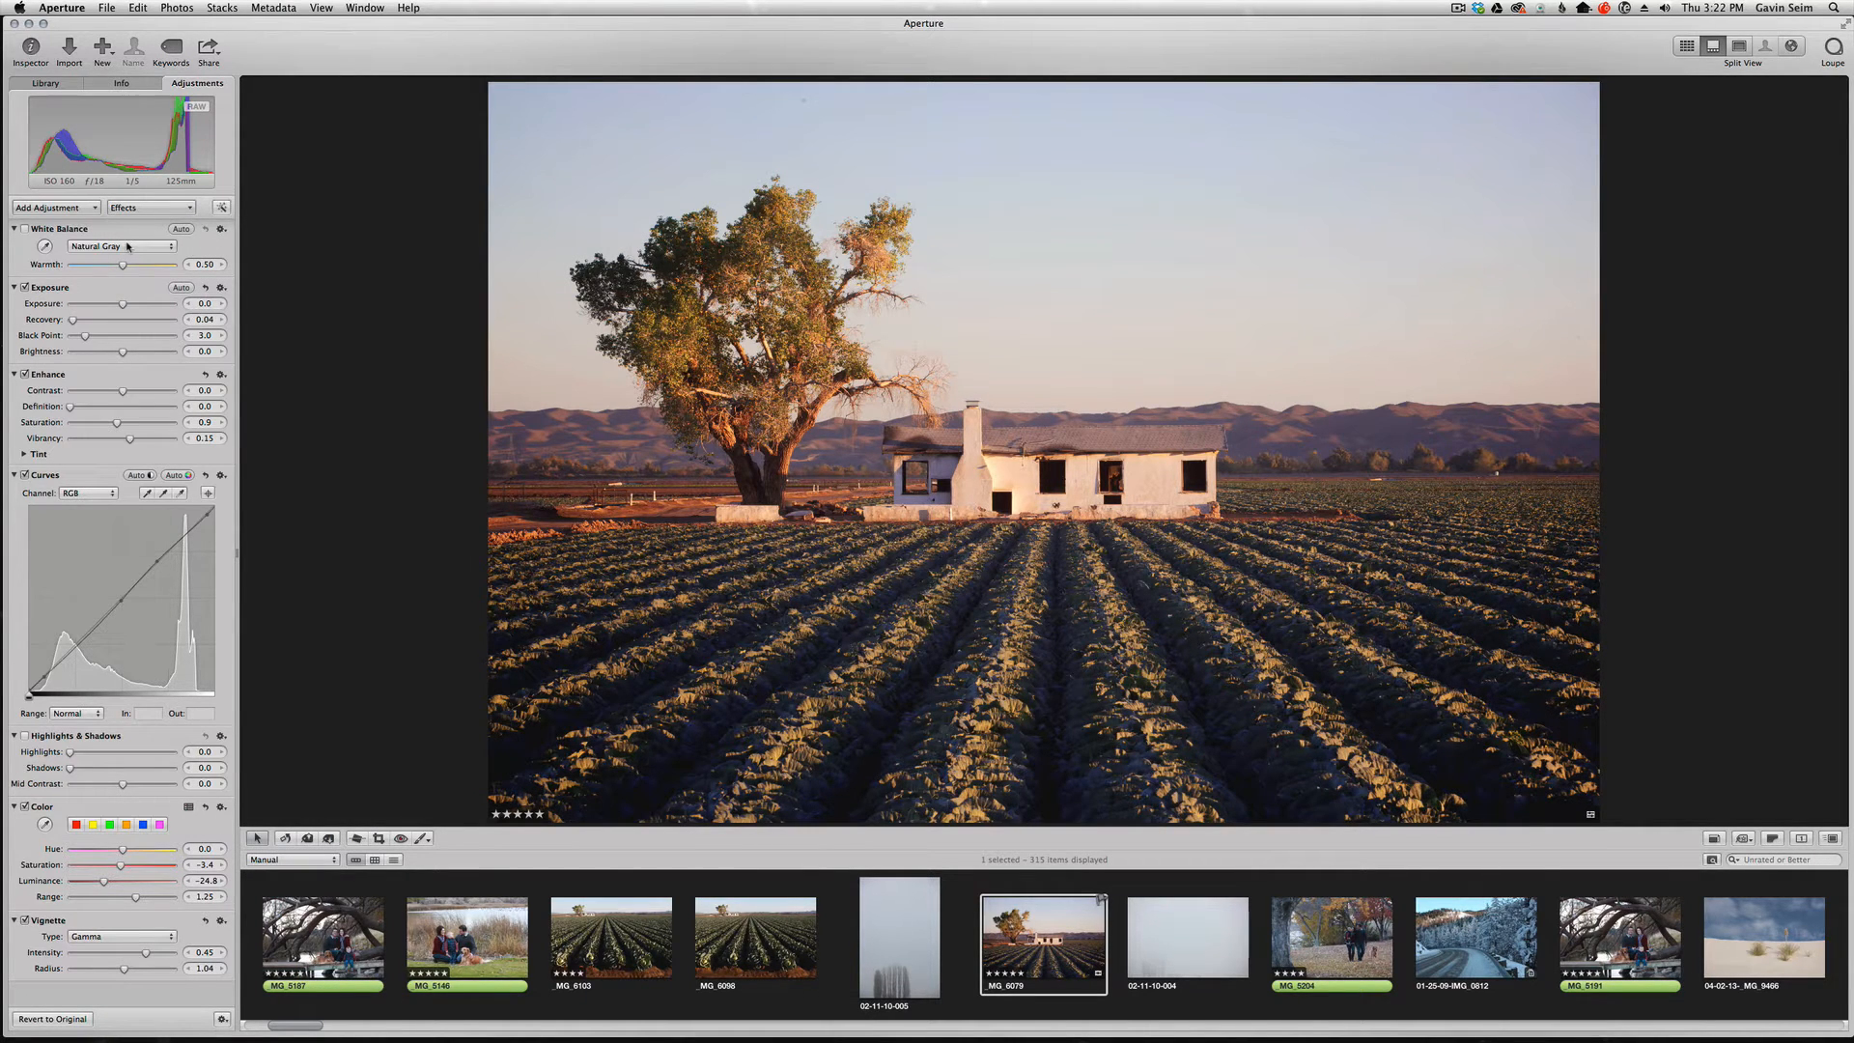
{"action": "left_click", "coordinate": [149, 206]}
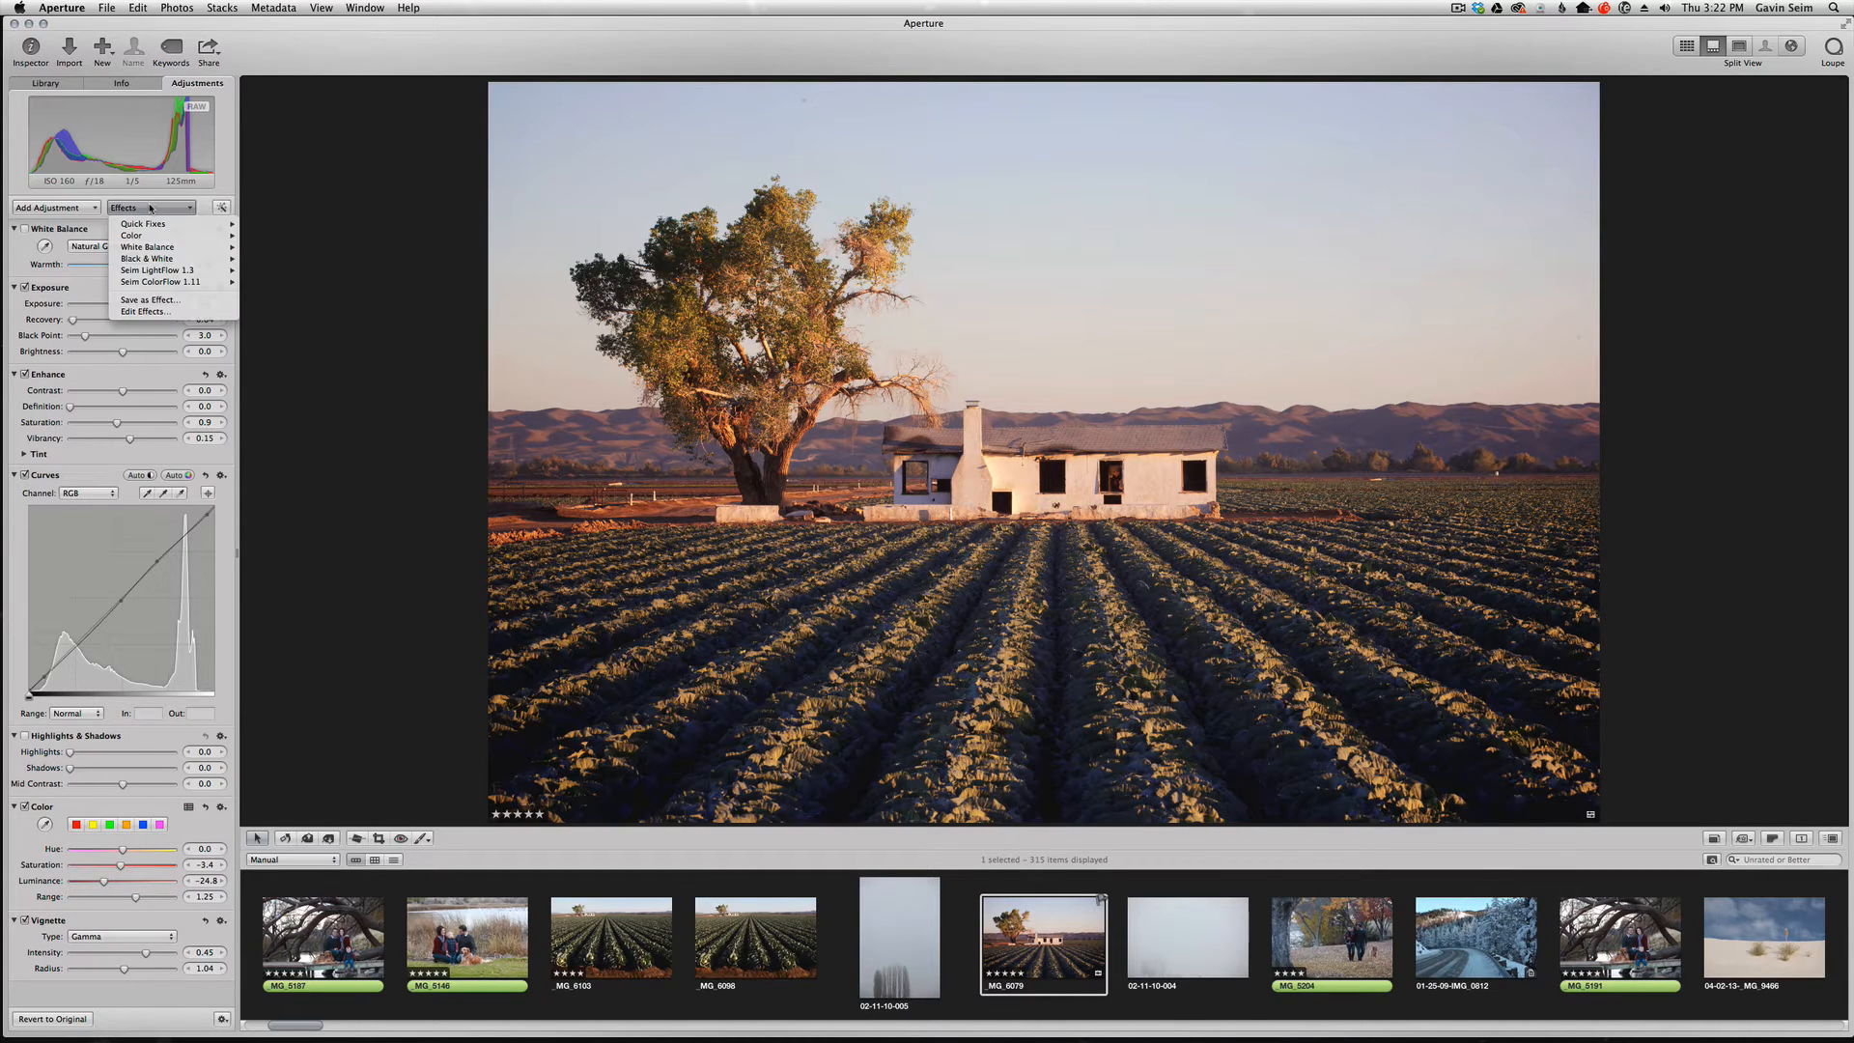
{"action": "mouse_move", "coordinate": [146, 269]}
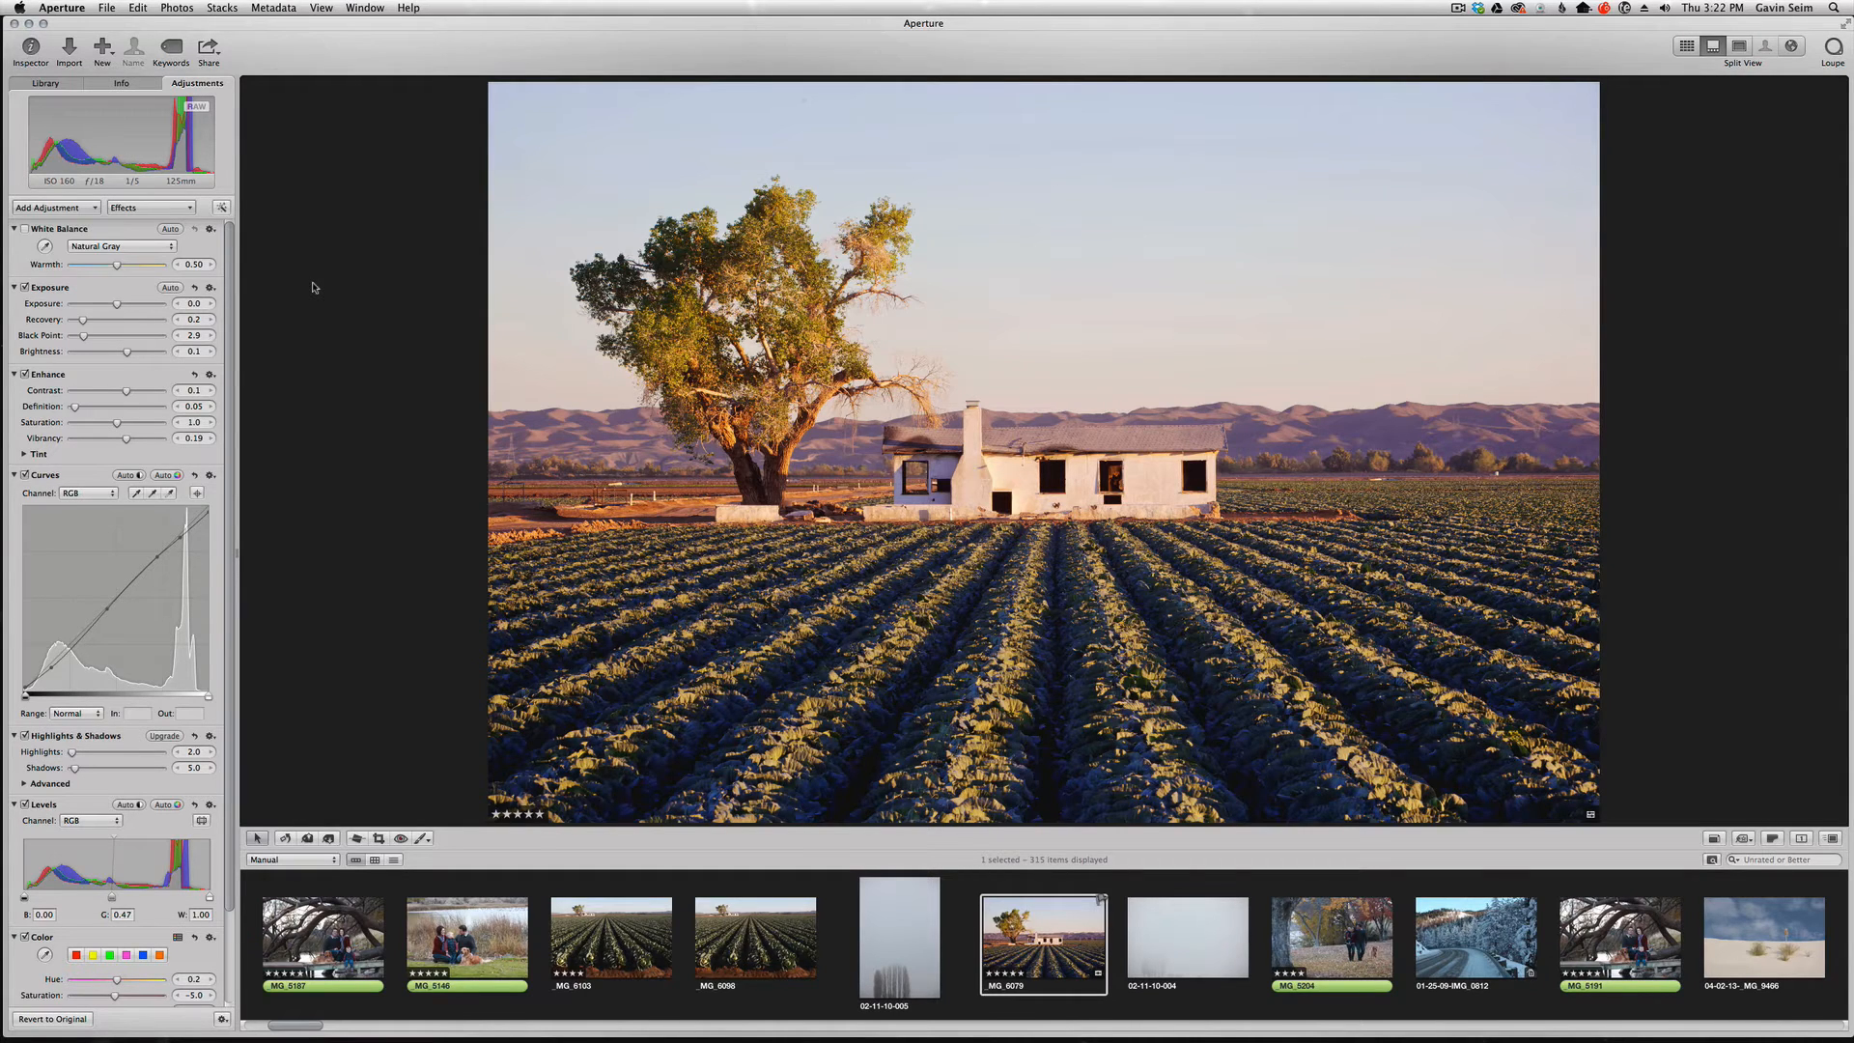
{"action": "left_click", "coordinate": [1685, 44]}
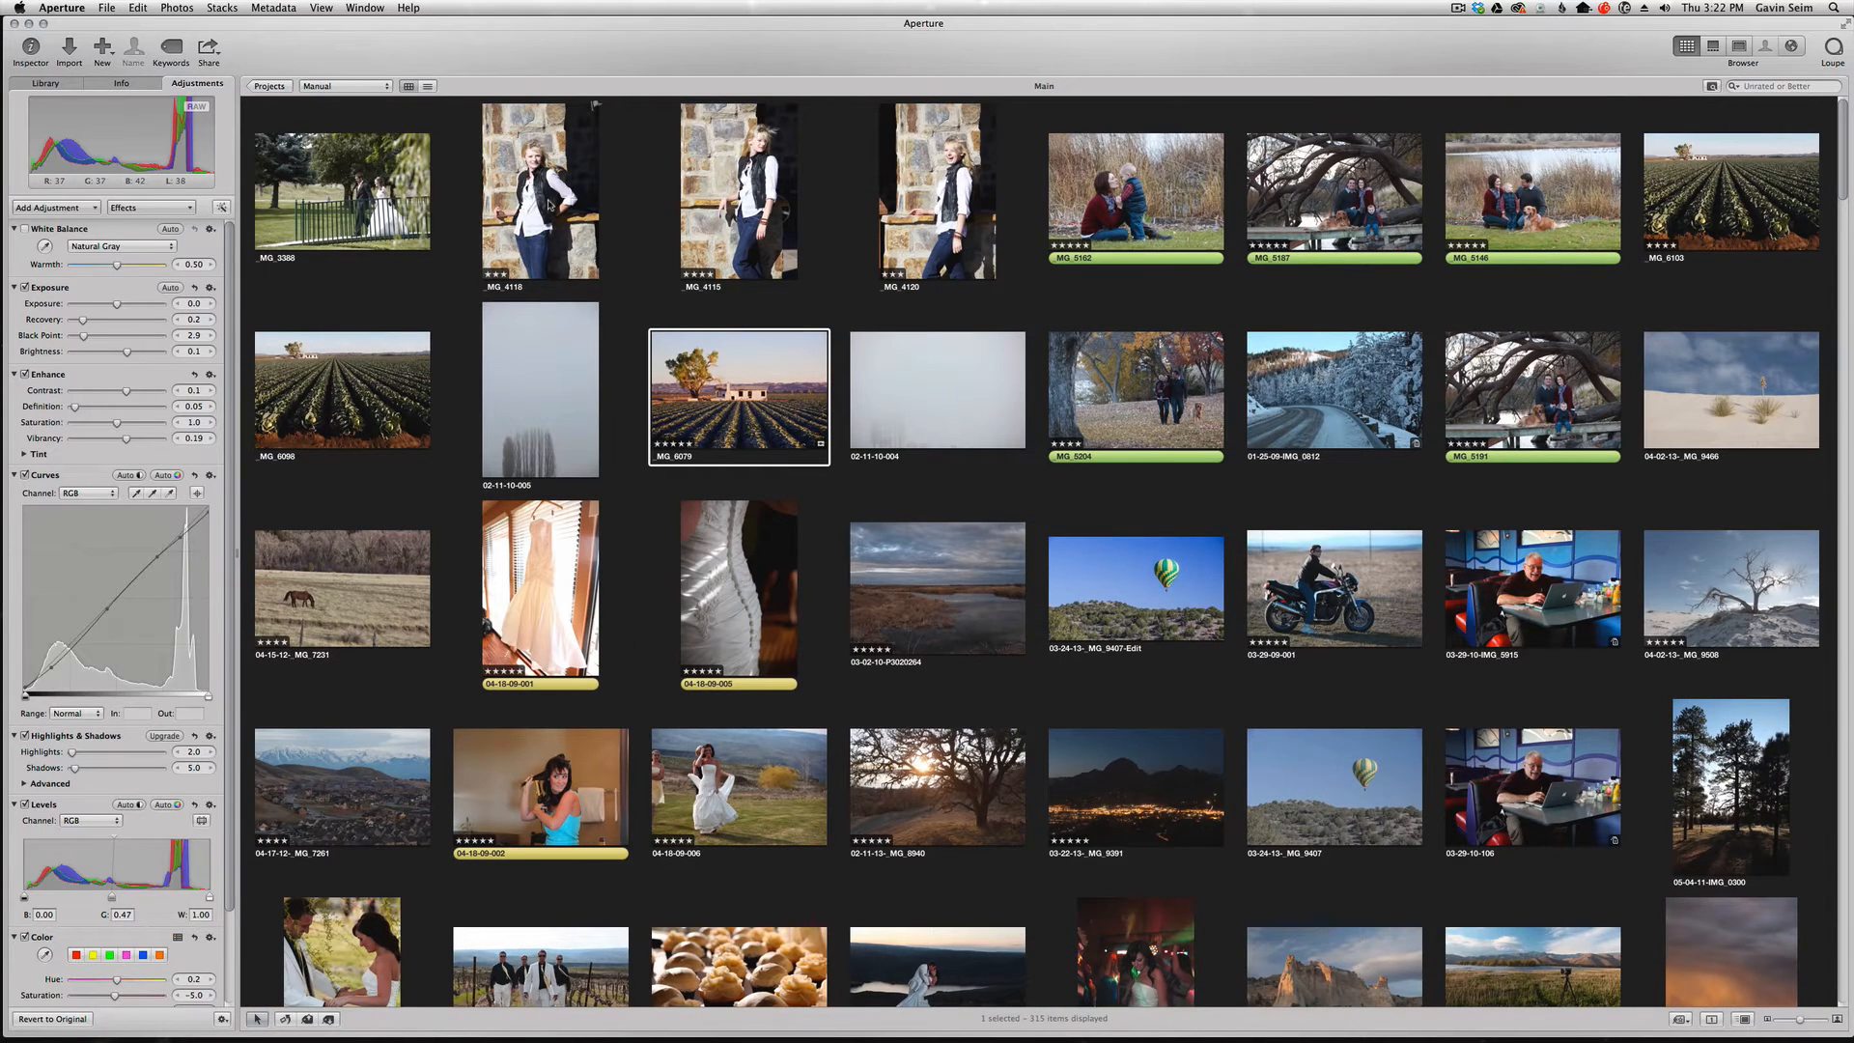
{"action": "left_click", "coordinate": [738, 190]}
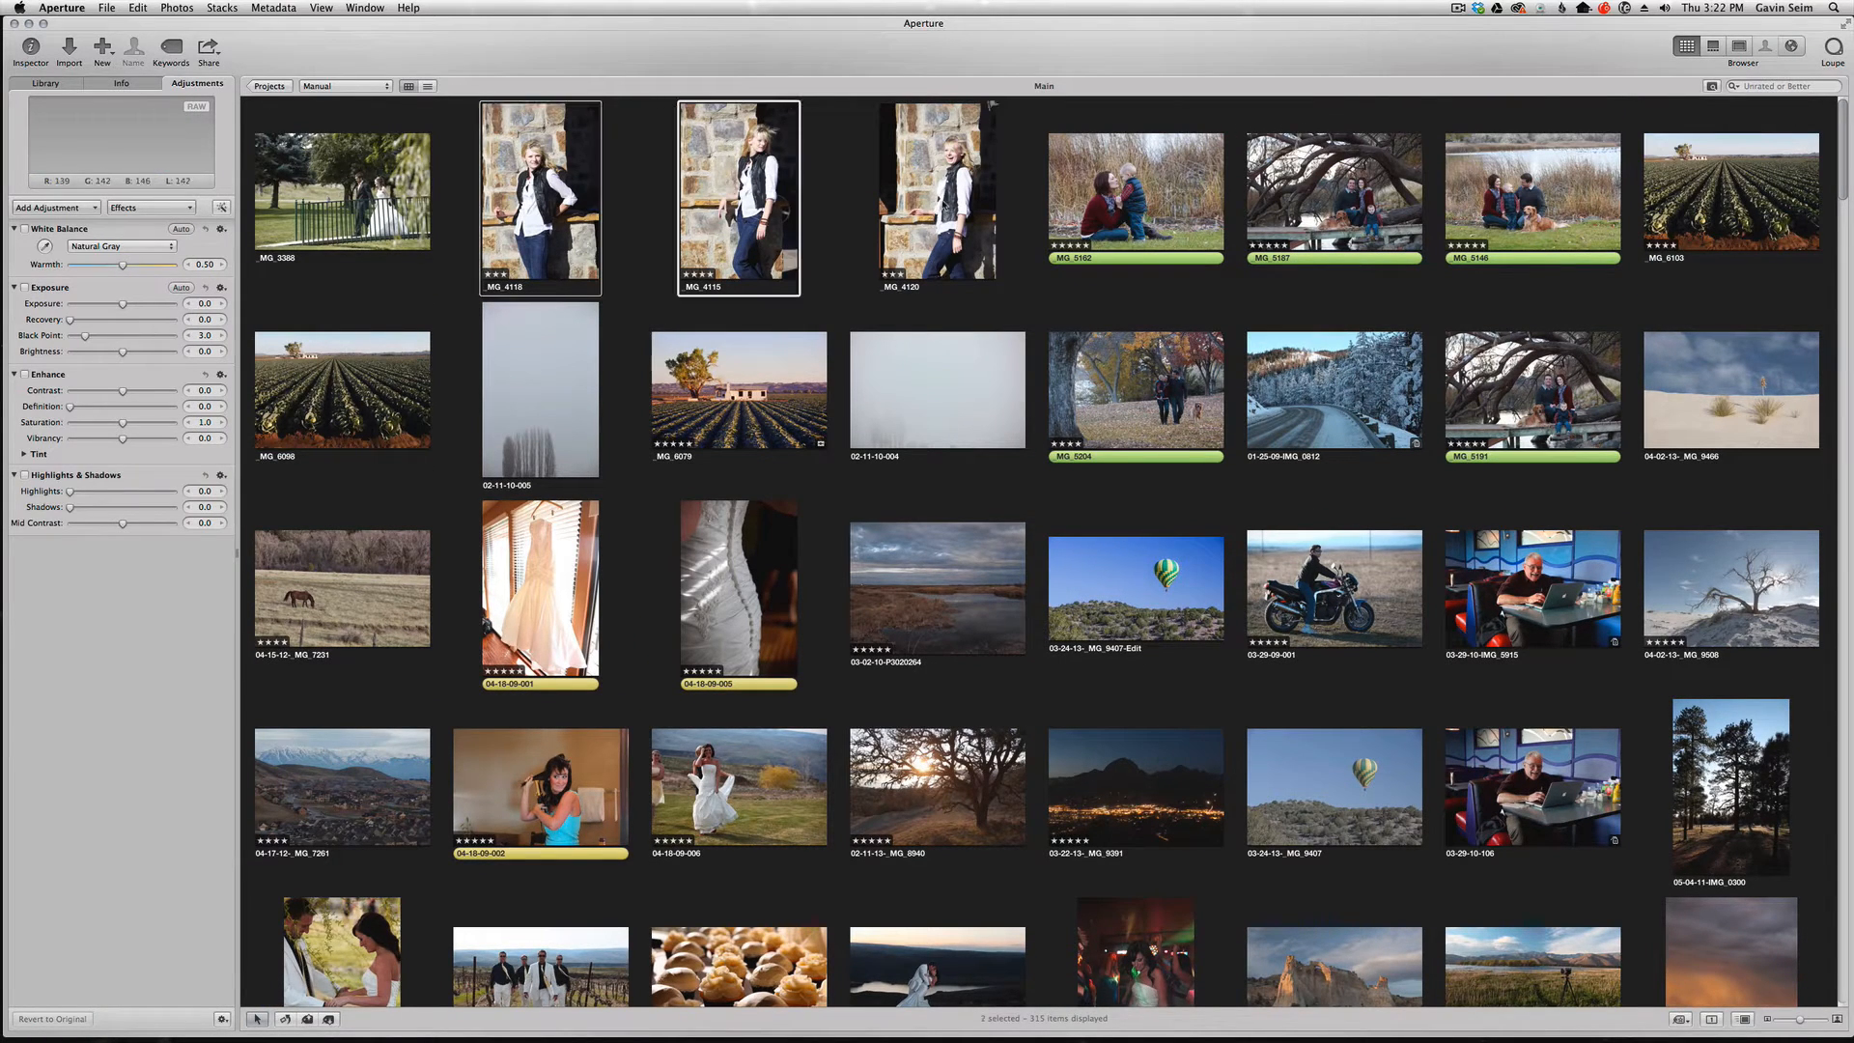
{"action": "left_click", "coordinate": [935, 193]}
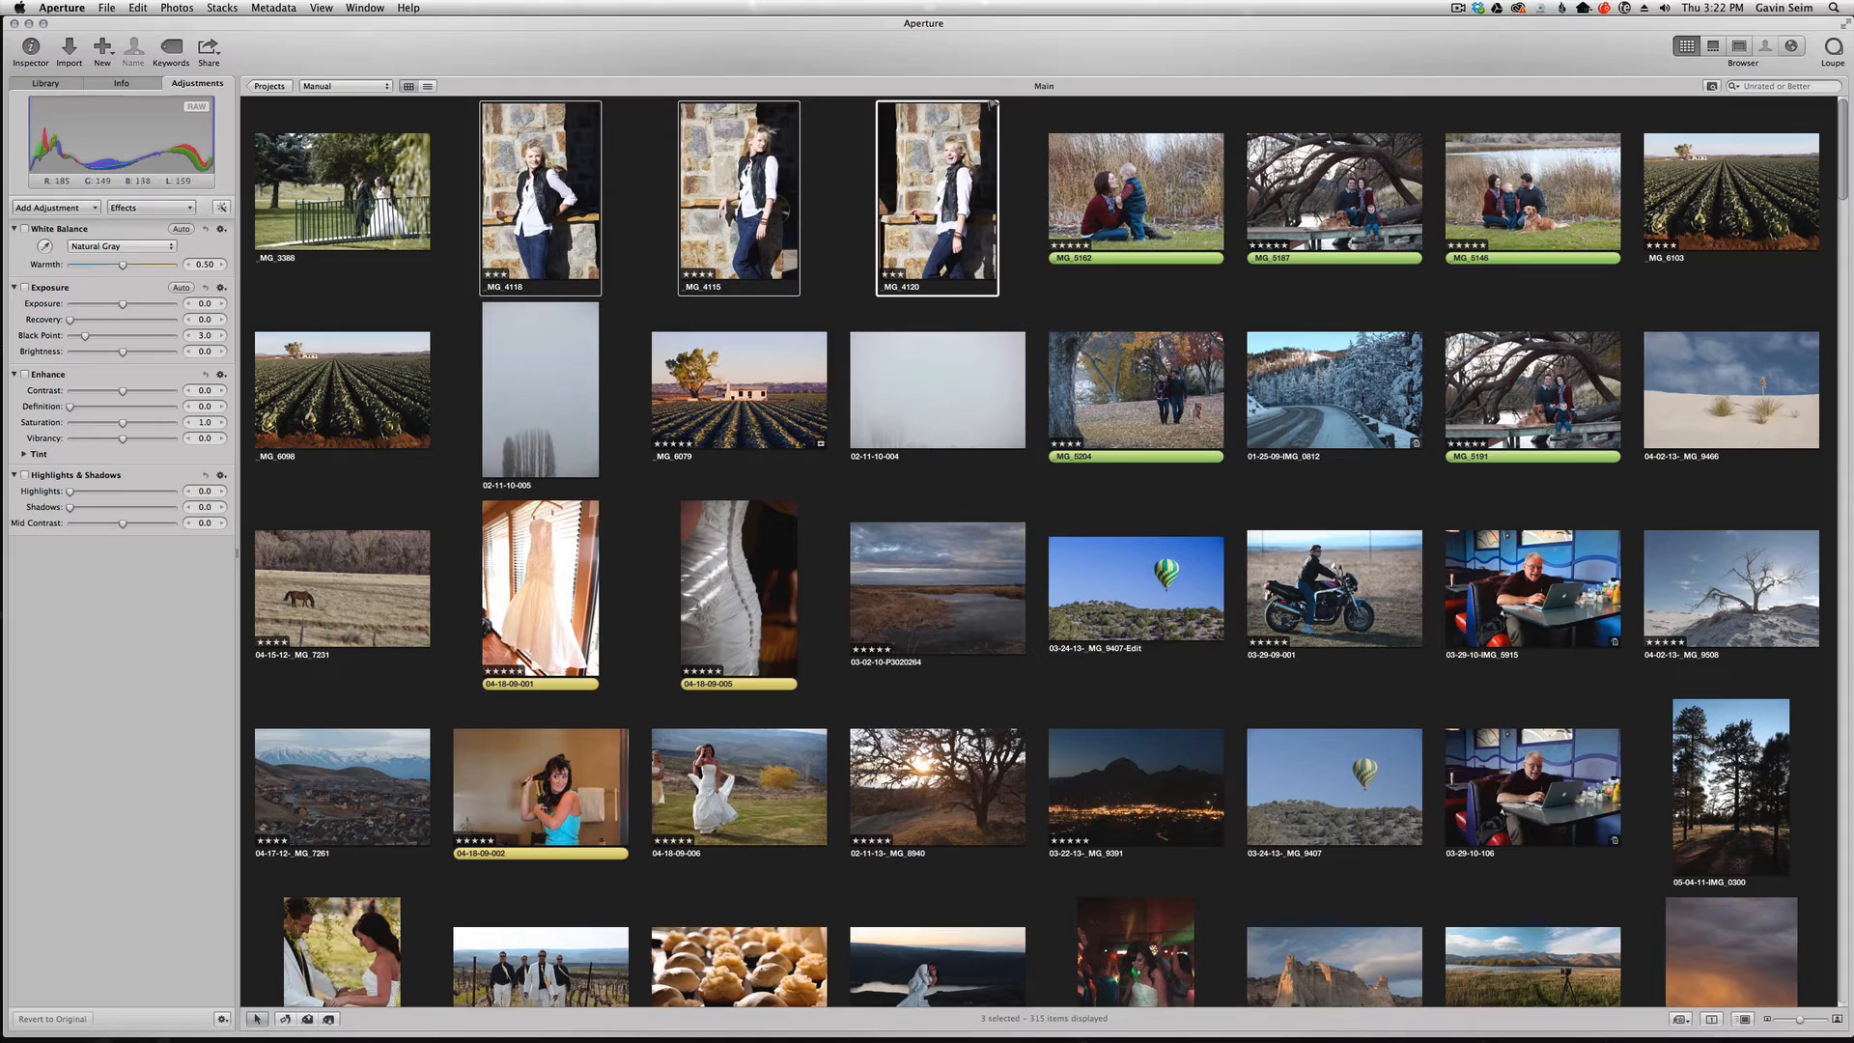
{"action": "left_click", "coordinate": [150, 207]}
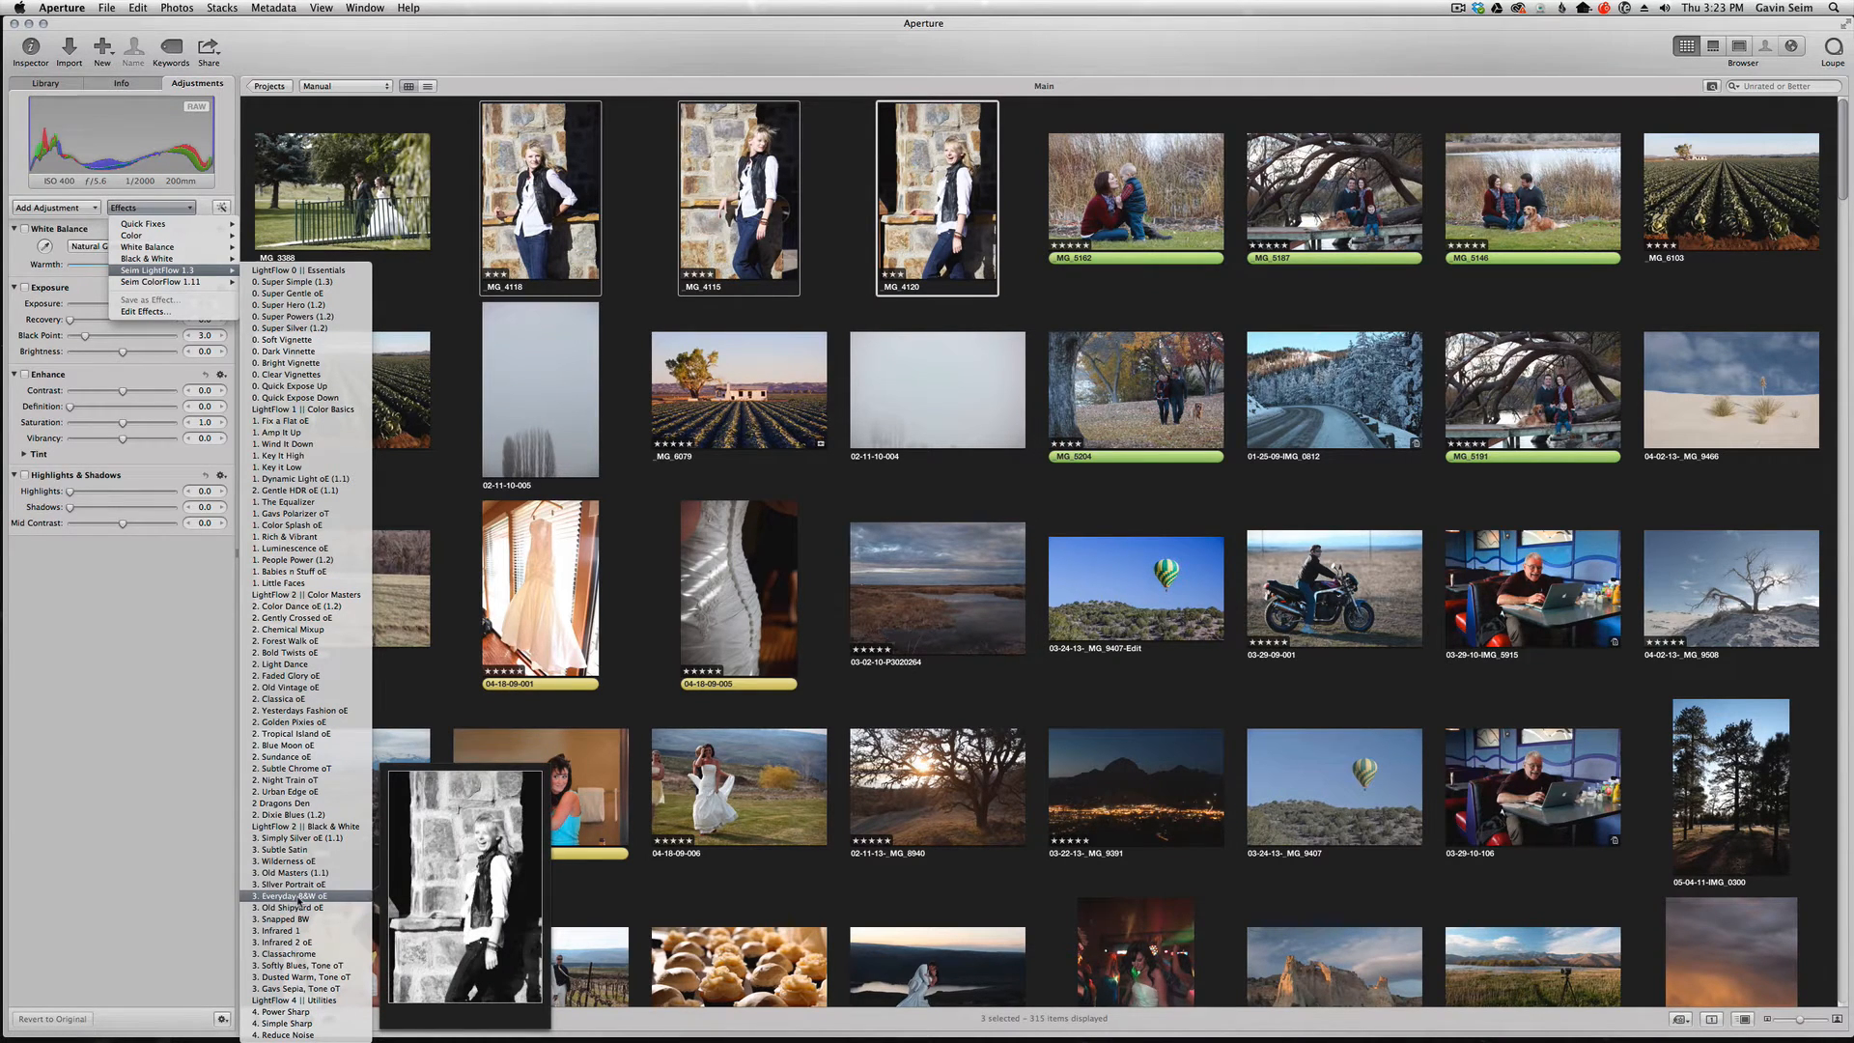
{"action": "left_click", "coordinate": [287, 895]}
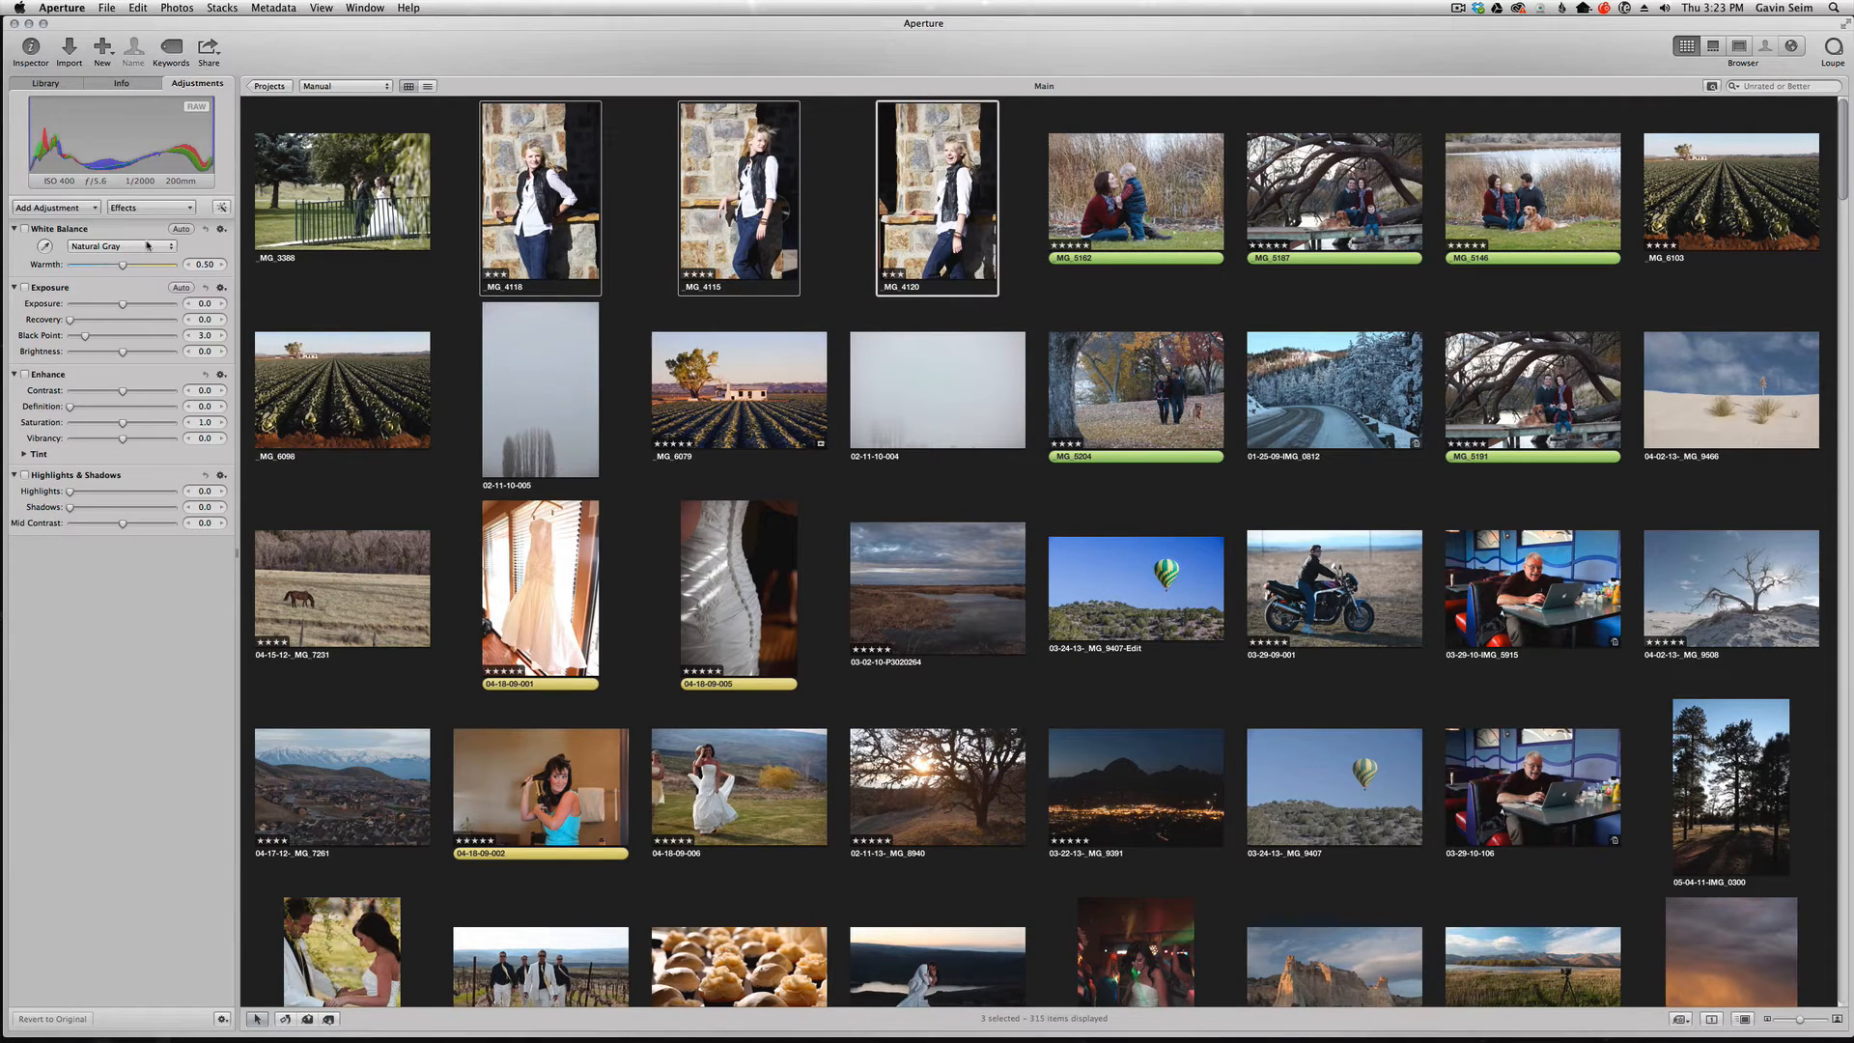
{"action": "left_click", "coordinate": [152, 207]}
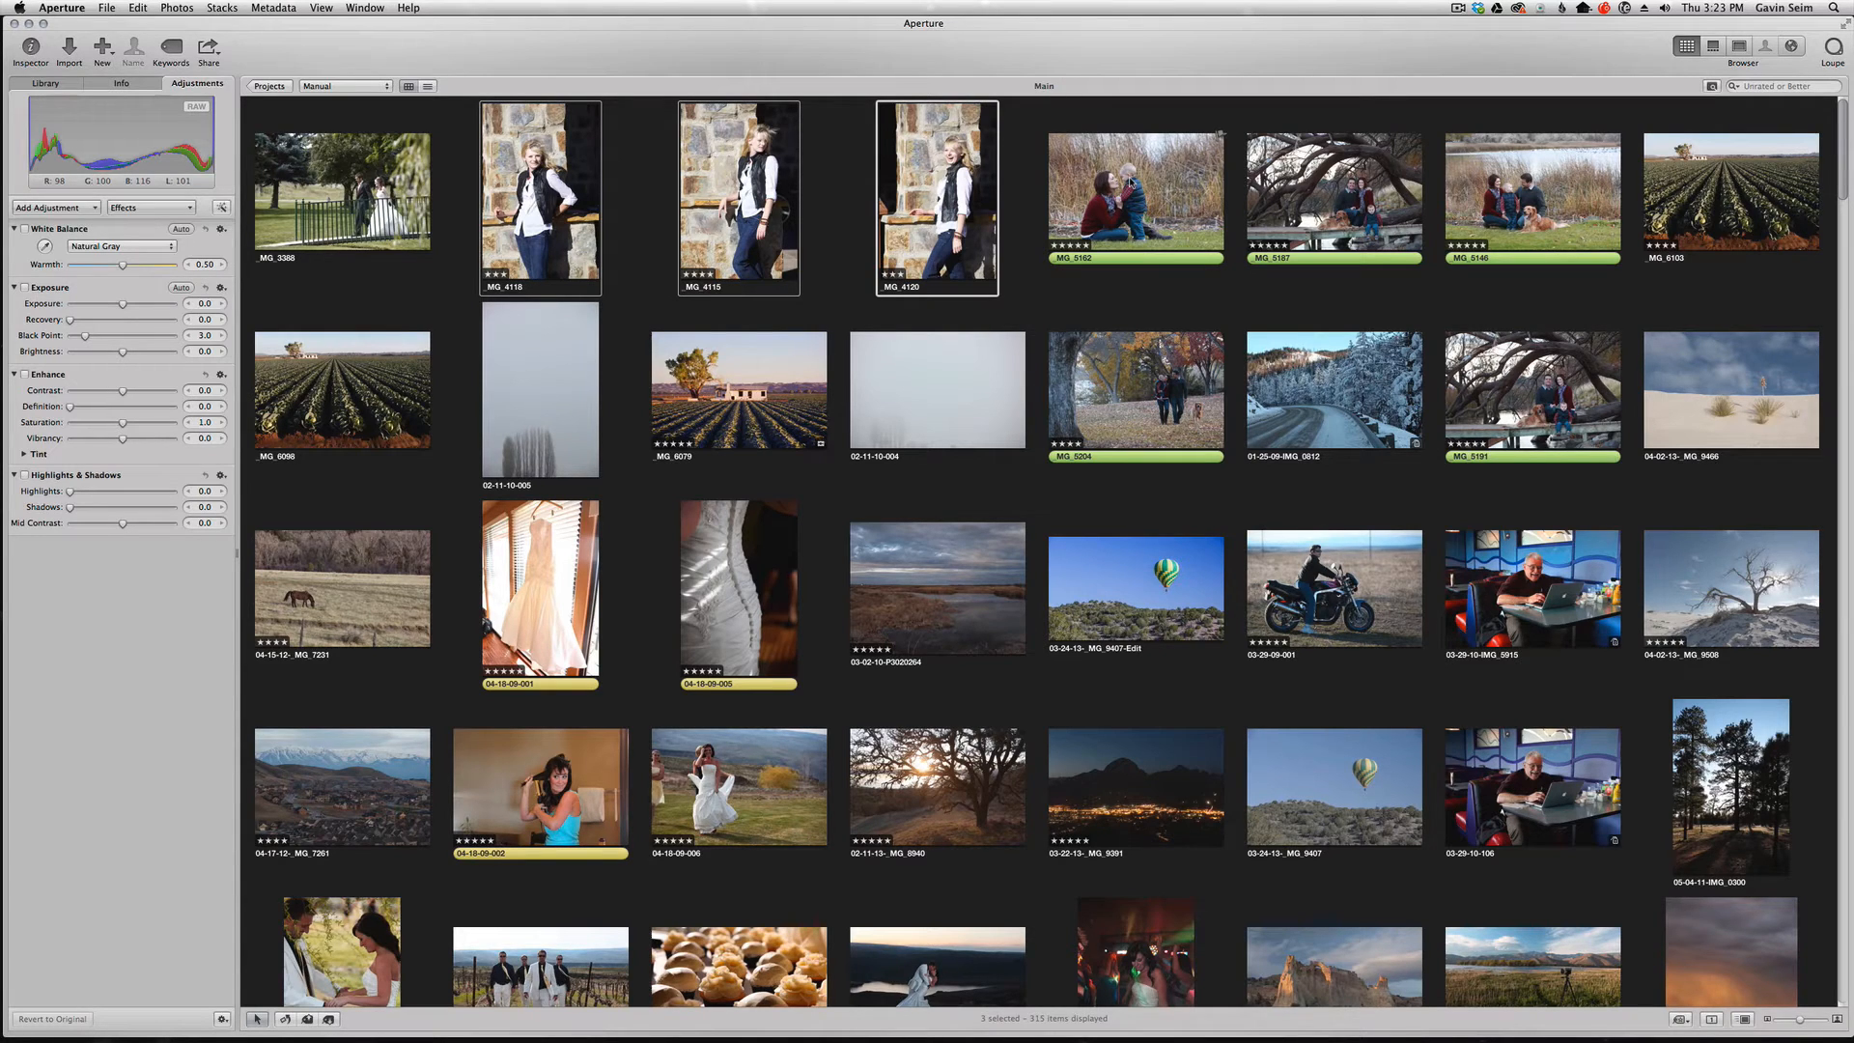
{"action": "left_click", "coordinate": [145, 8]}
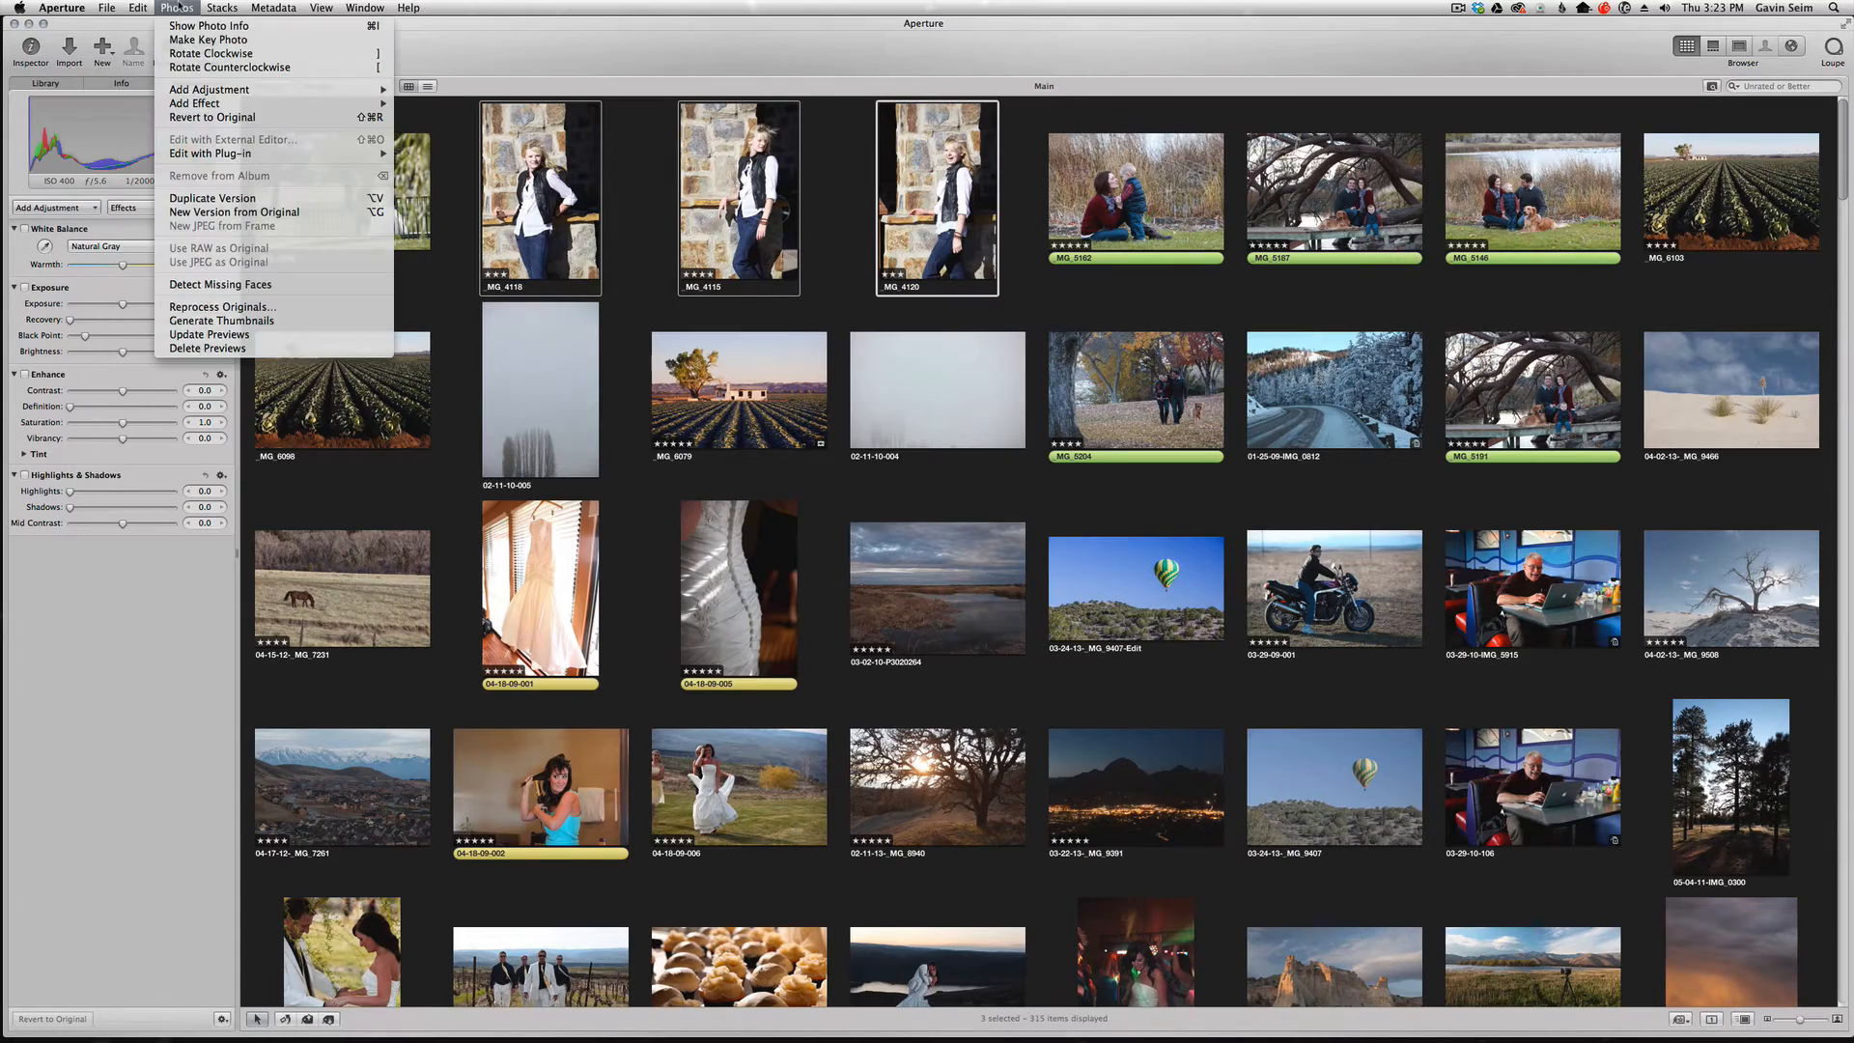
{"action": "mouse_move", "coordinate": [193, 110]}
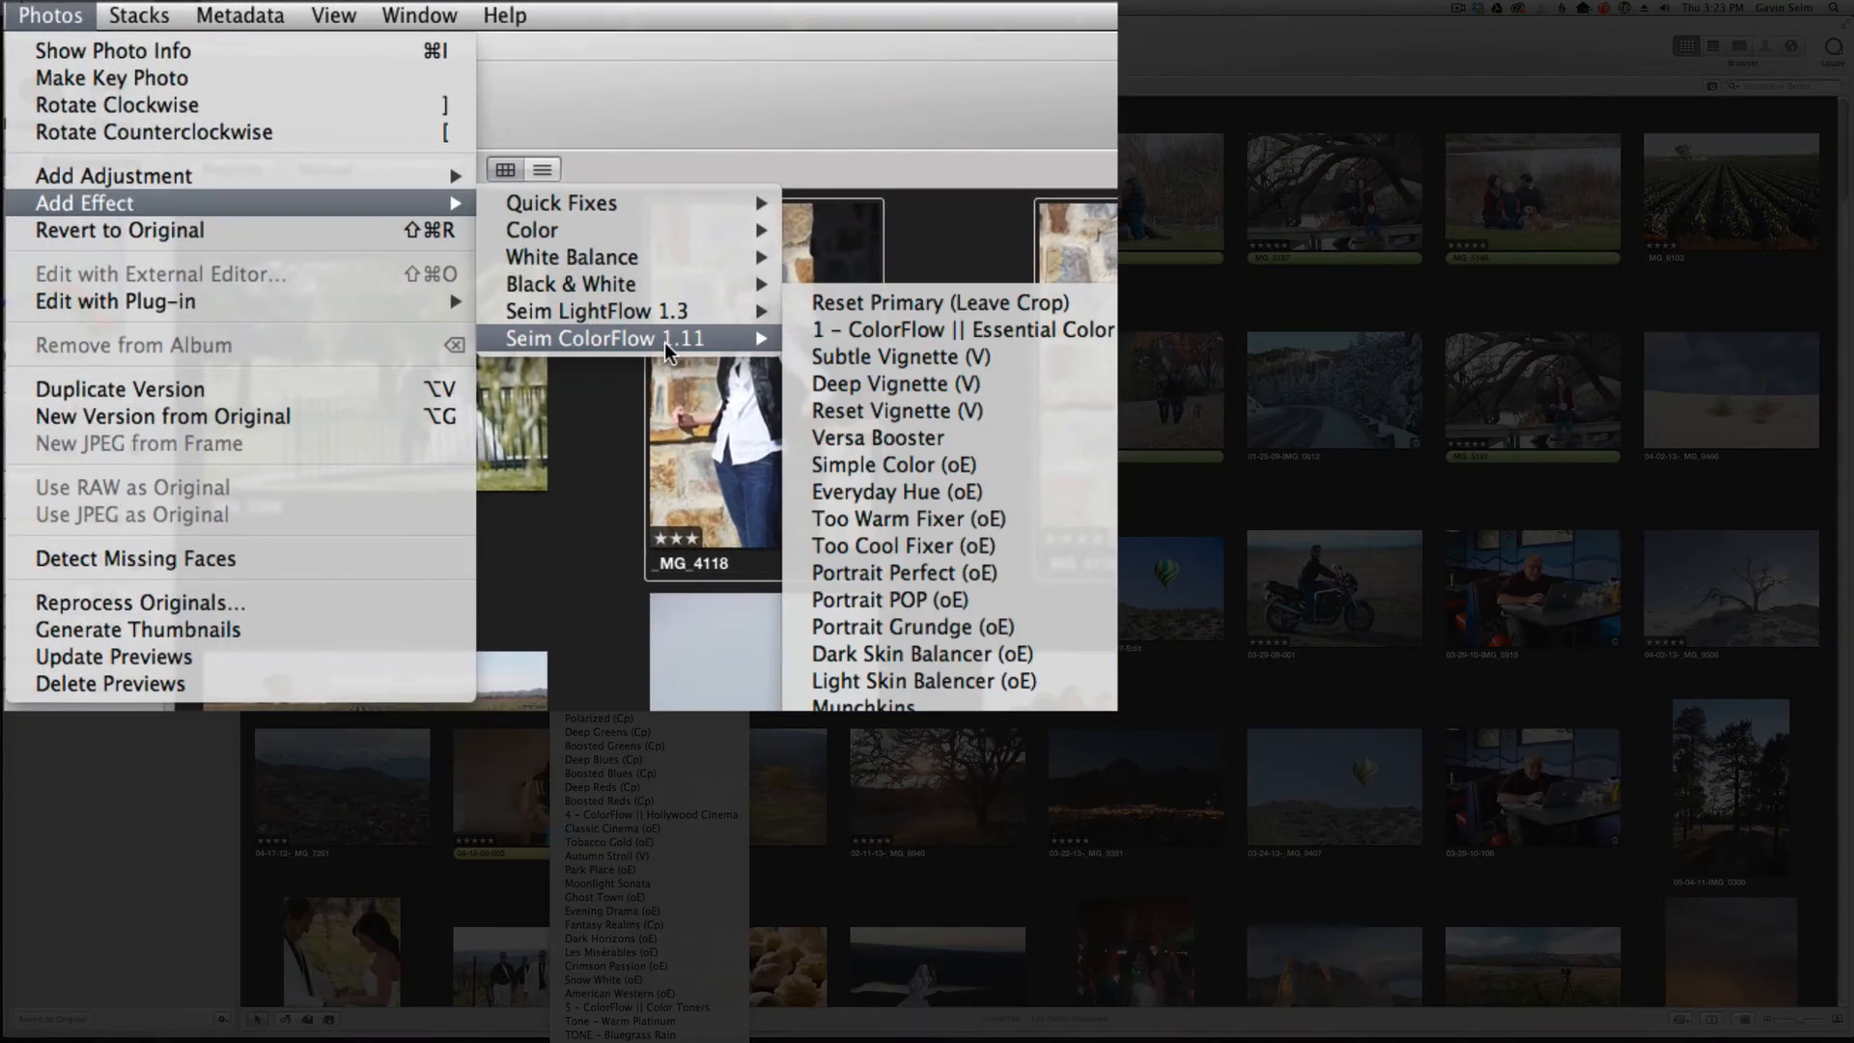
{"action": "mouse_move", "coordinate": [653, 326]}
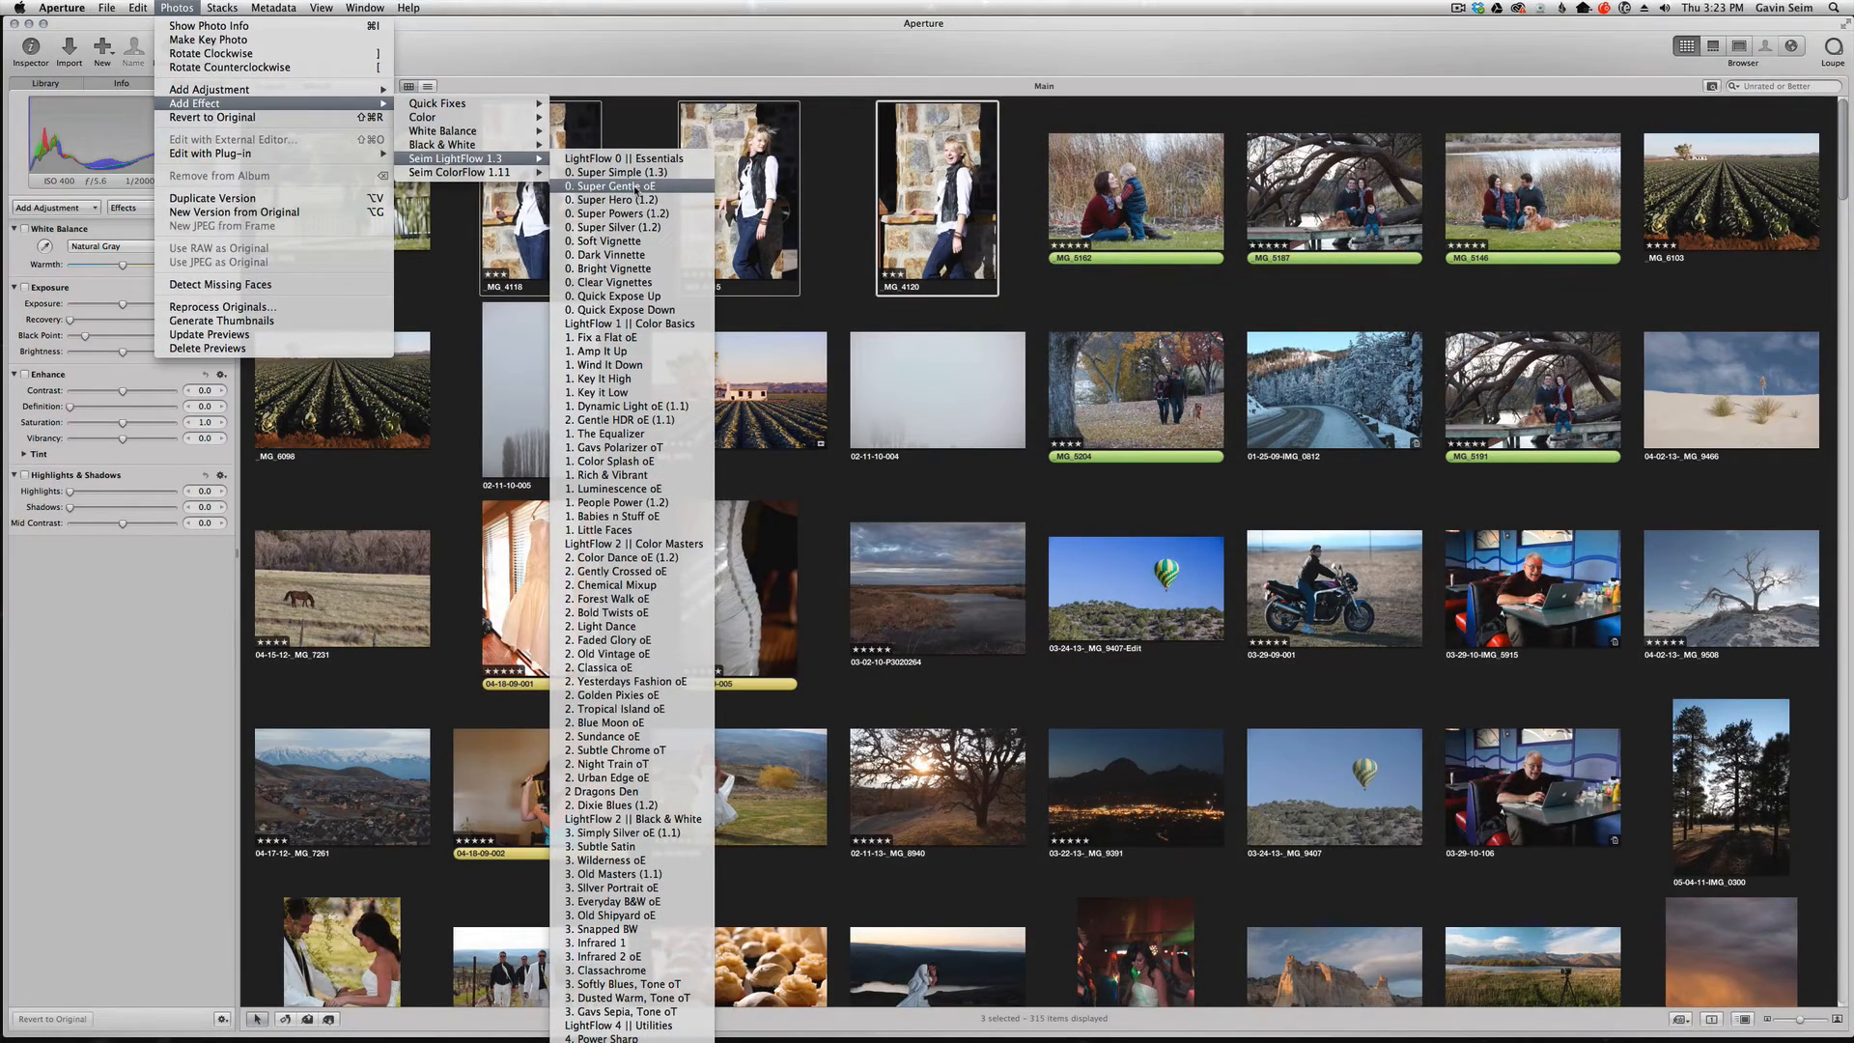
- Apply 0. Super Gentle LightFlow to the three portraits and reopen the farmhouse photo
{"action": "left_click", "coordinate": [606, 186]}
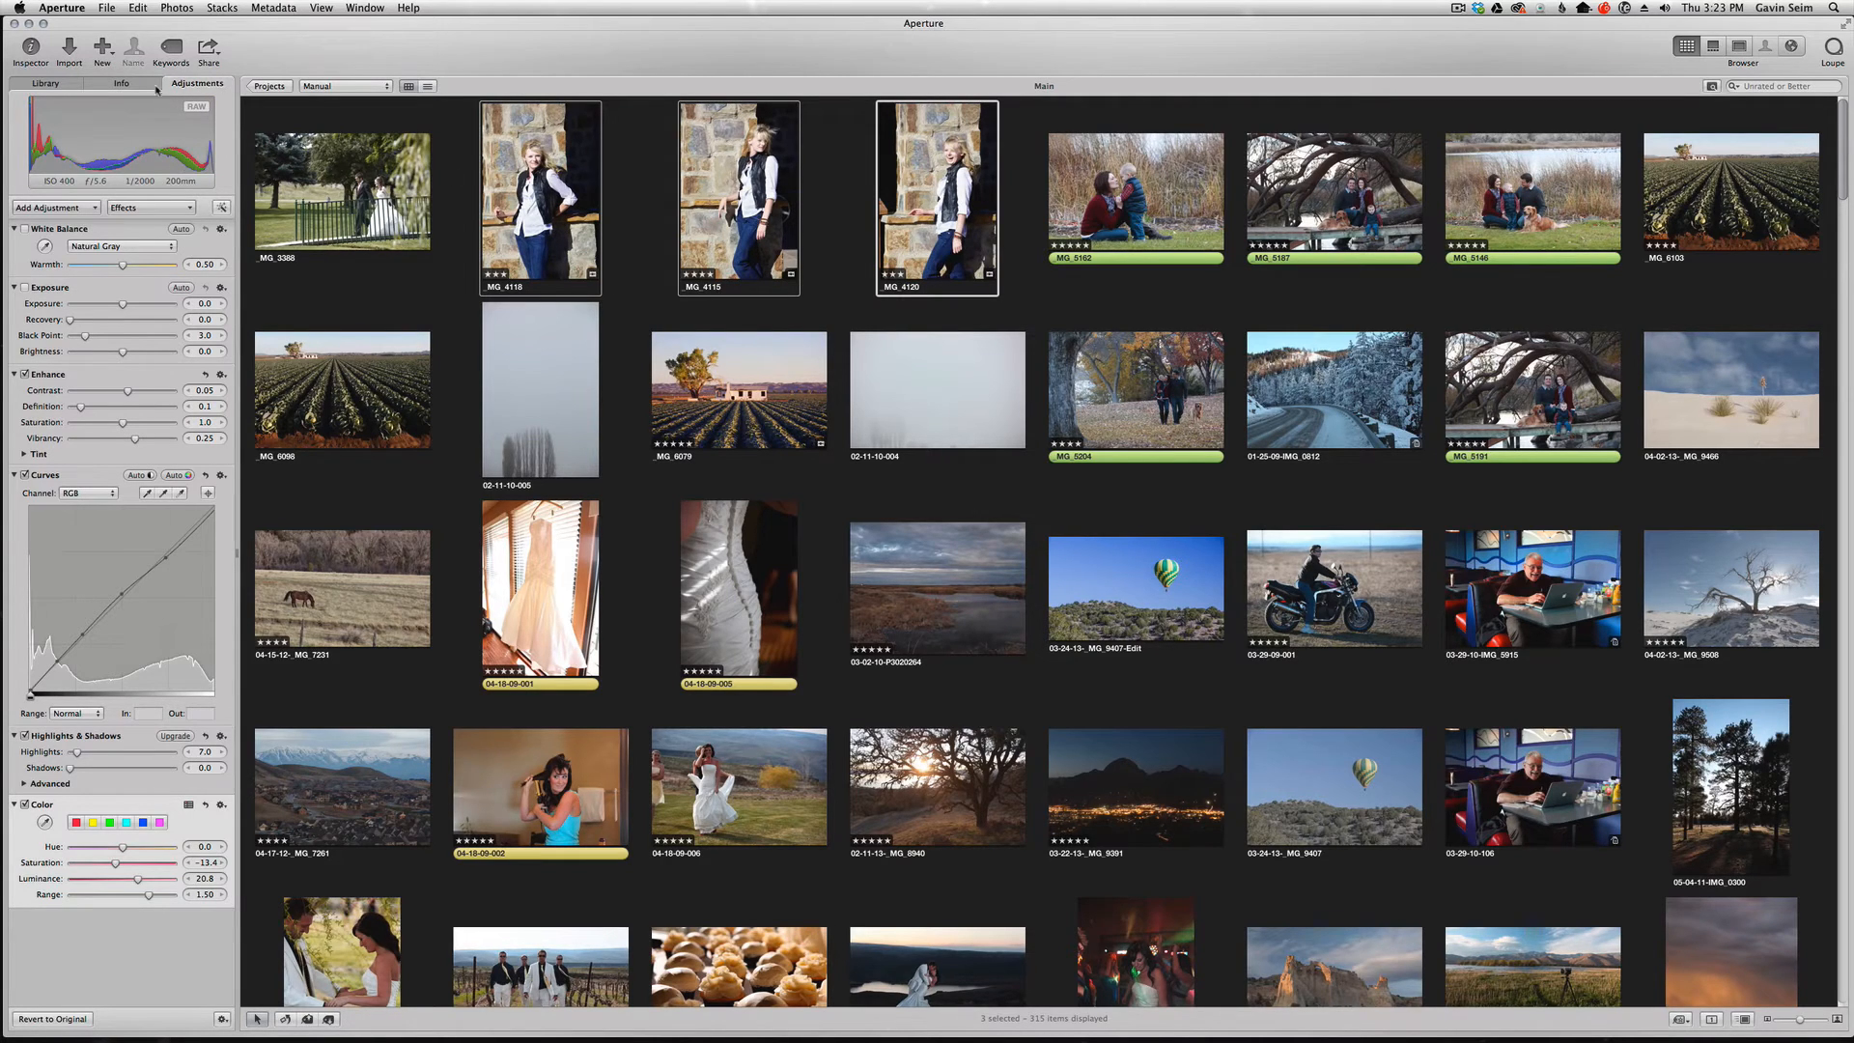
{"action": "left_click", "coordinate": [144, 9]}
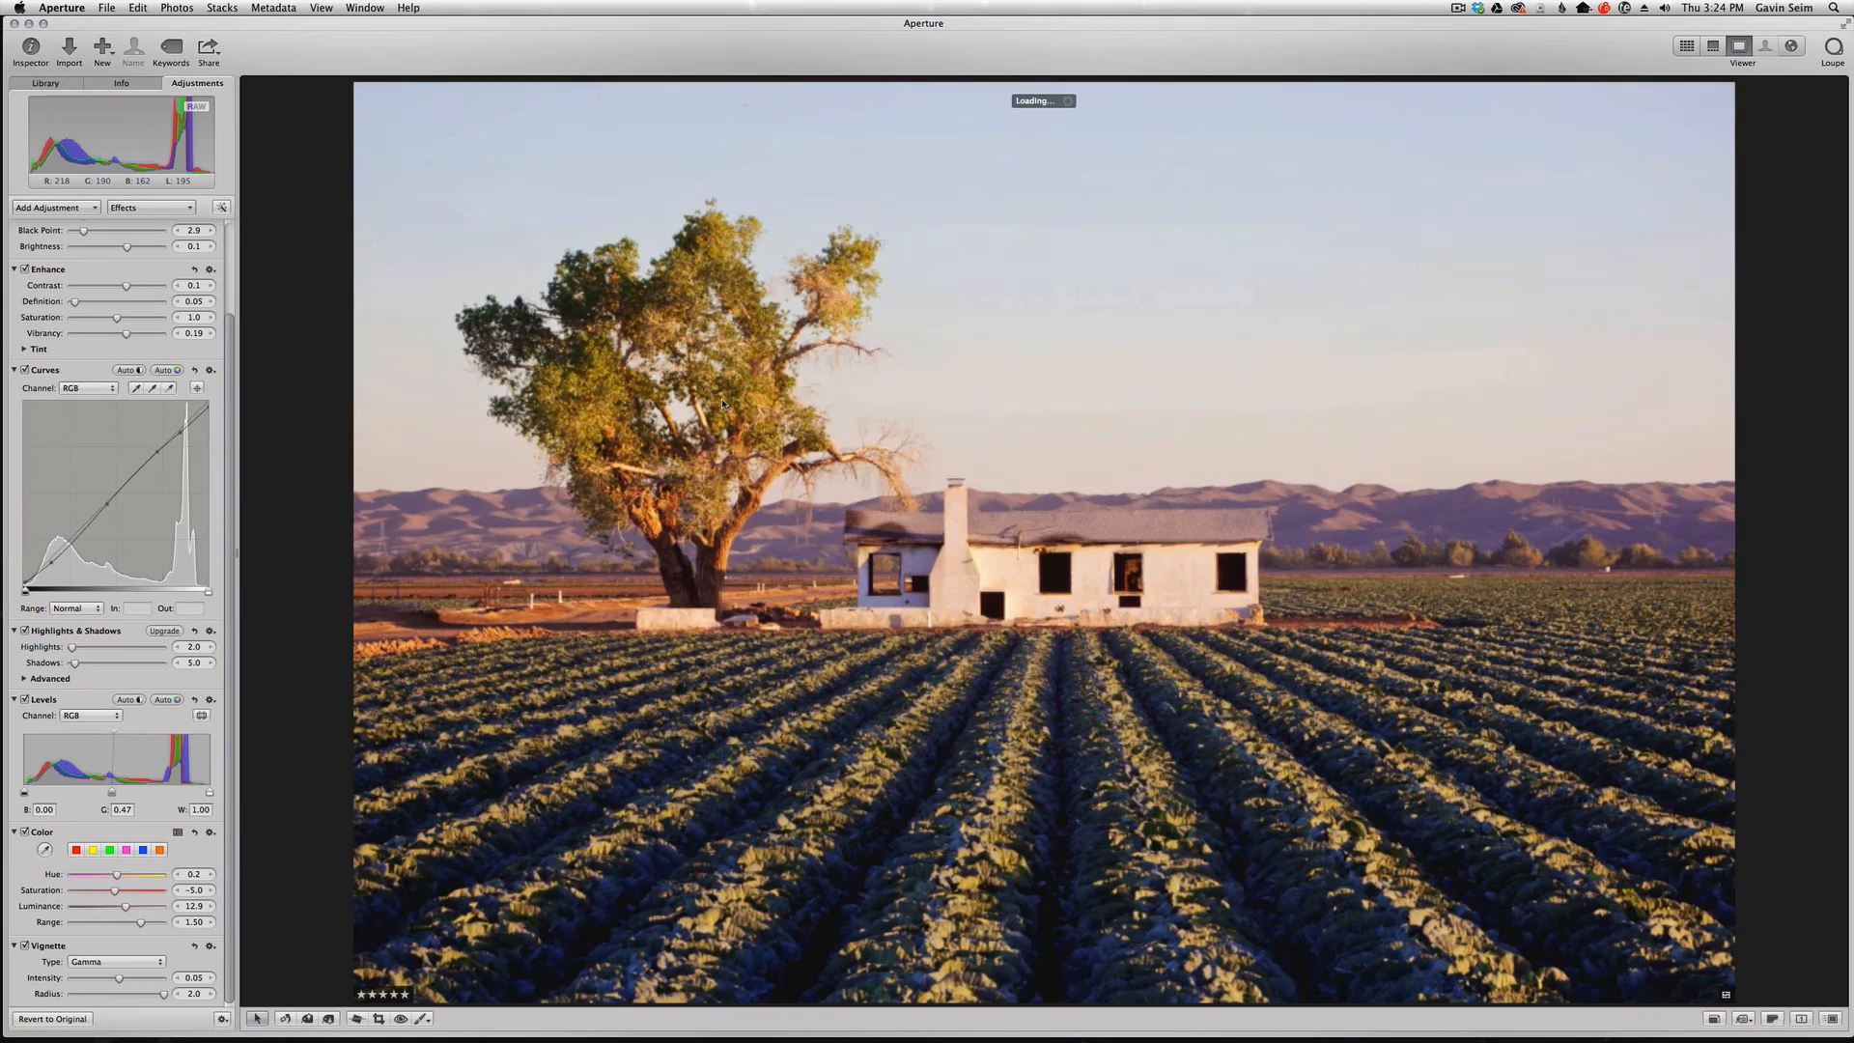
- Add a preset group named New Group in the Edit Effects presets manager
{"action": "left_click", "coordinate": [151, 206]}
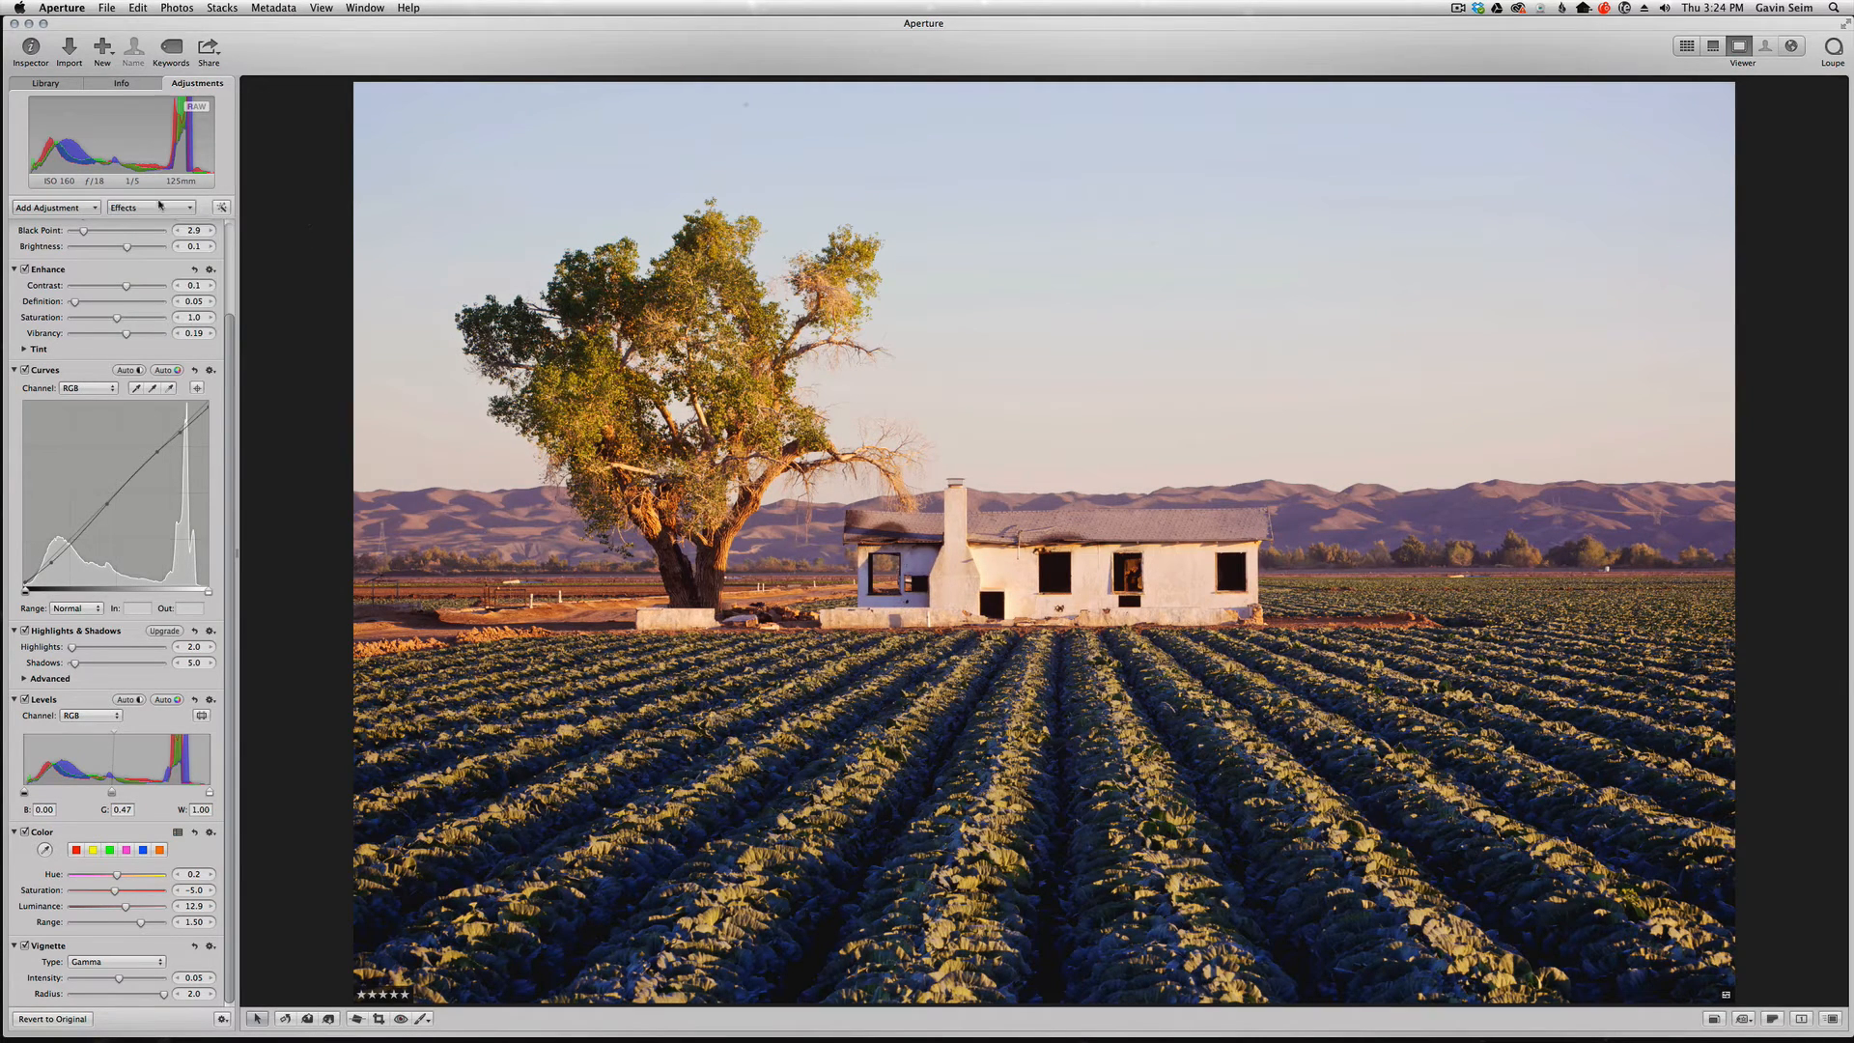
{"action": "left_click", "coordinate": [150, 207]}
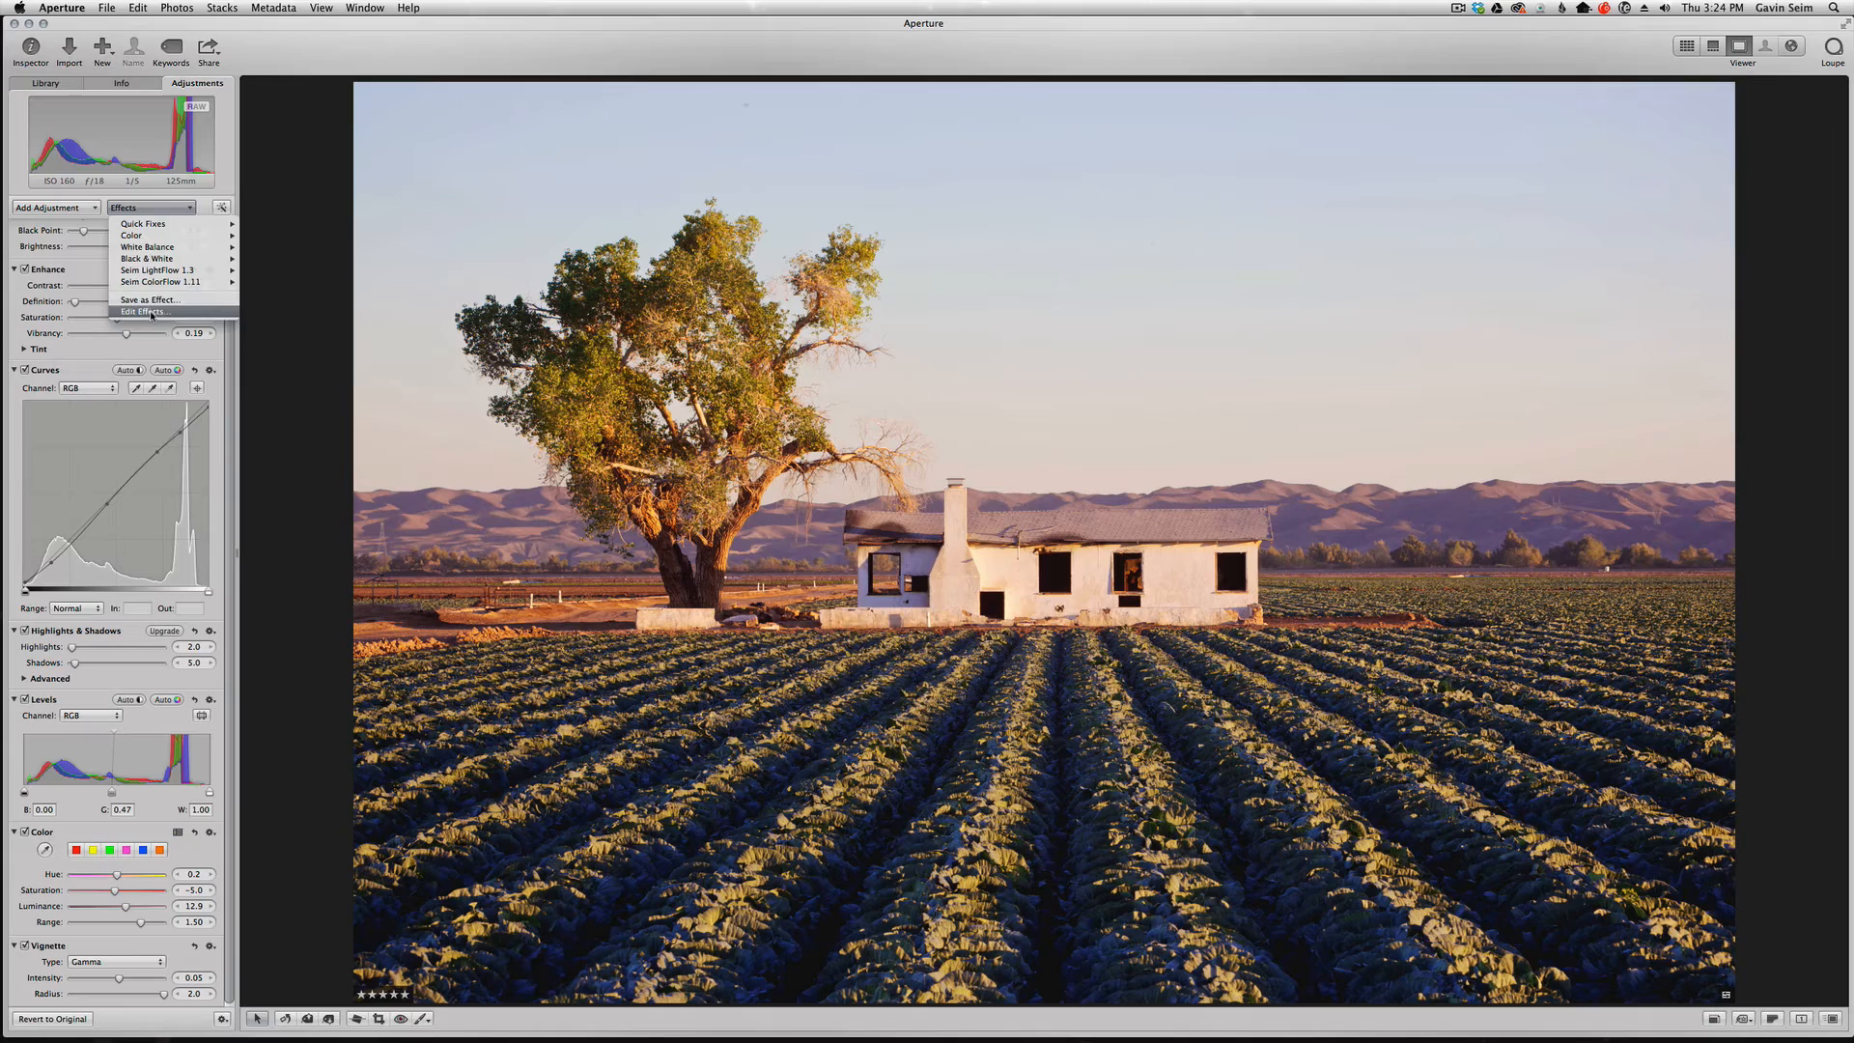
{"action": "left_click", "coordinate": [146, 311]}
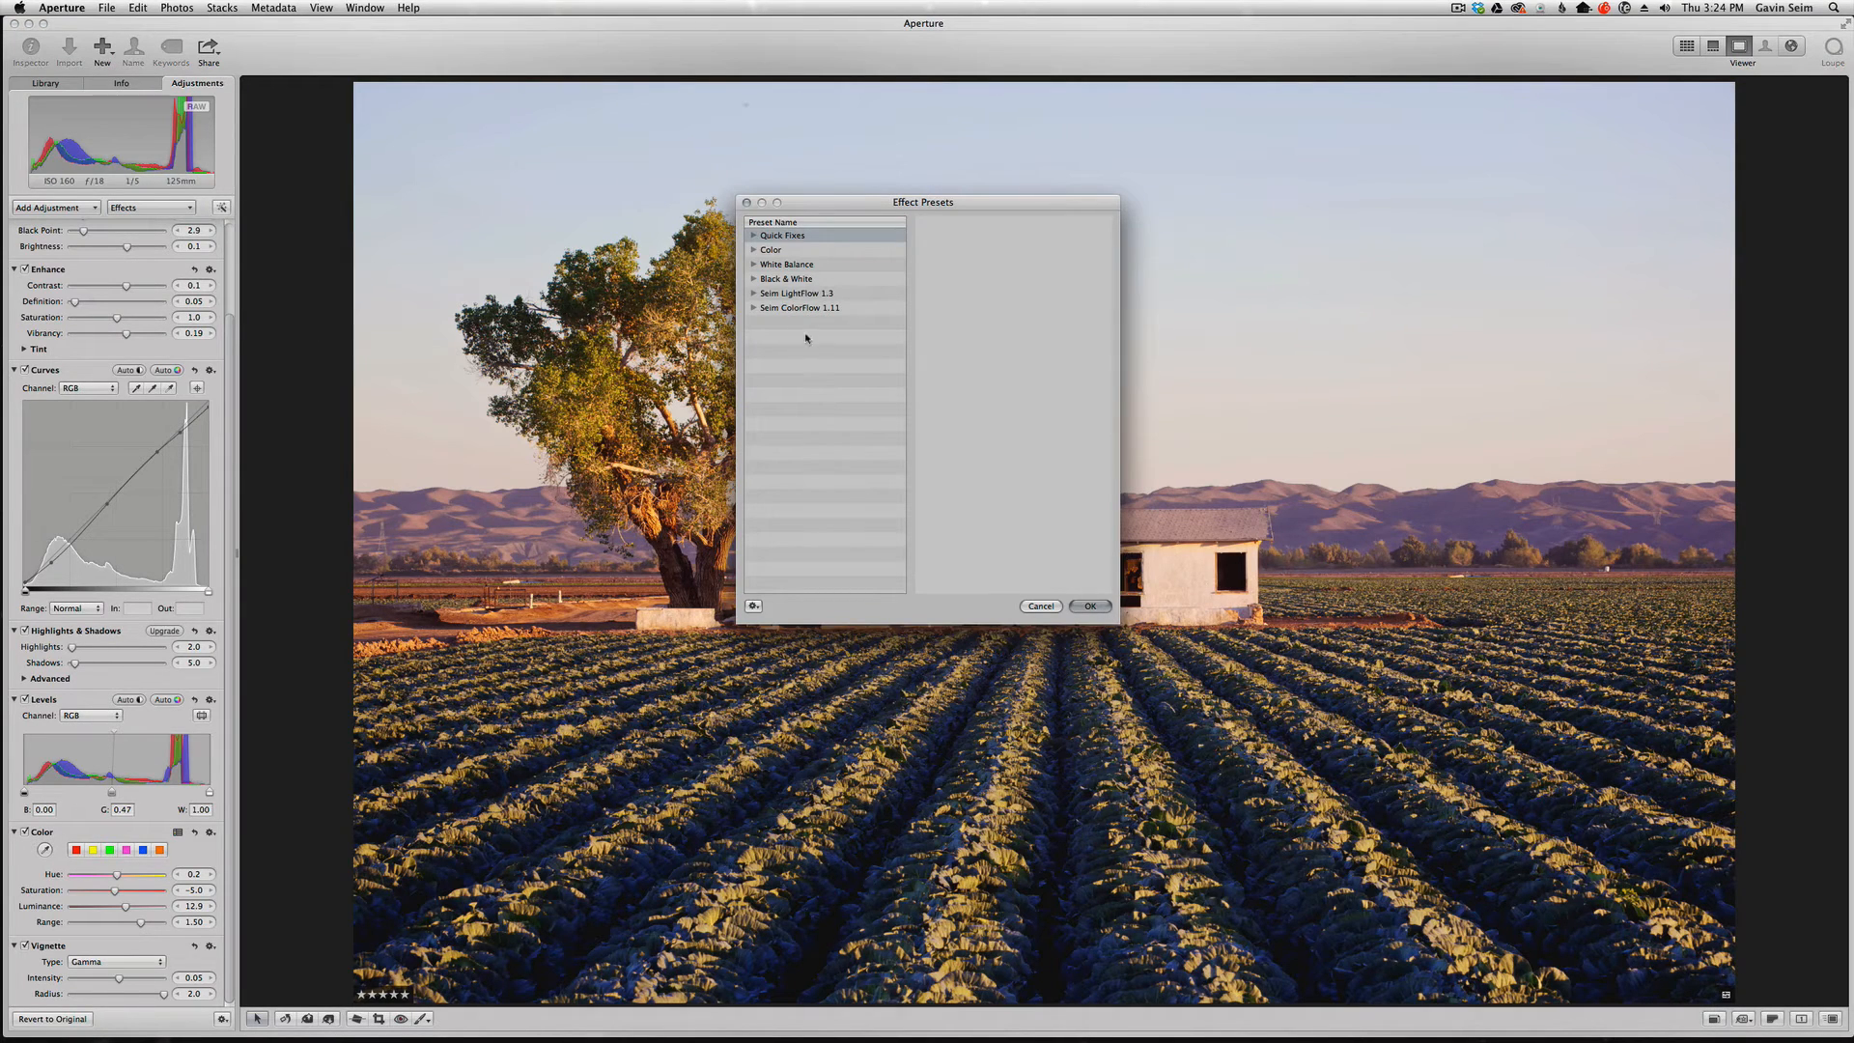
{"action": "left_click", "coordinate": [753, 307]}
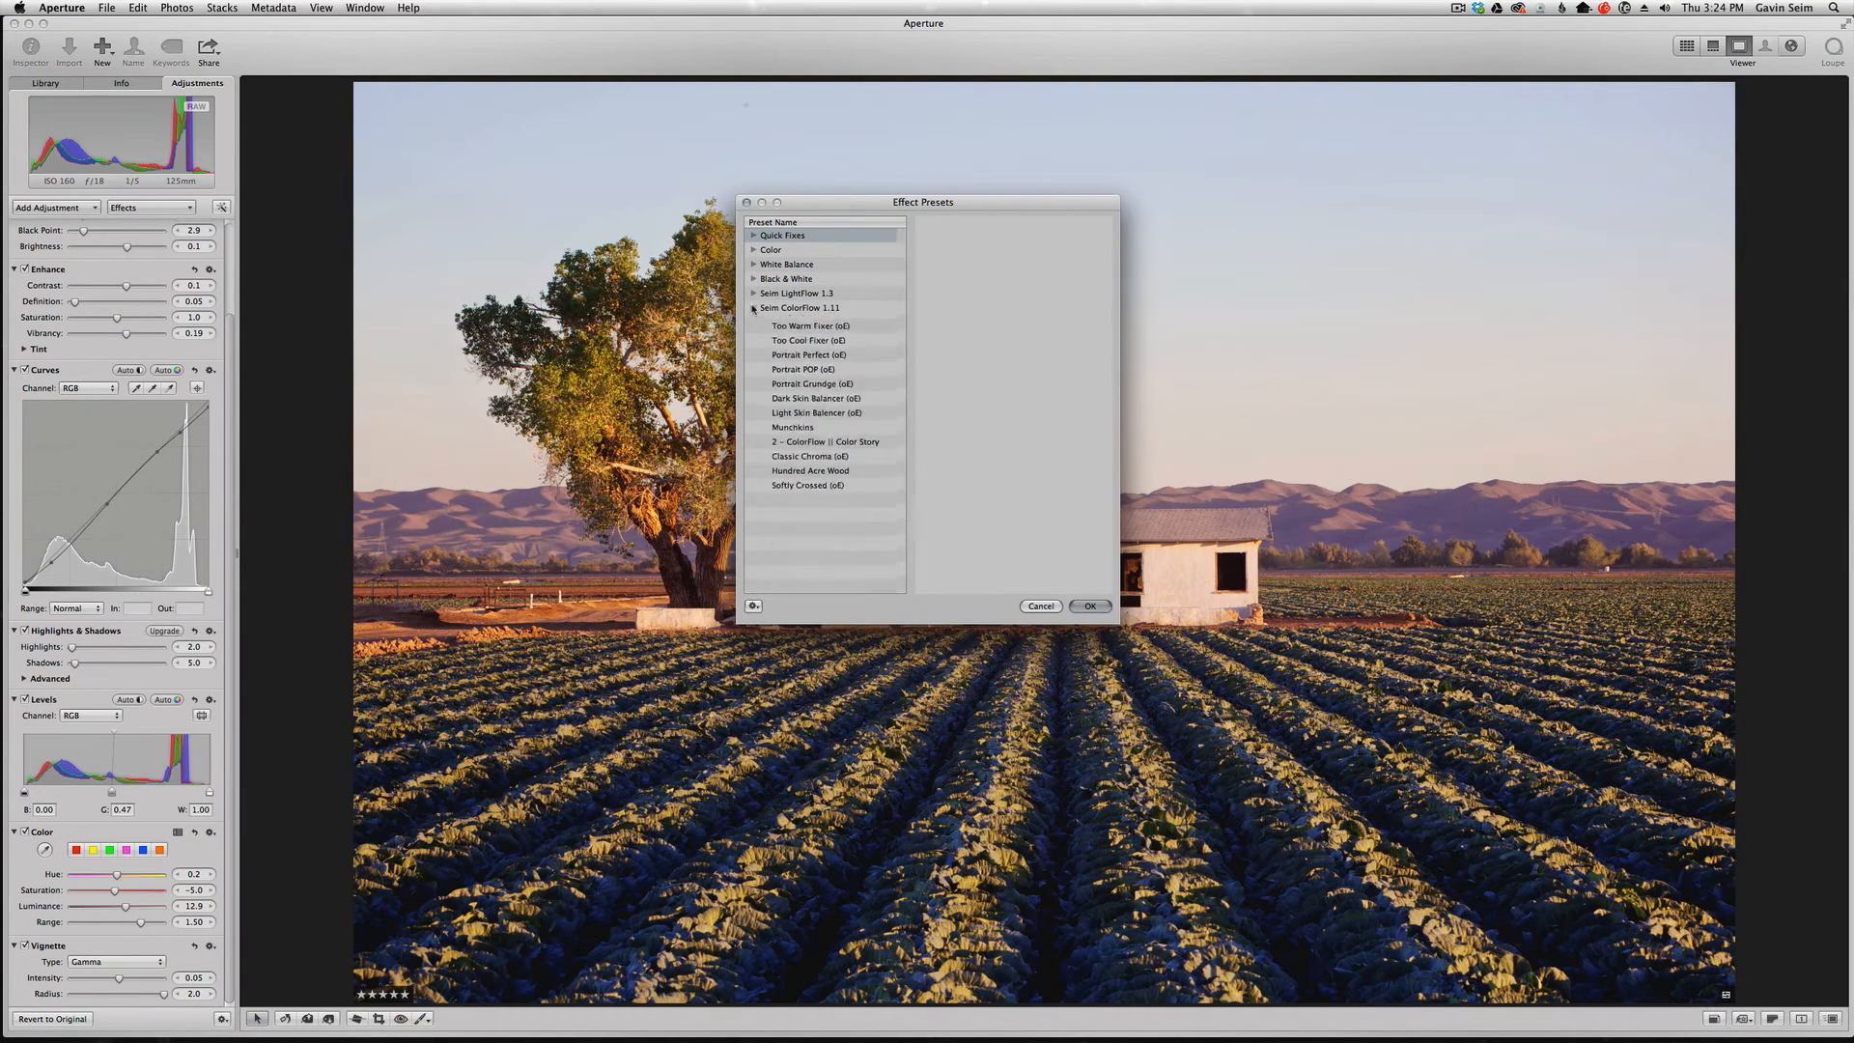
{"action": "left_click", "coordinate": [753, 307]}
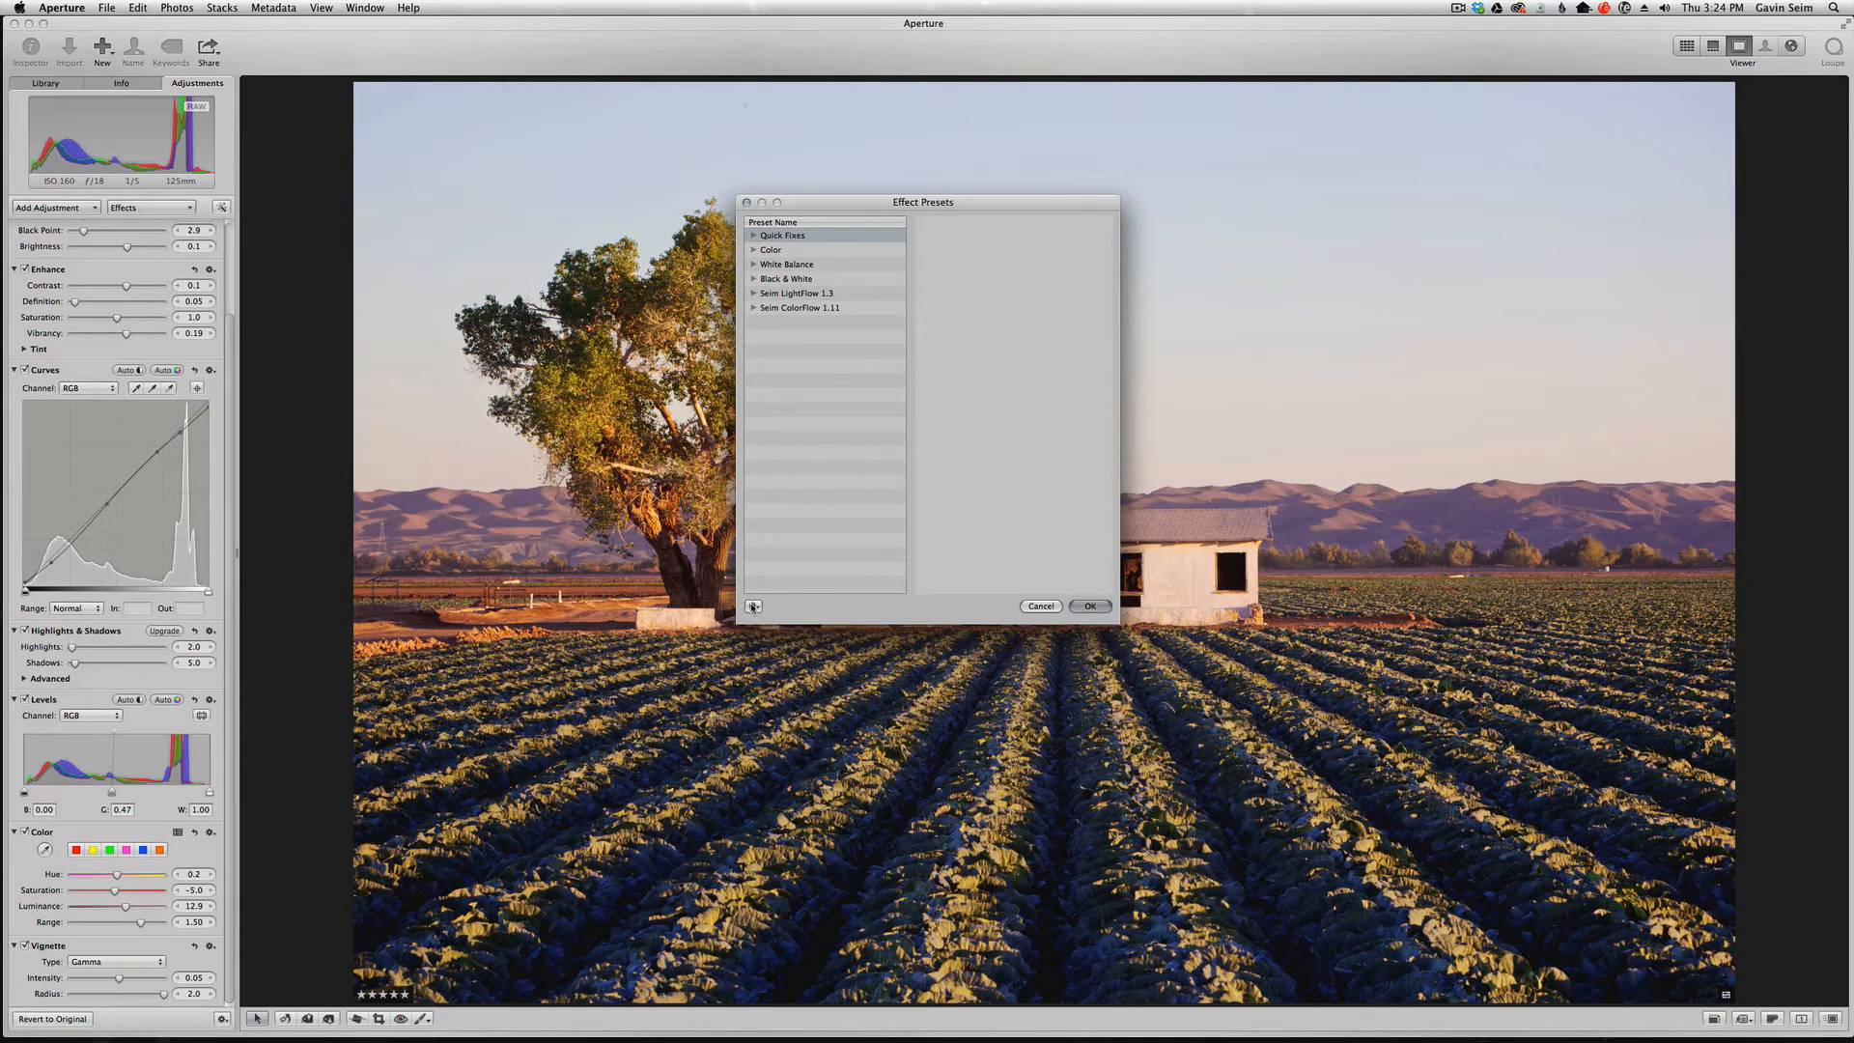
{"action": "left_click", "coordinate": [753, 605]}
{"action": "type", "text": "New C"}
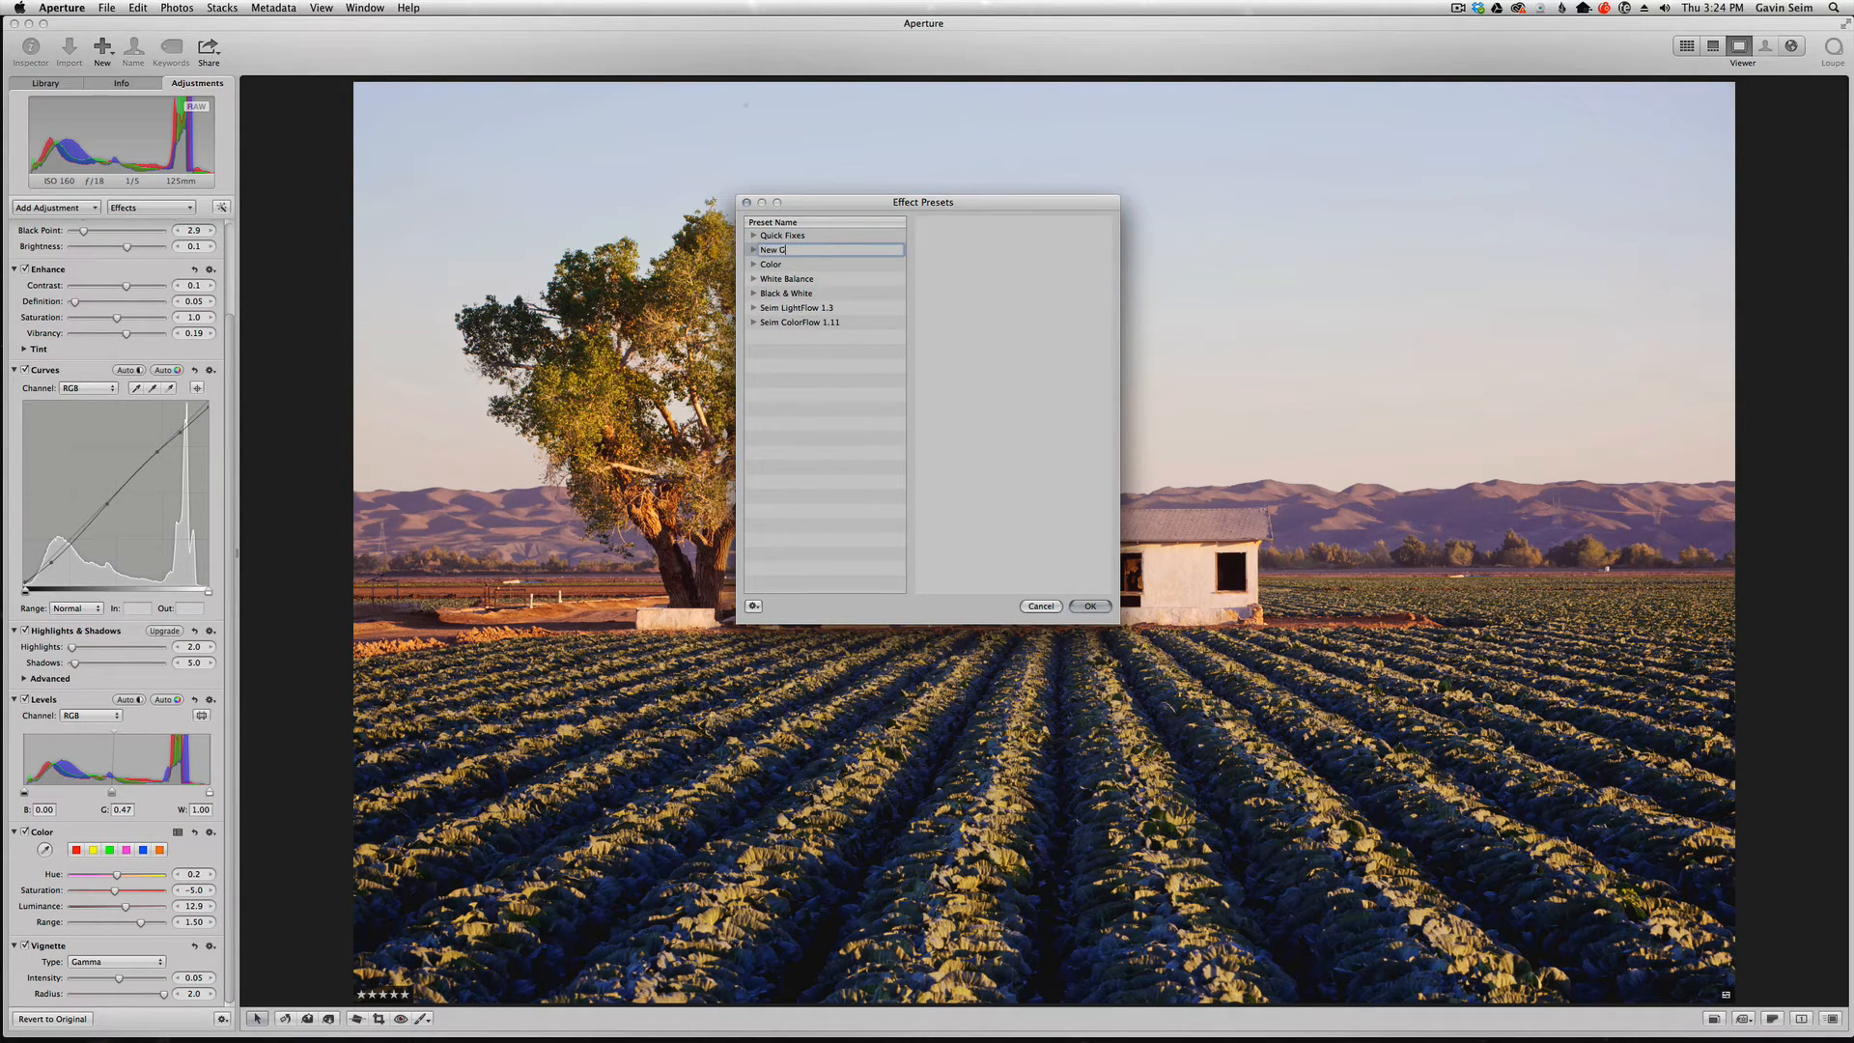
{"action": "key", "text": "Return"}
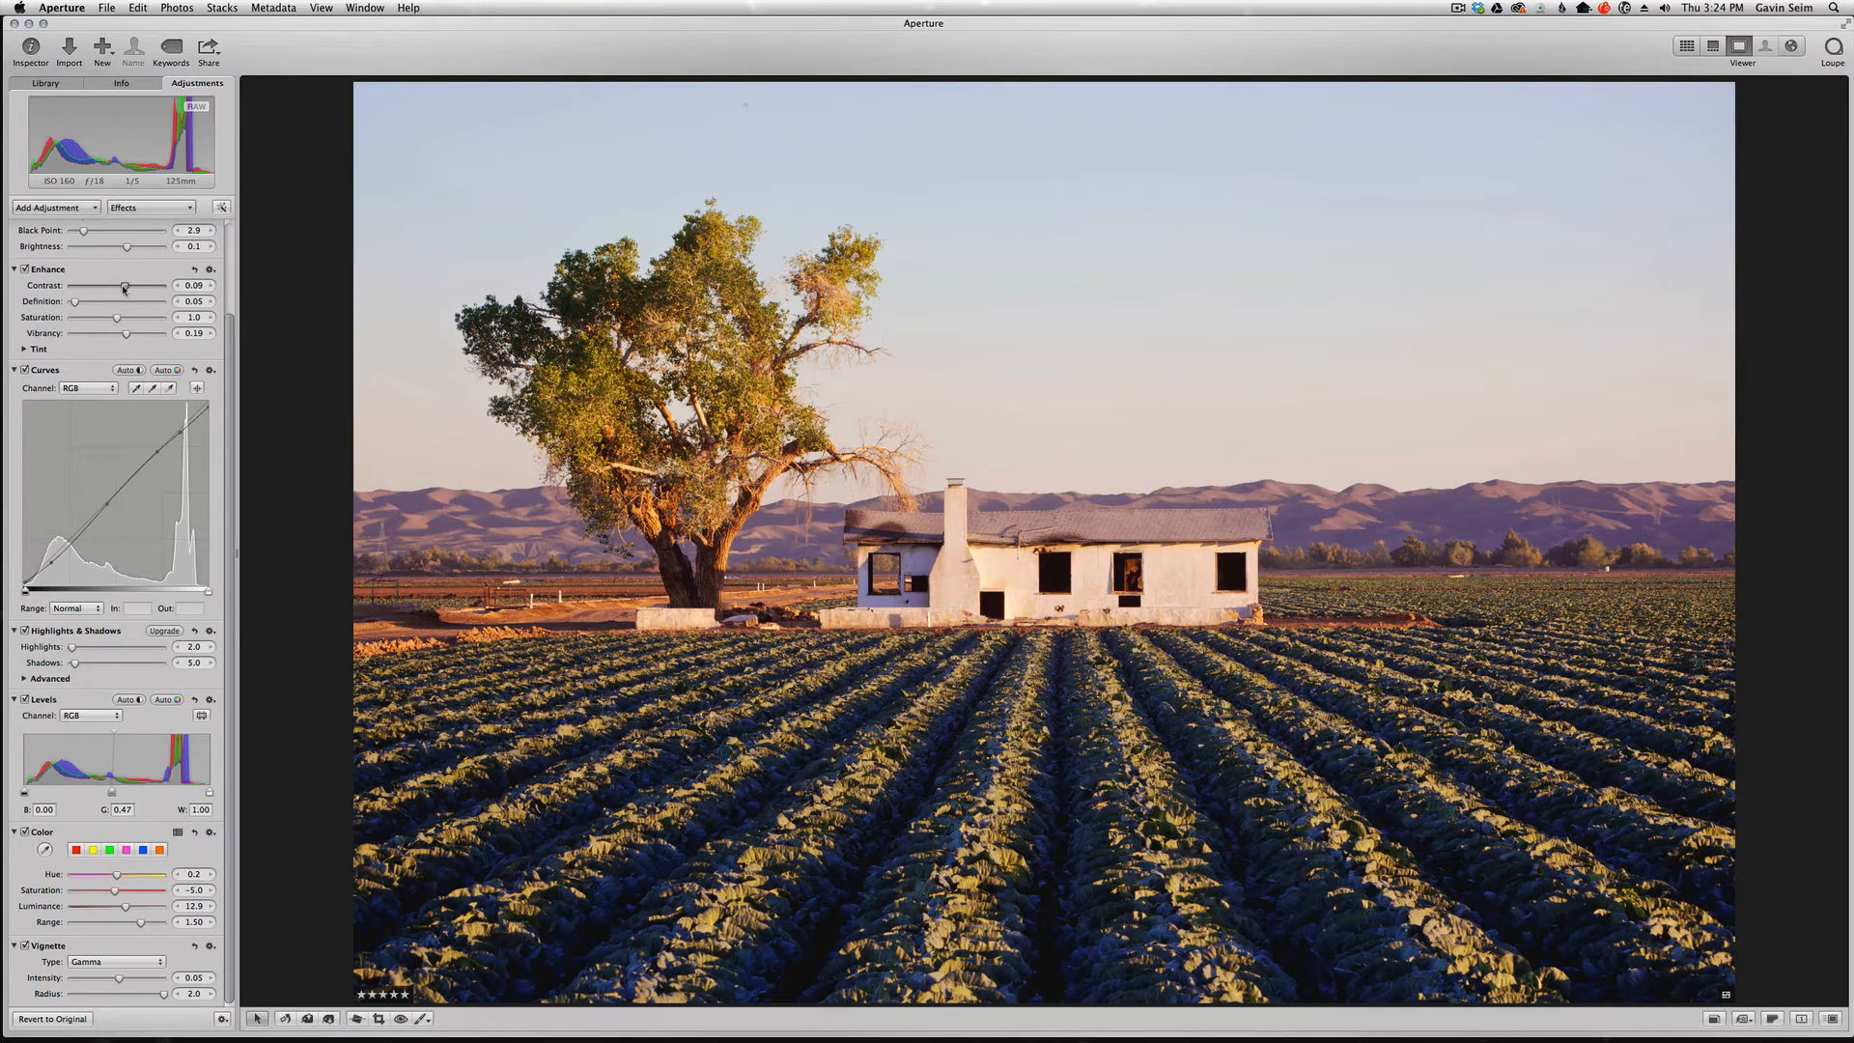
- Lower Contrast slightly, save it as effect 'test' in New Group, and reopen the manager
{"action": "left_click_drag", "start_coordinate": [127, 286], "coordinate": [123, 285]}
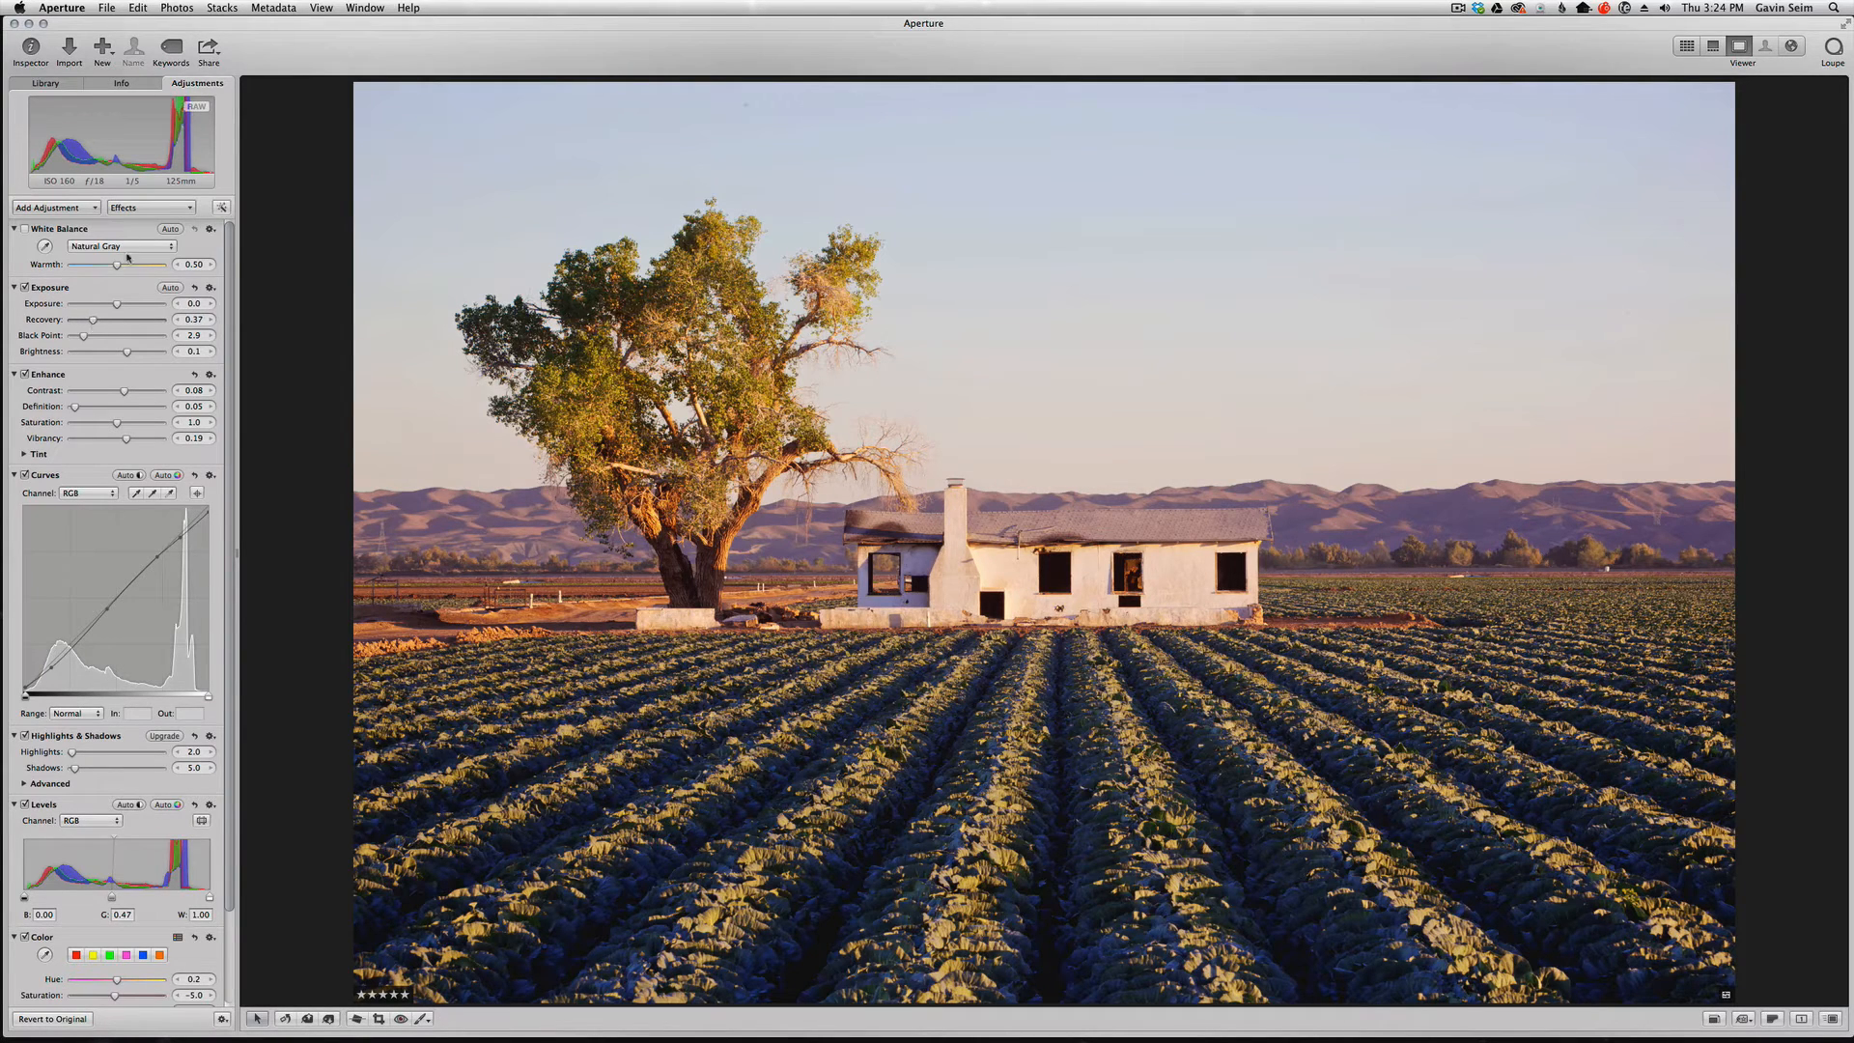
{"action": "left_click", "coordinate": [150, 207]}
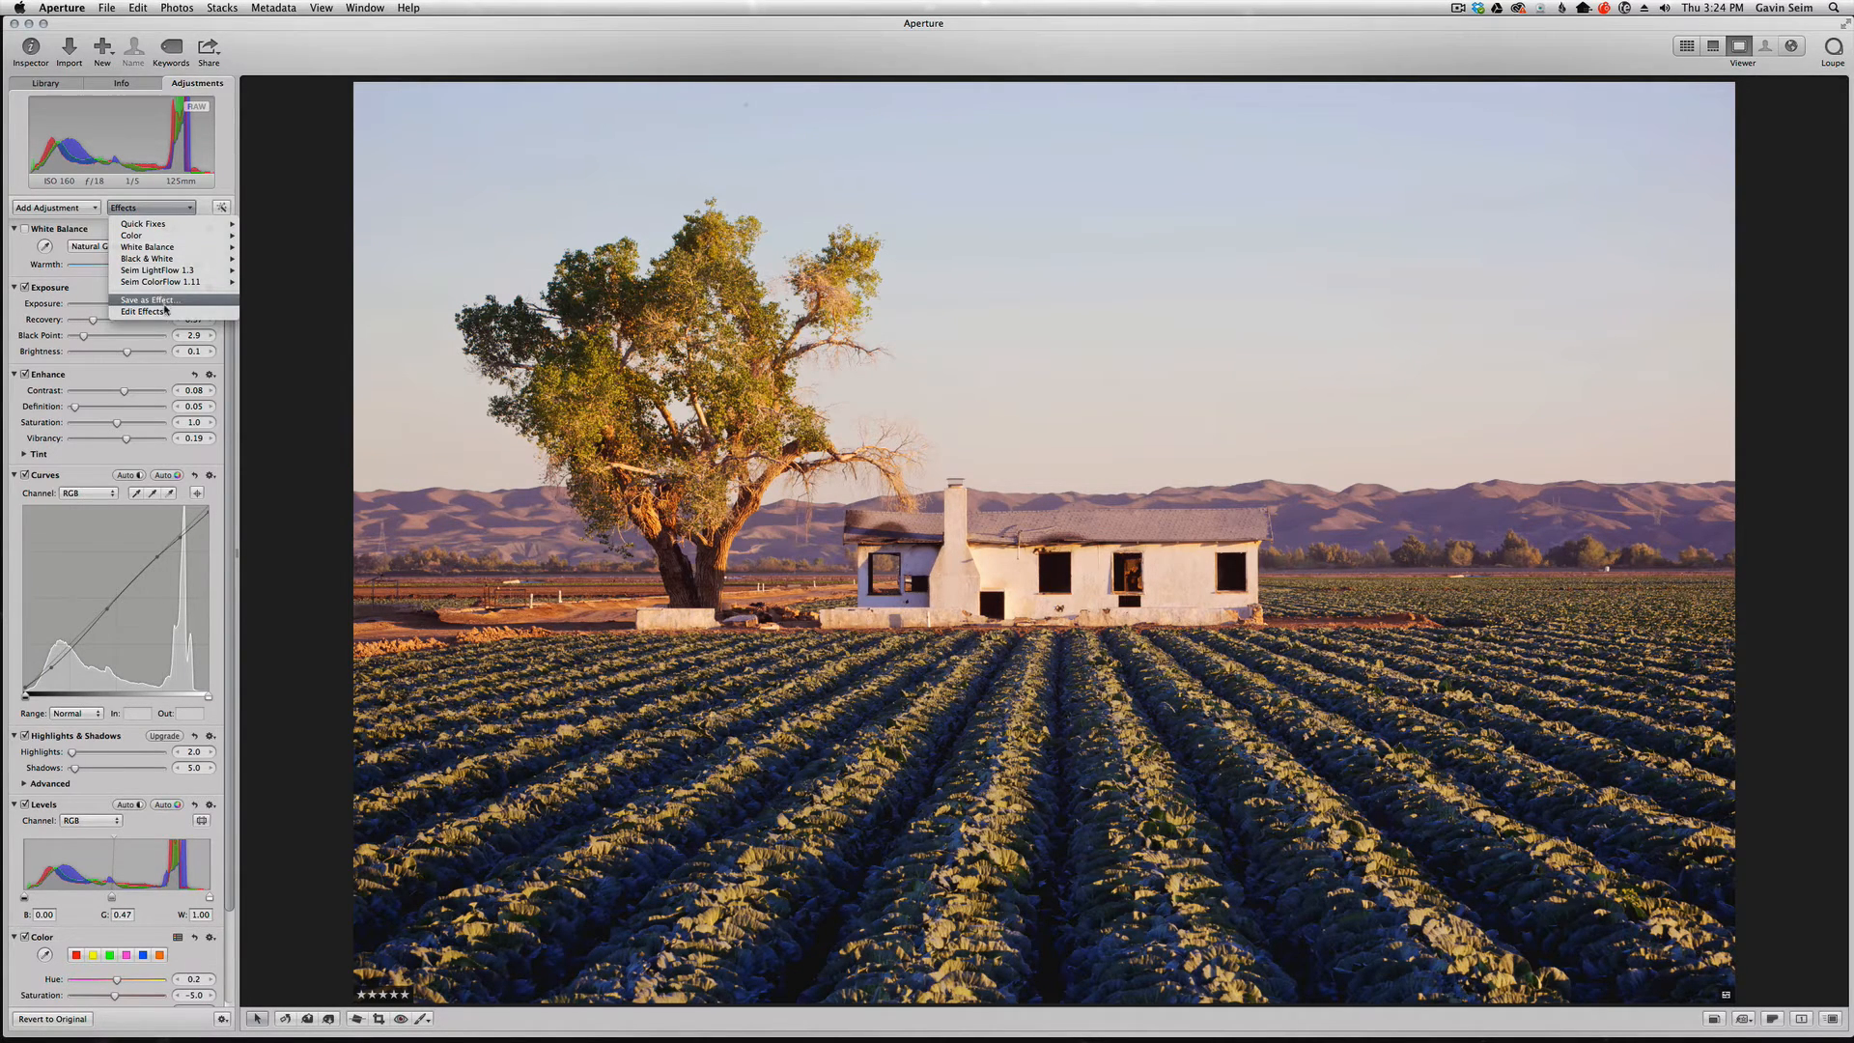
{"action": "left_click", "coordinate": [145, 300]}
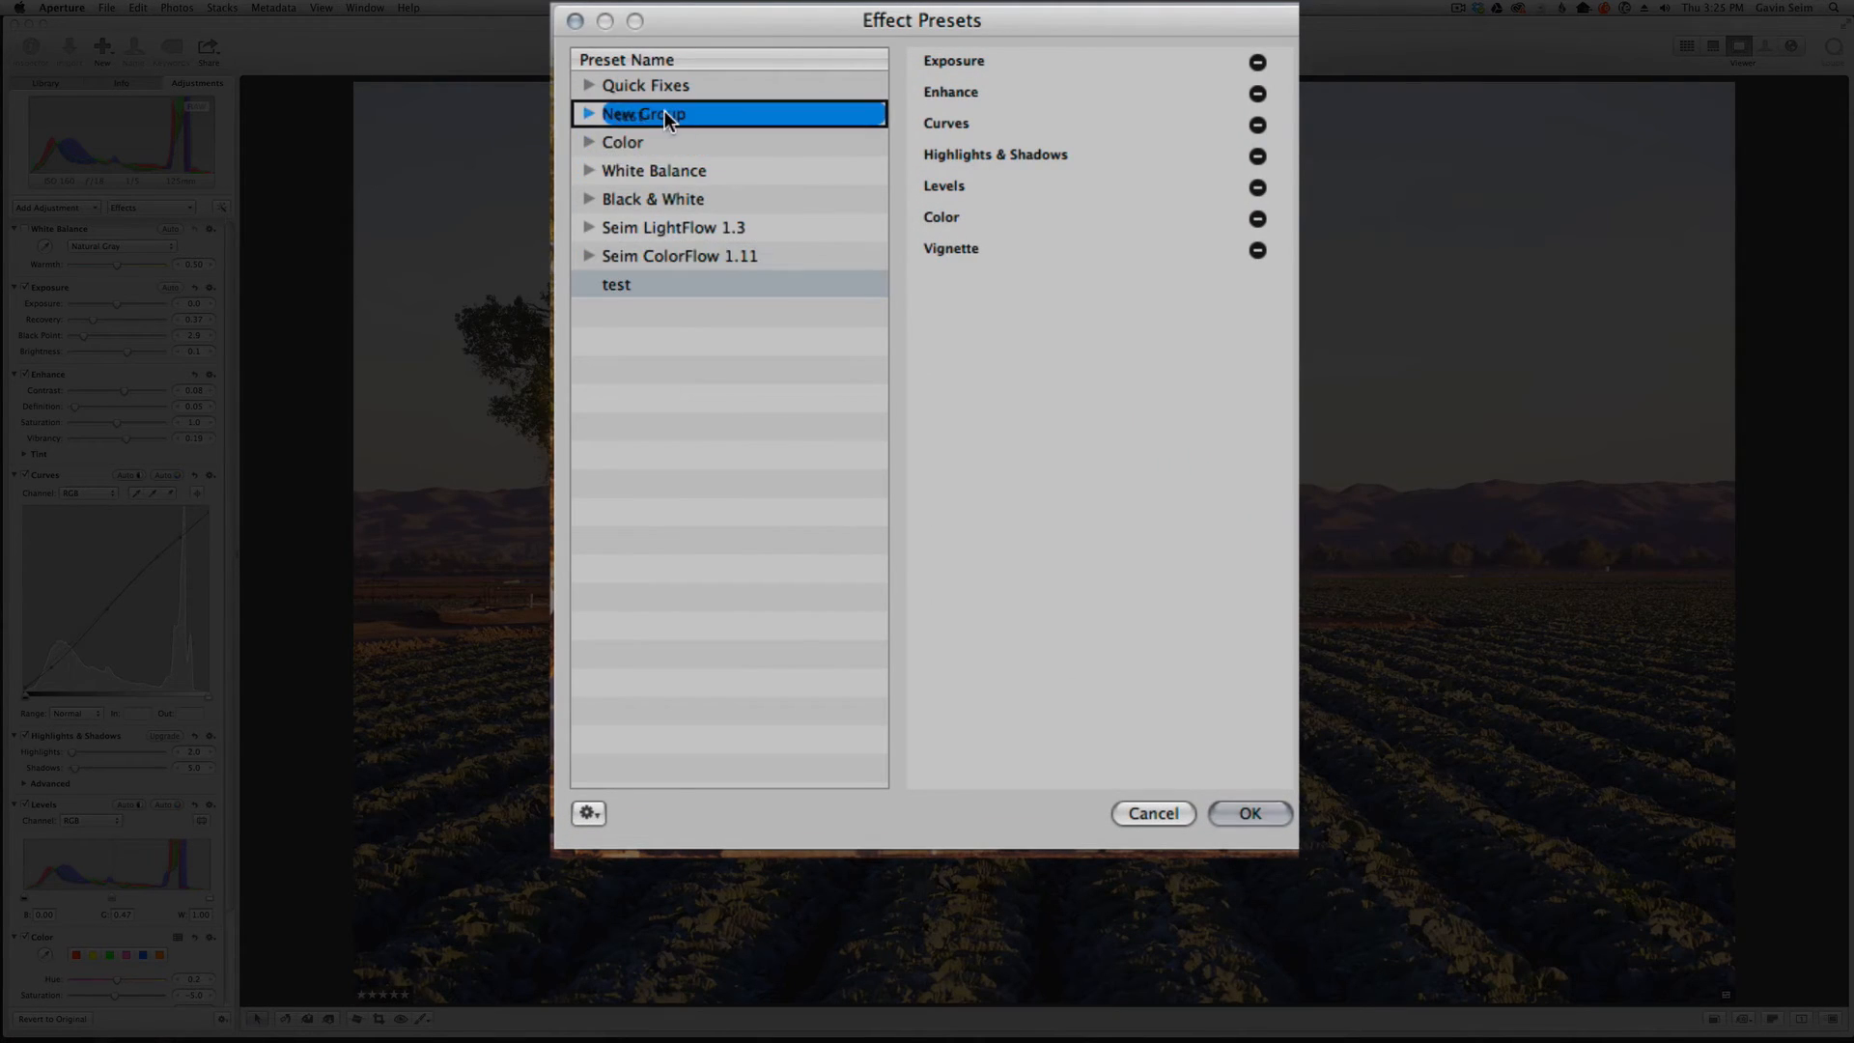
{"action": "left_click", "coordinate": [588, 113]}
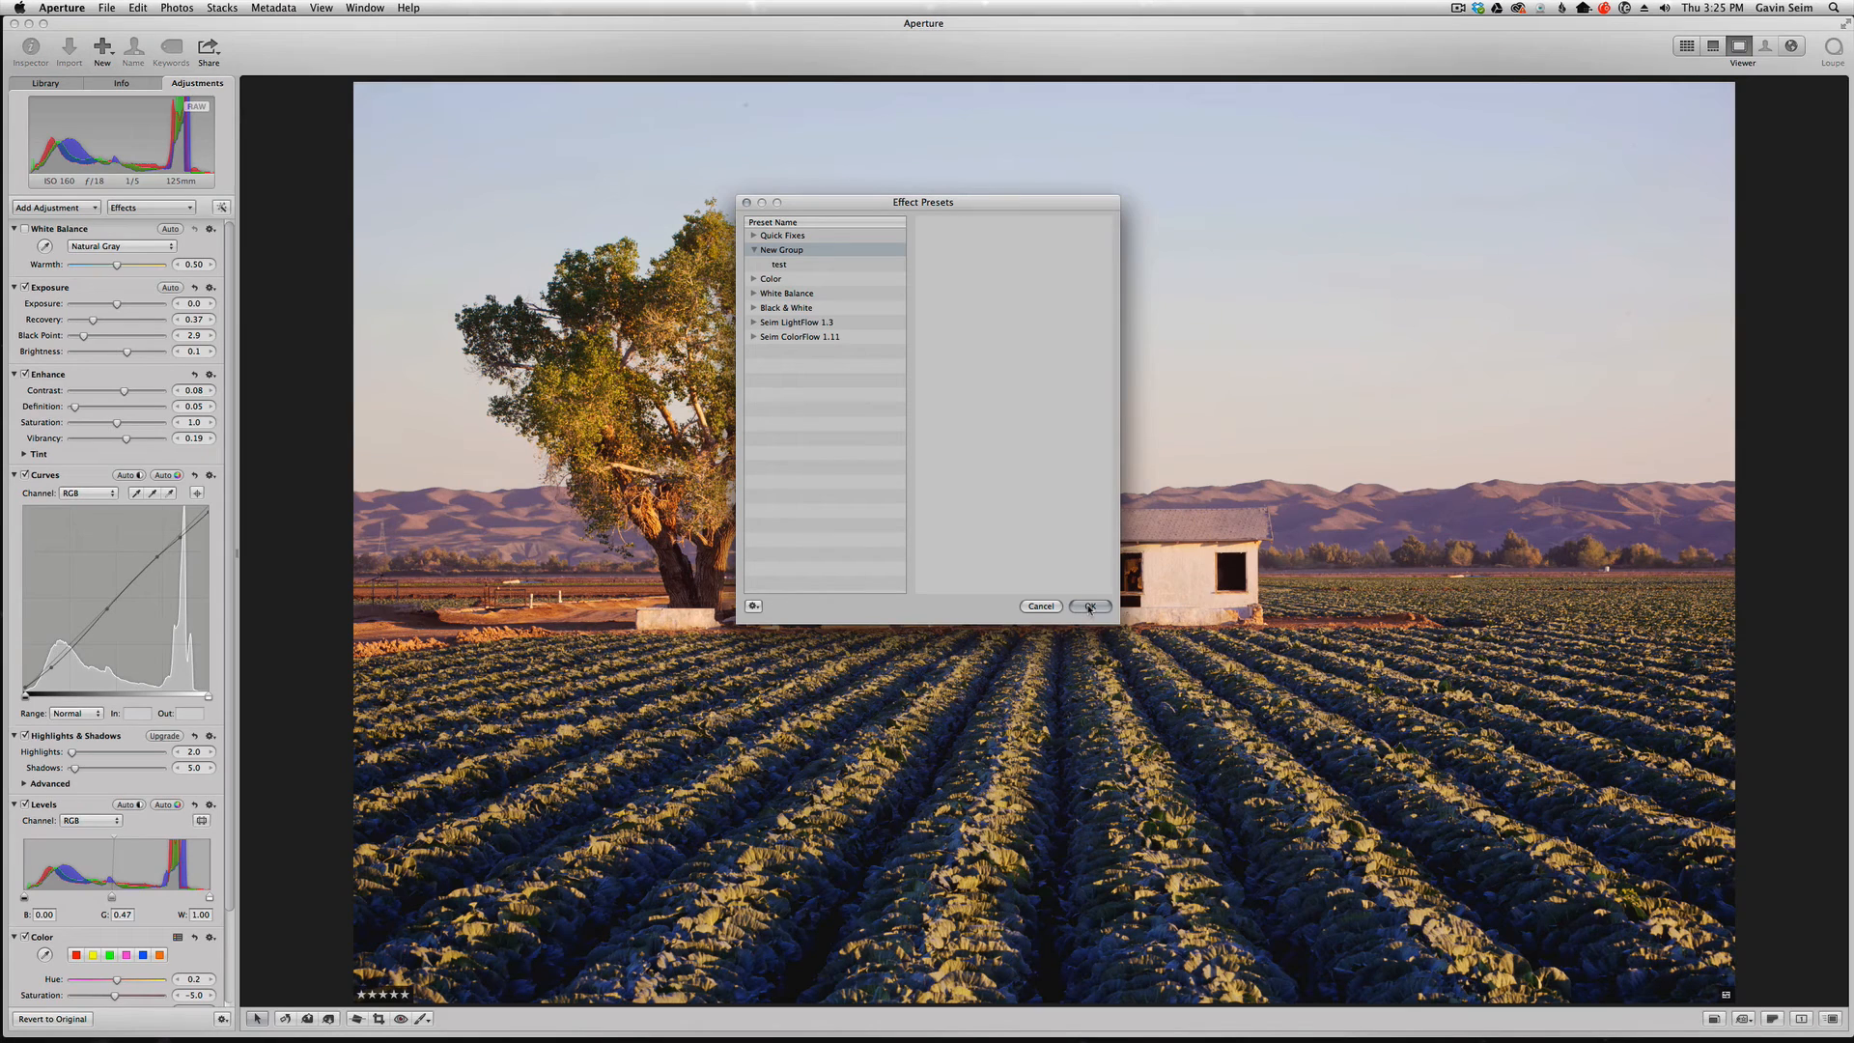
{"action": "left_click", "coordinate": [1090, 605]}
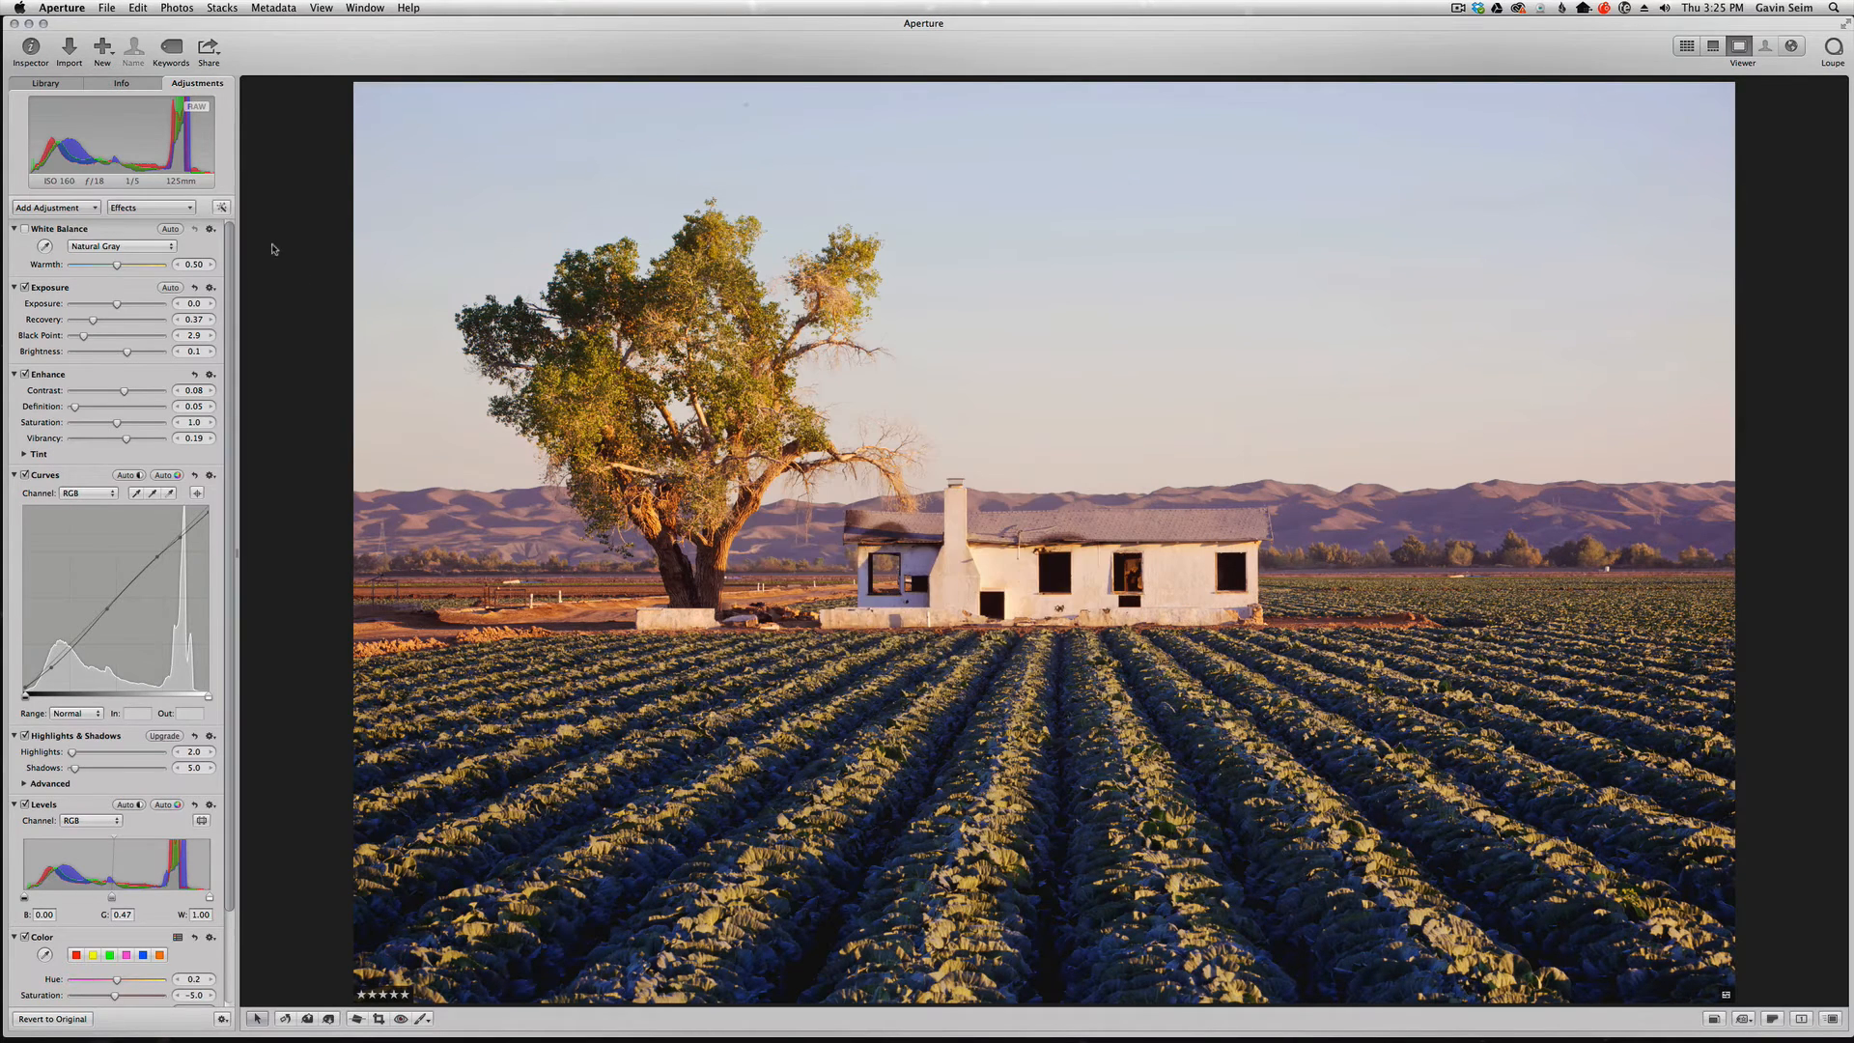
{"action": "left_click", "coordinate": [151, 207]}
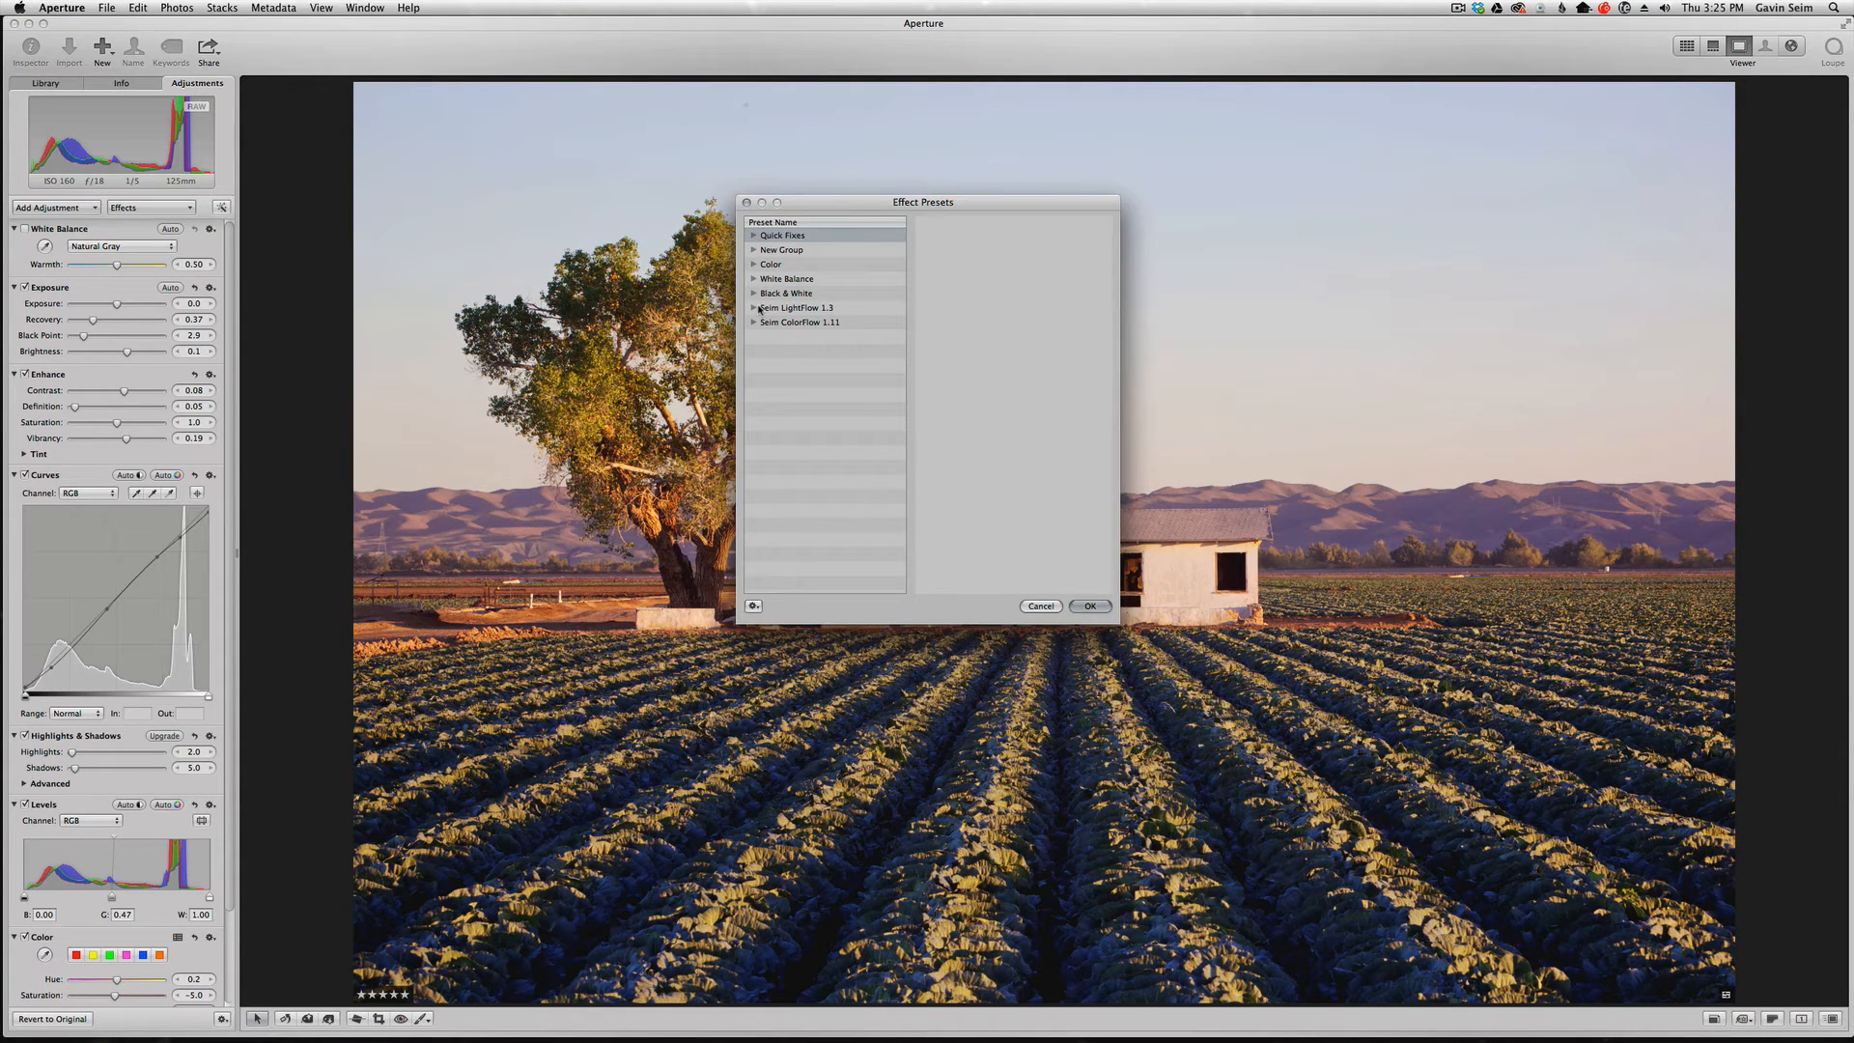
- Remove the Exposure adjustment from the test preset in New Group, then select New Group
{"action": "left_click", "coordinate": [754, 307]}
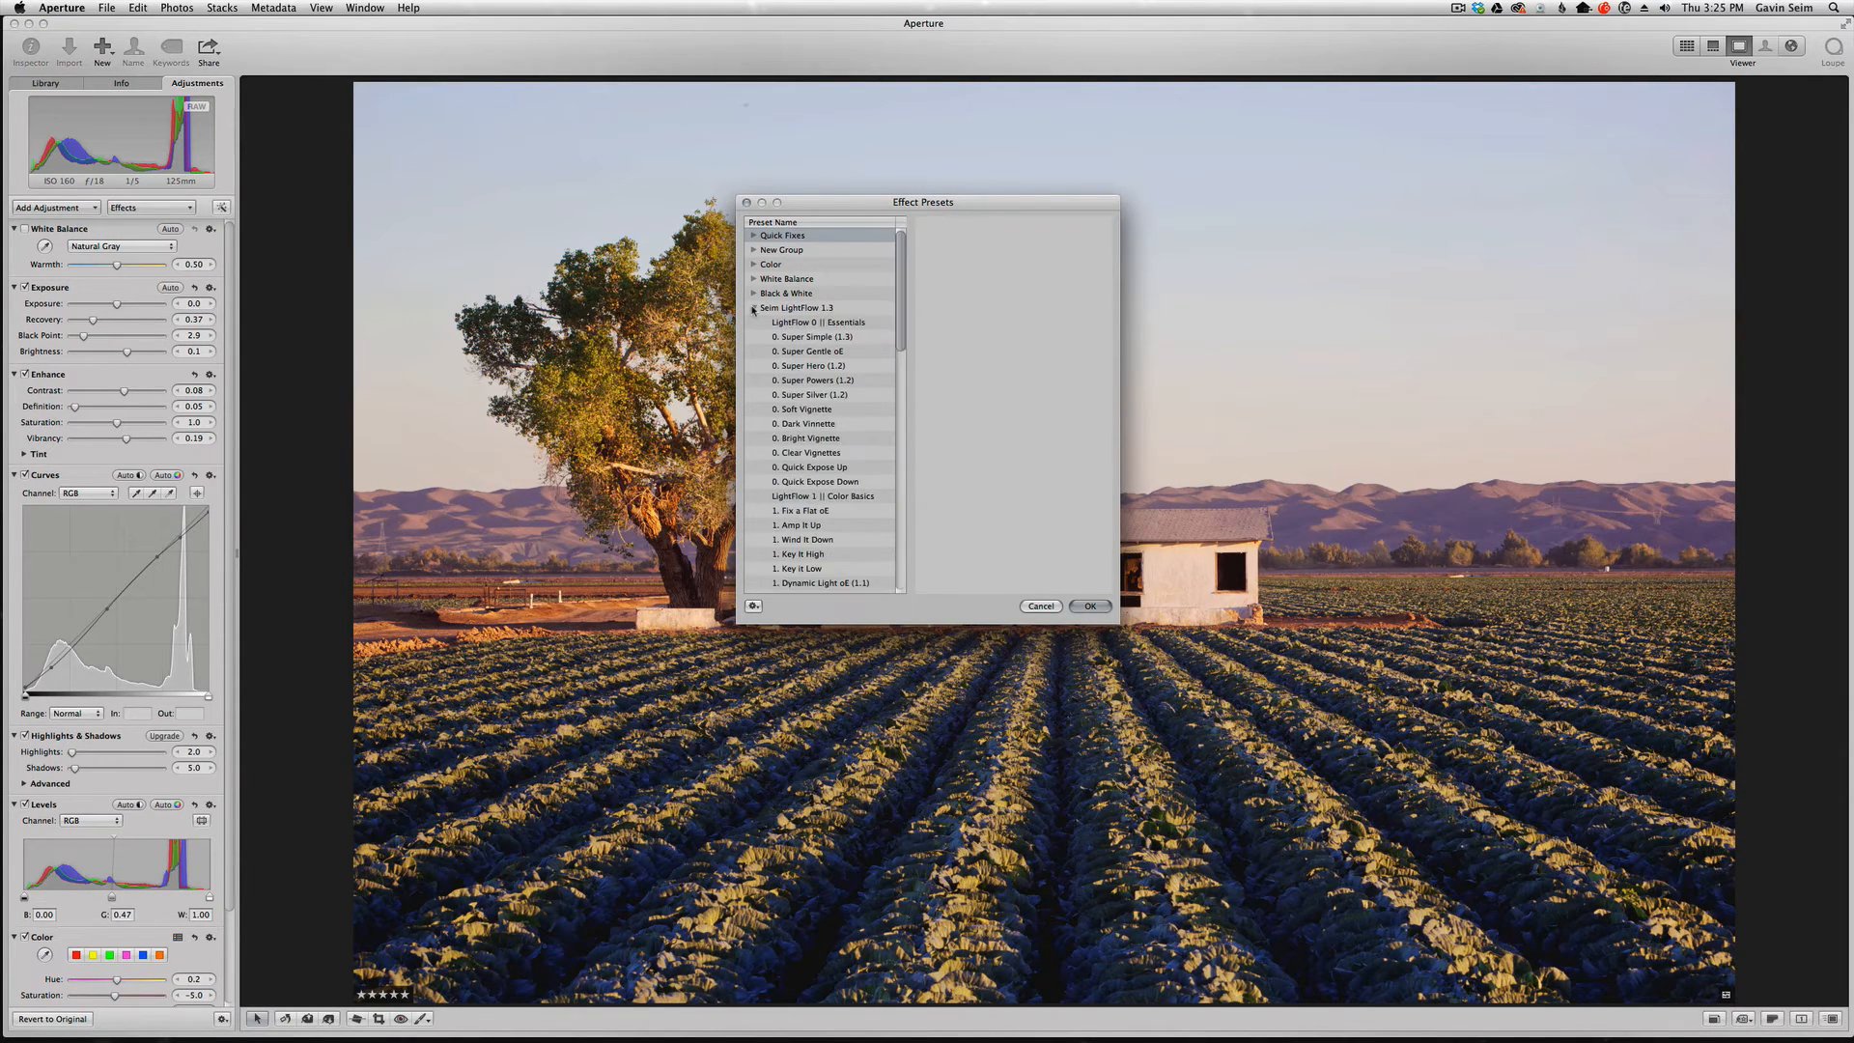
{"action": "left_click", "coordinate": [754, 308]}
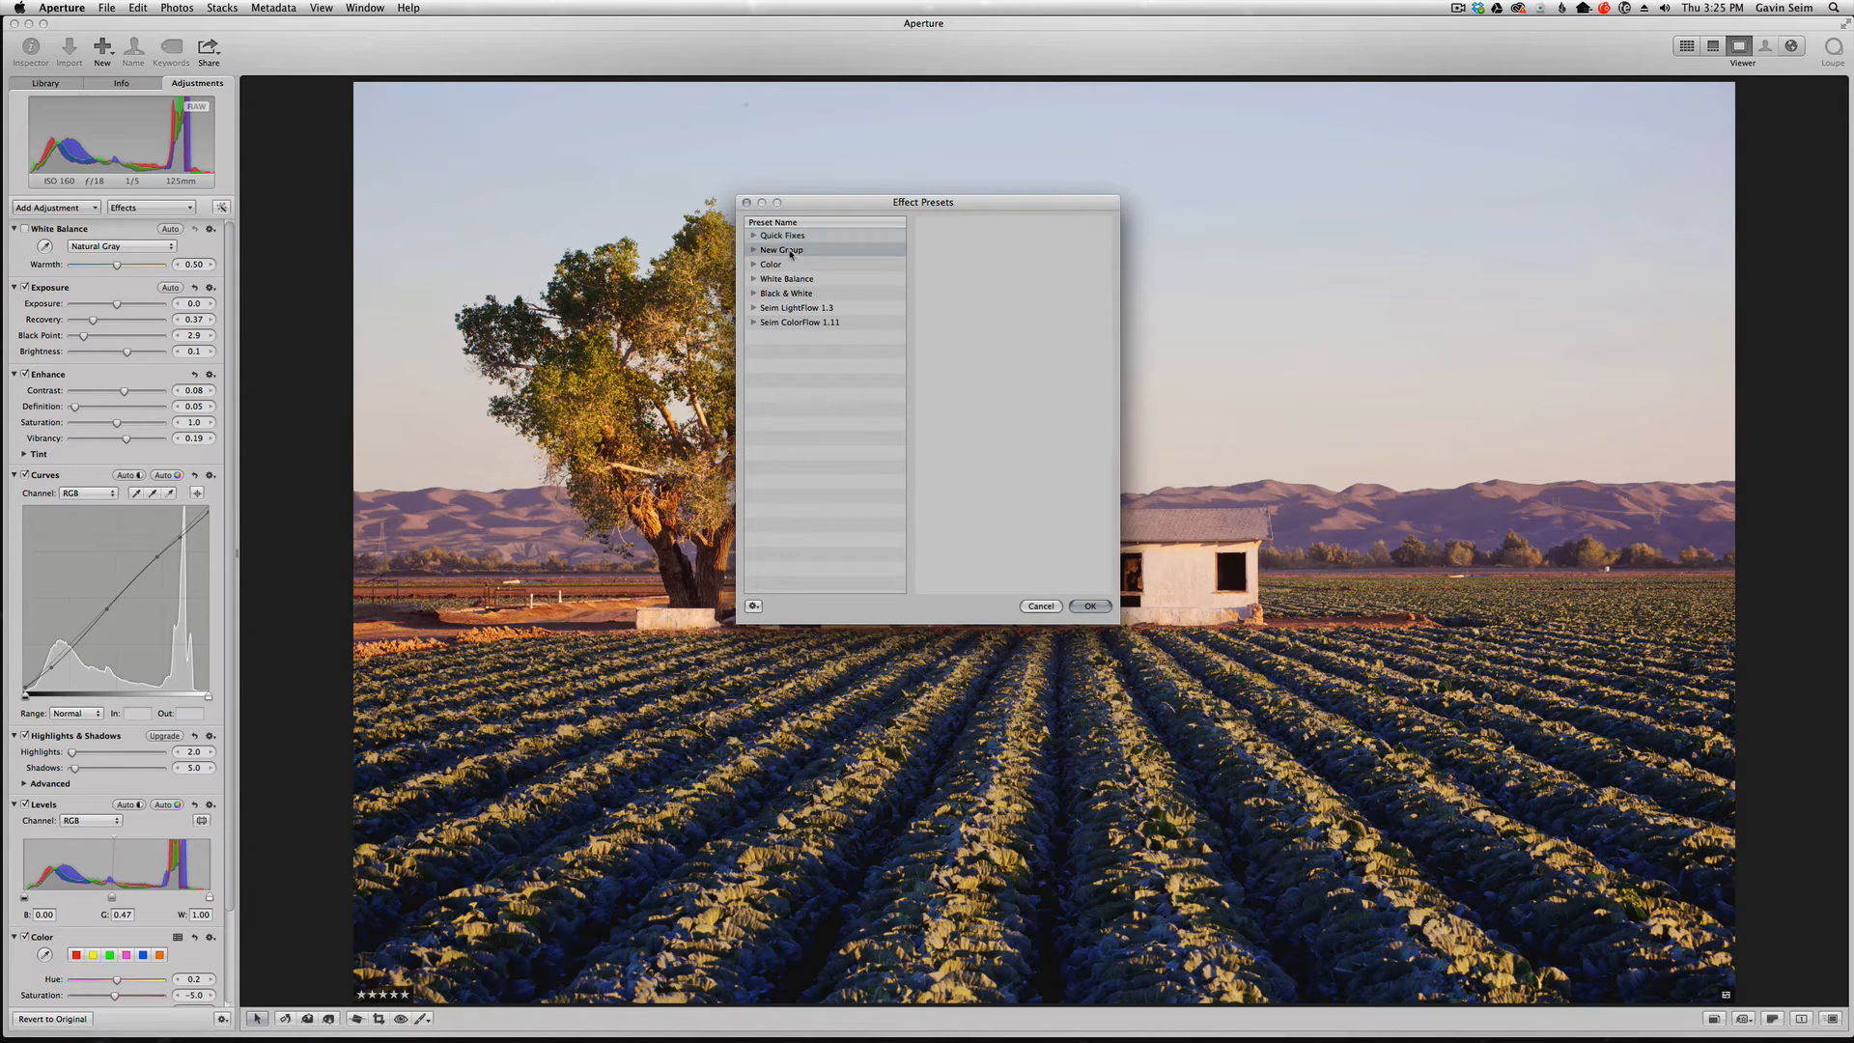
{"action": "left_click", "coordinate": [754, 251]}
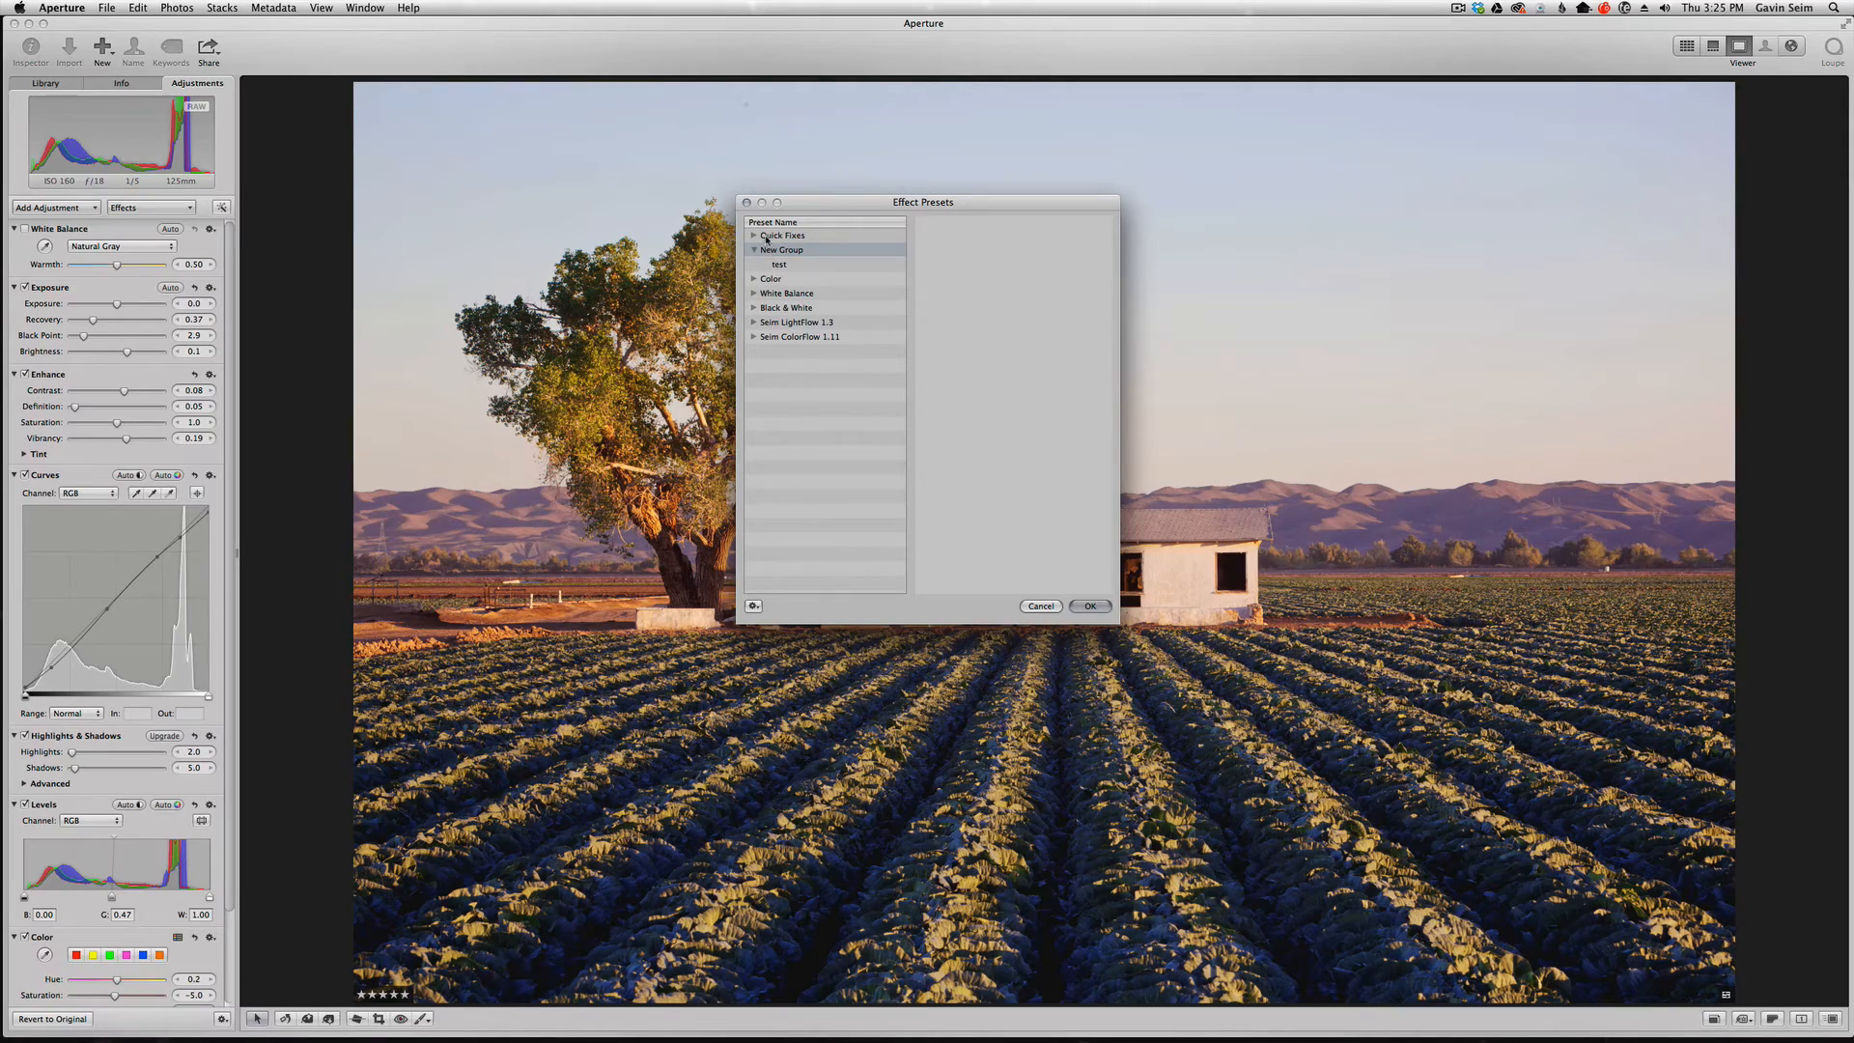
{"action": "left_click", "coordinate": [778, 264]}
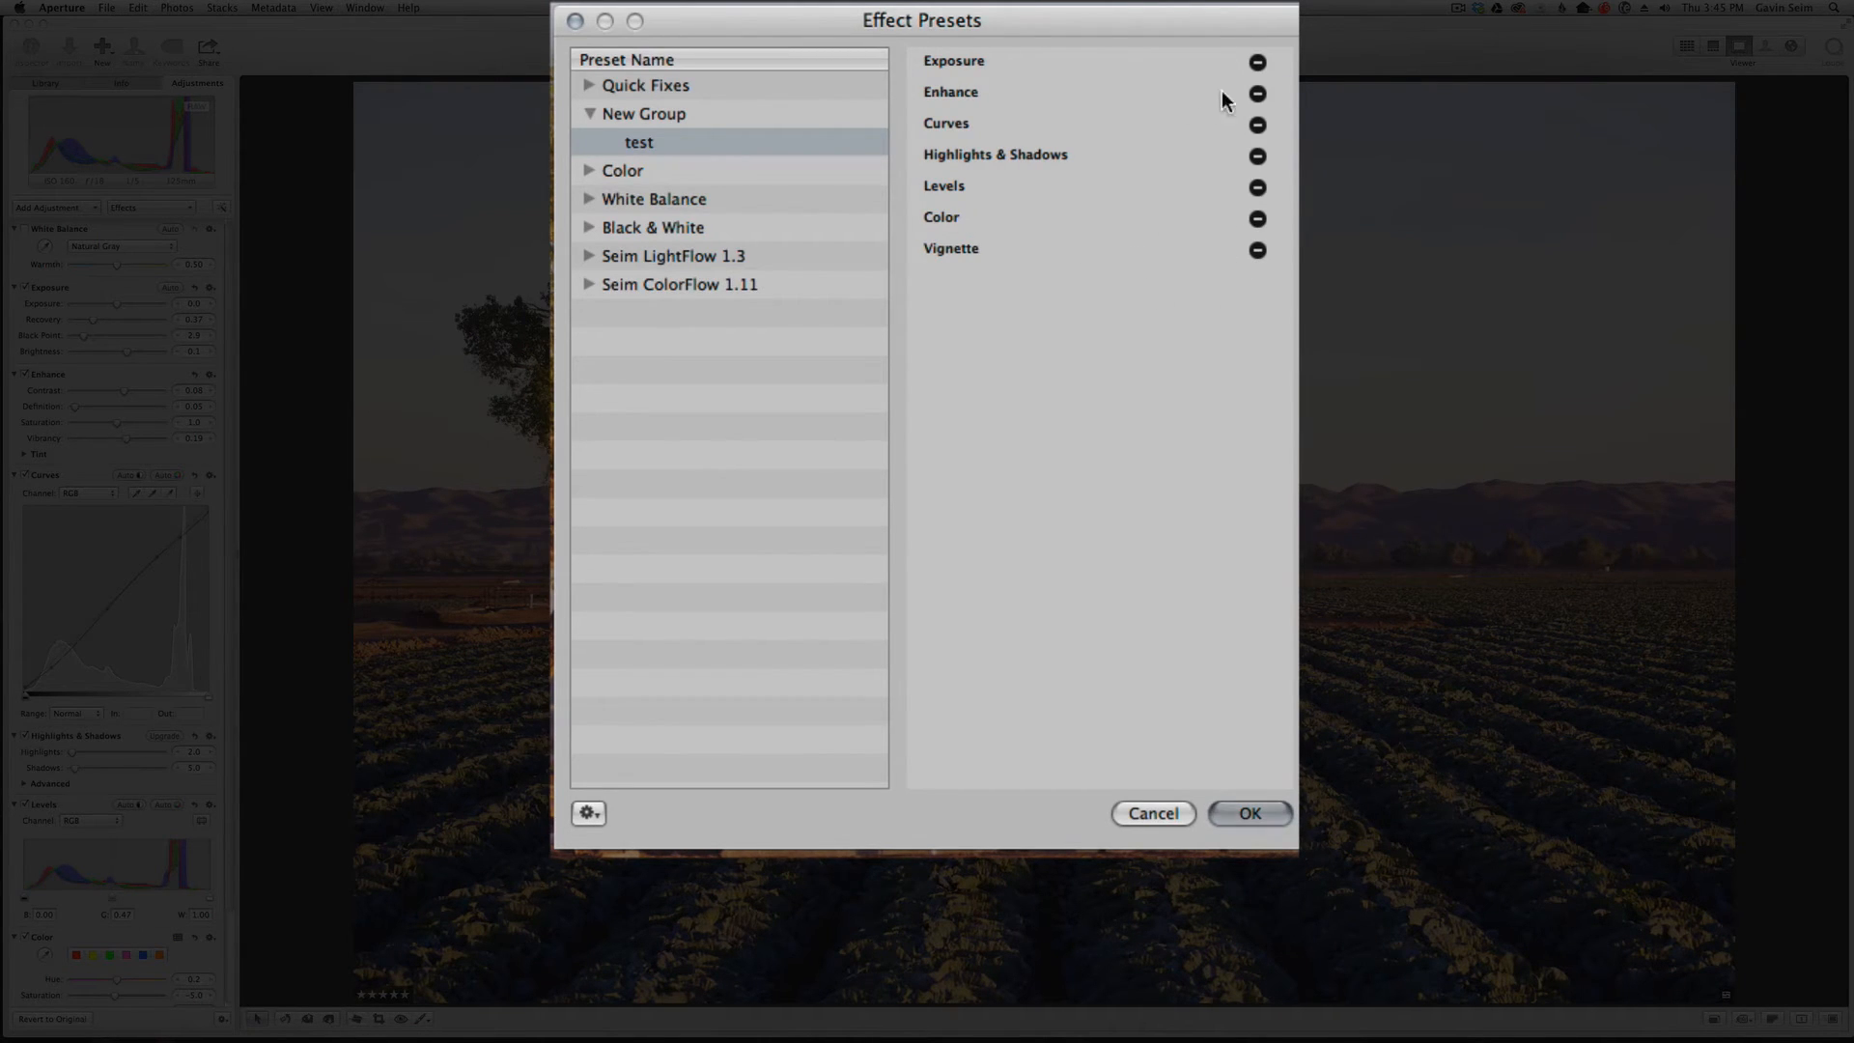
{"action": "left_click", "coordinate": [1256, 62]}
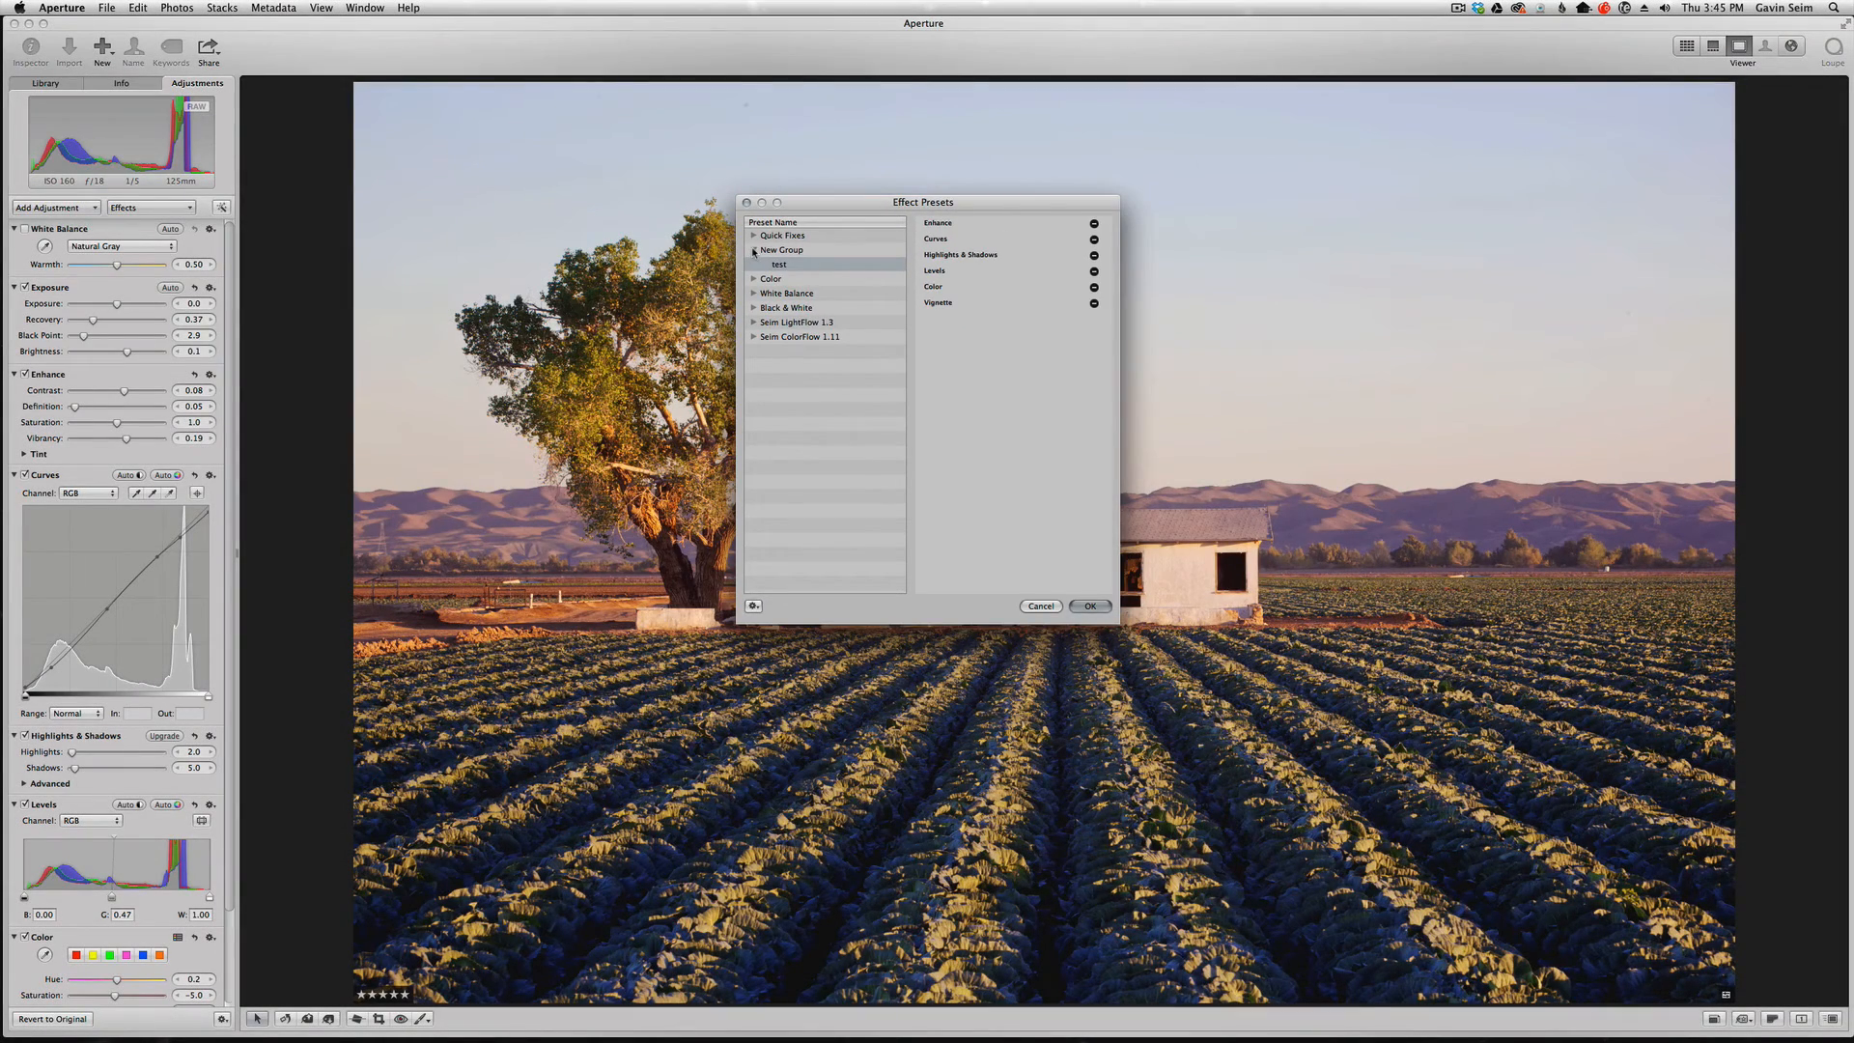
{"action": "left_click", "coordinate": [754, 250]}
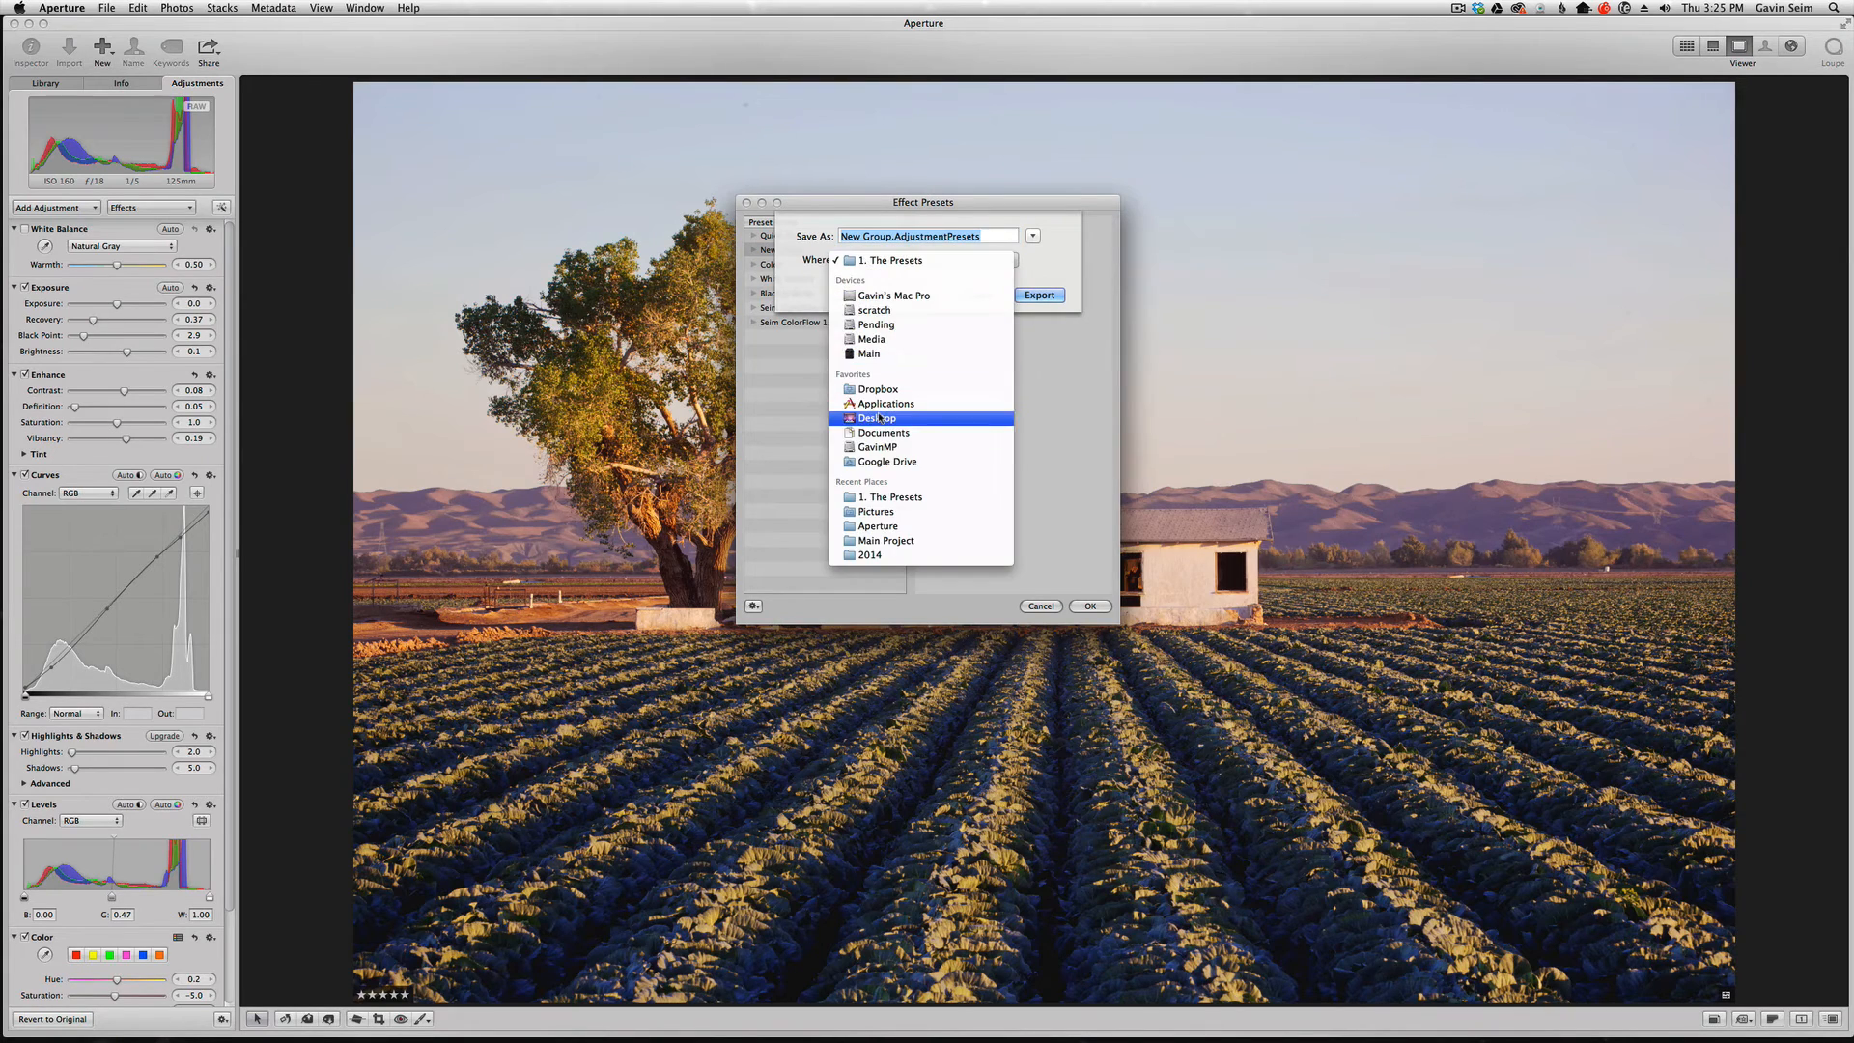
- Export New Group's presets to the Desktop and select the exported file there
{"action": "left_click", "coordinate": [876, 417]}
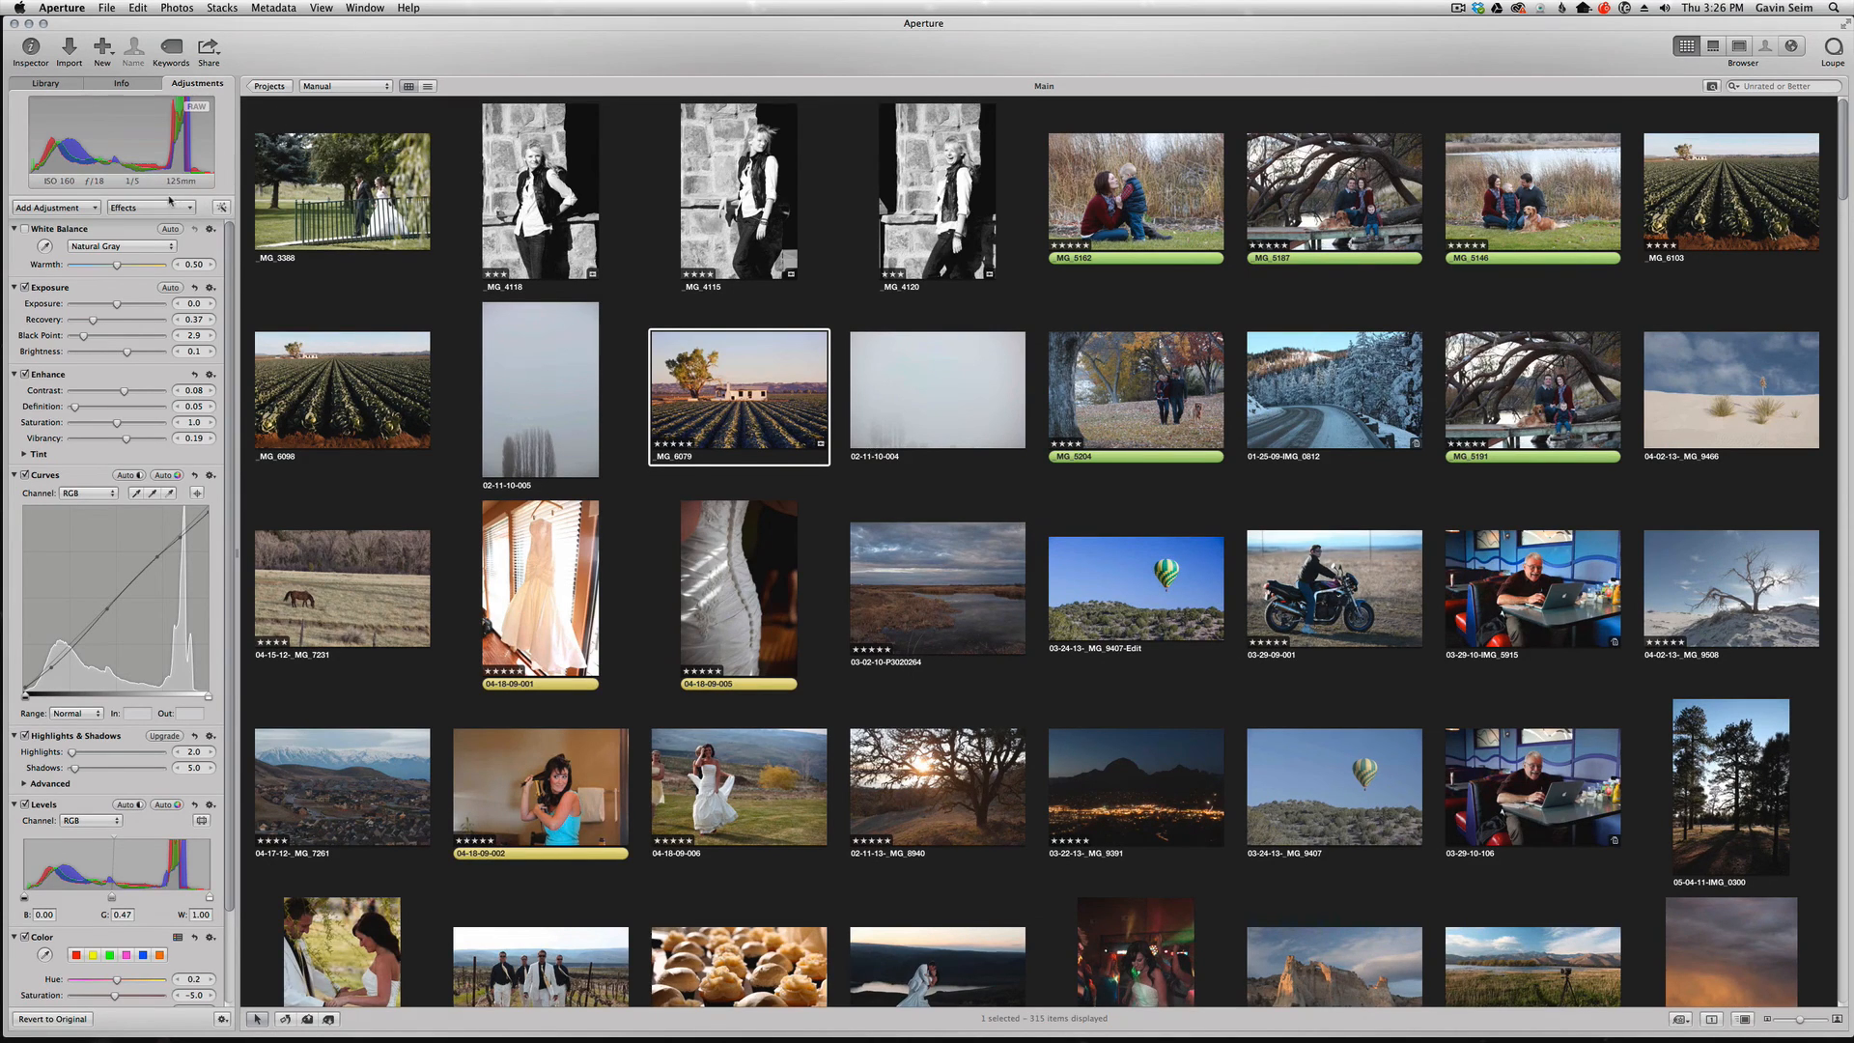
{"action": "left_click", "coordinate": [150, 206]}
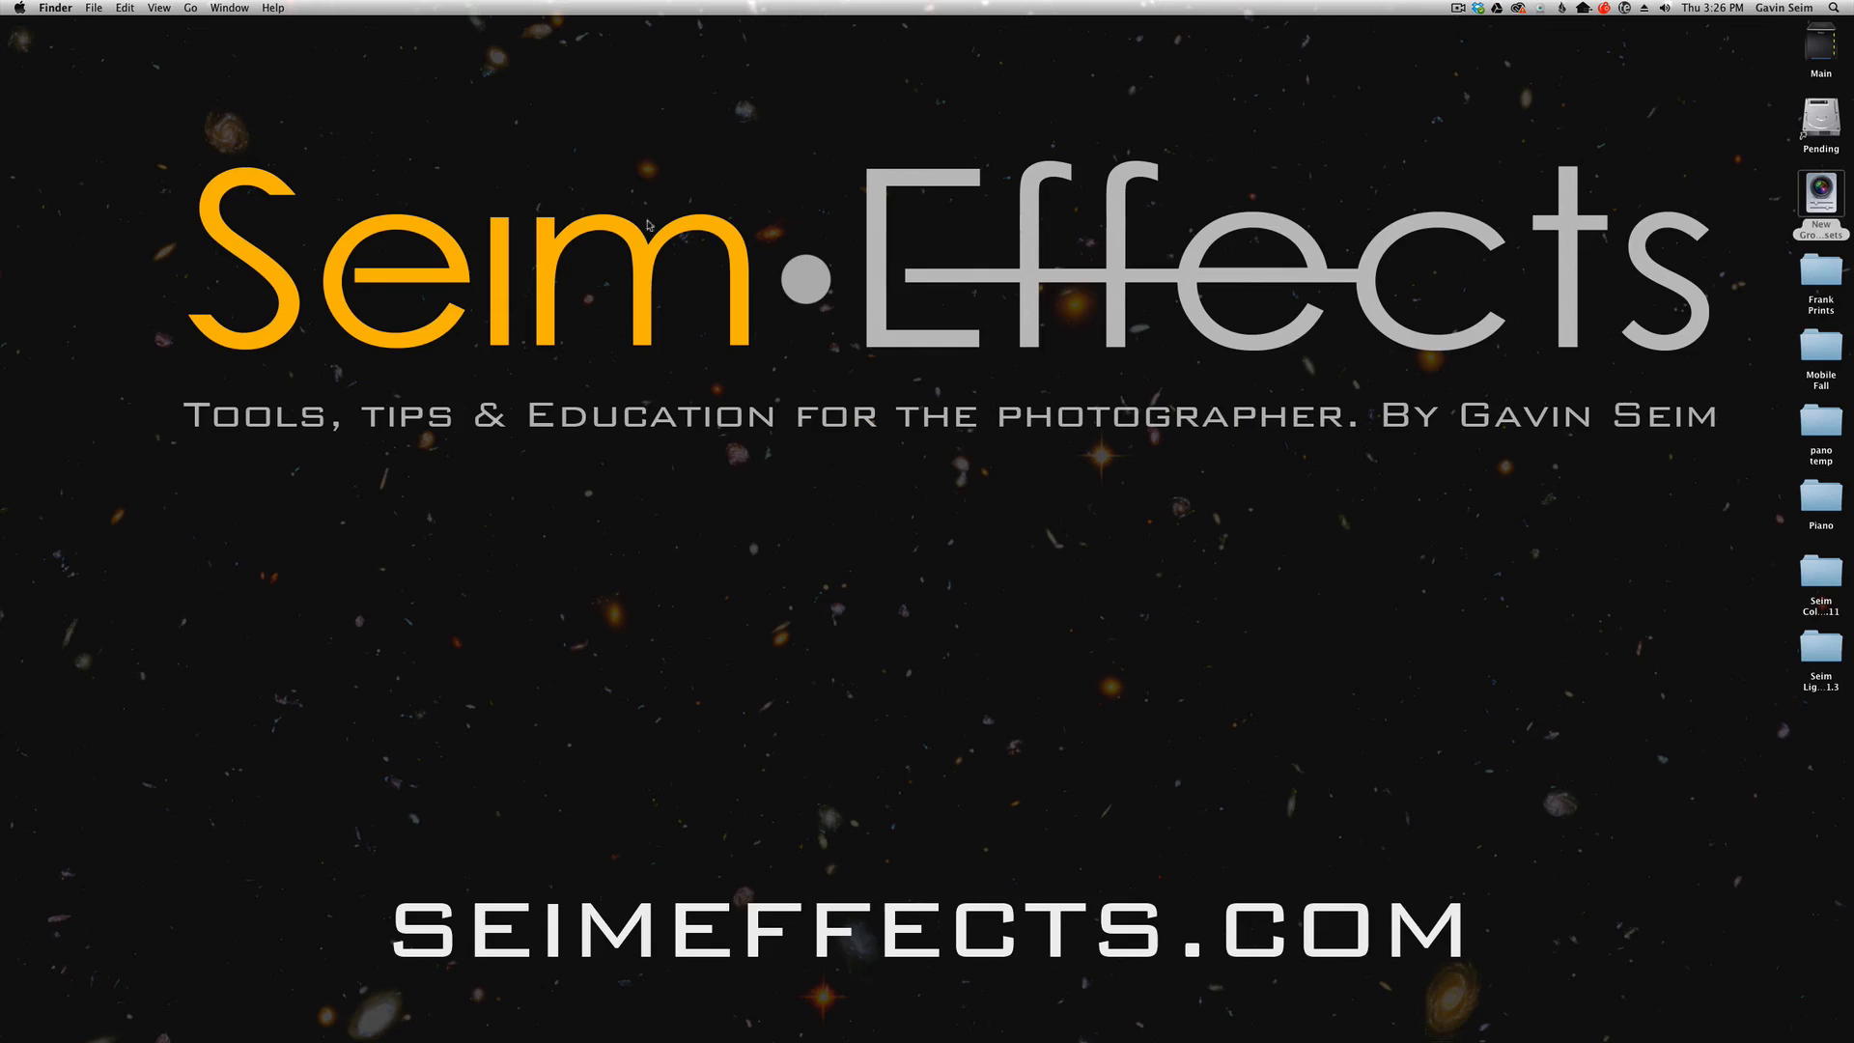
{"action": "left_click", "coordinate": [1819, 198]}
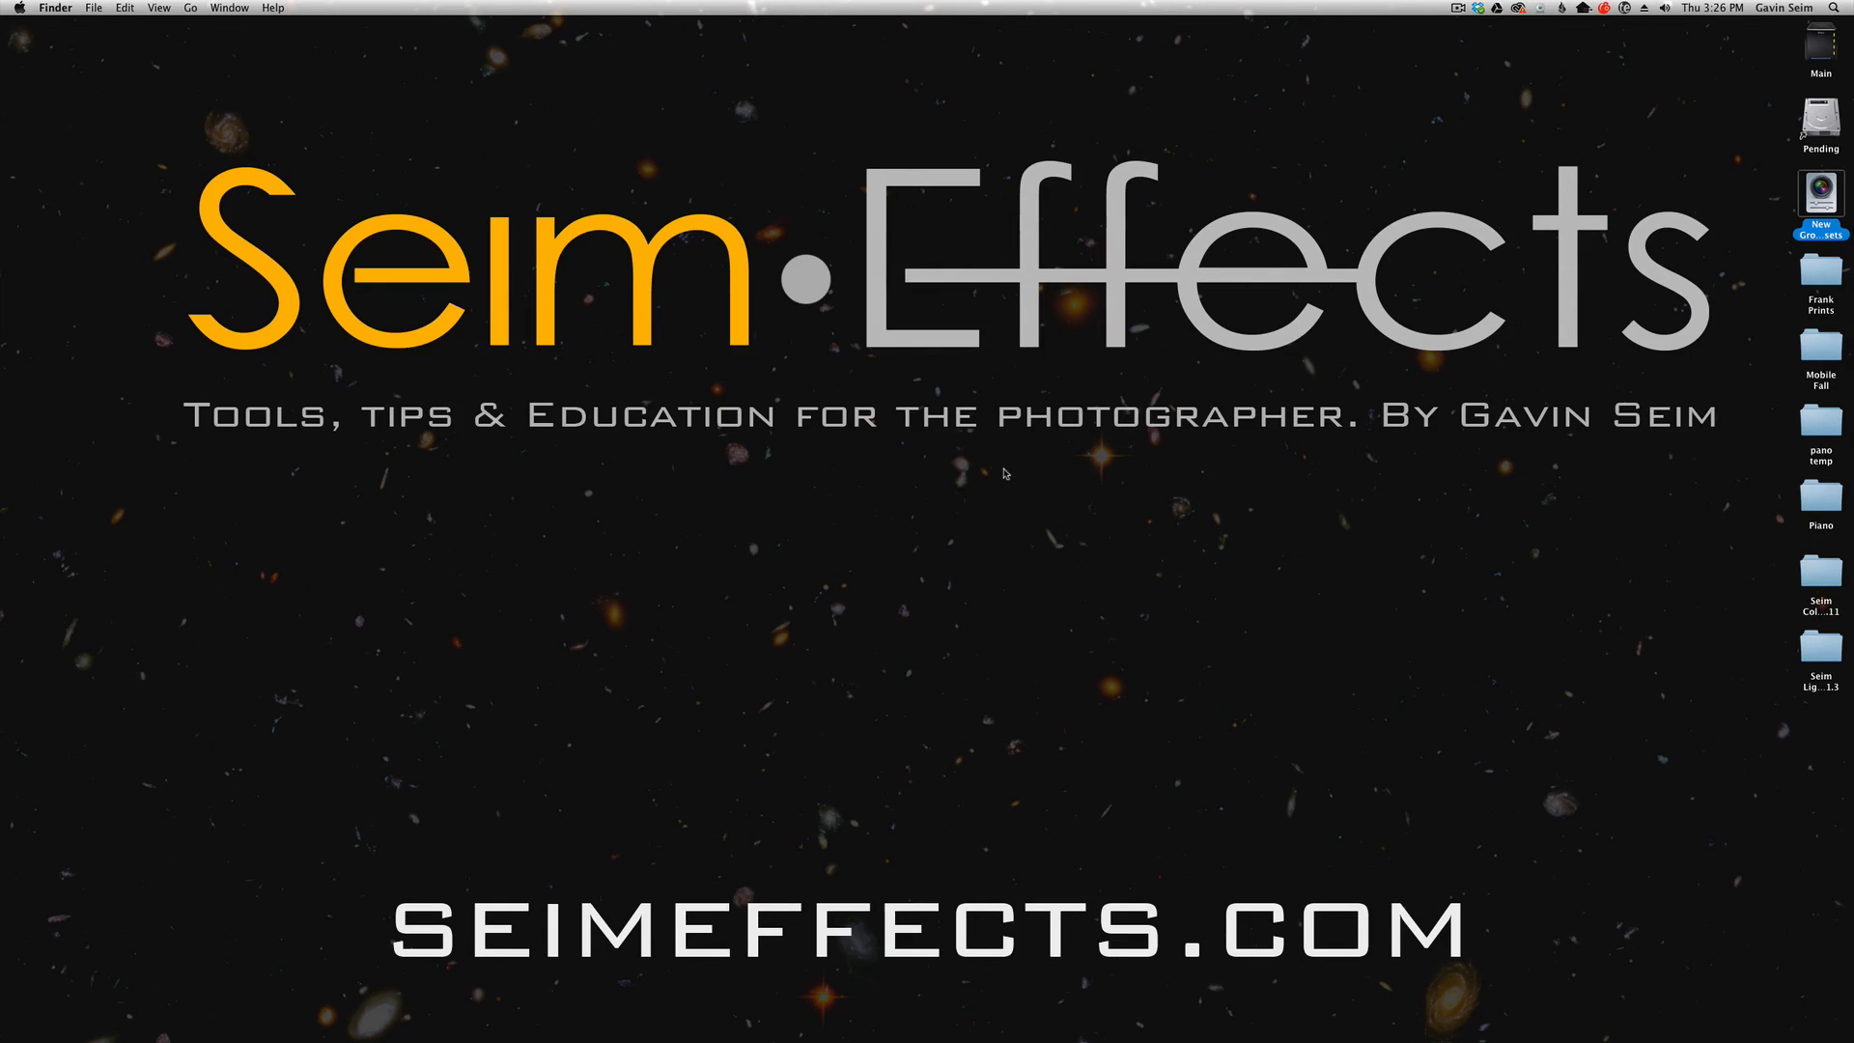